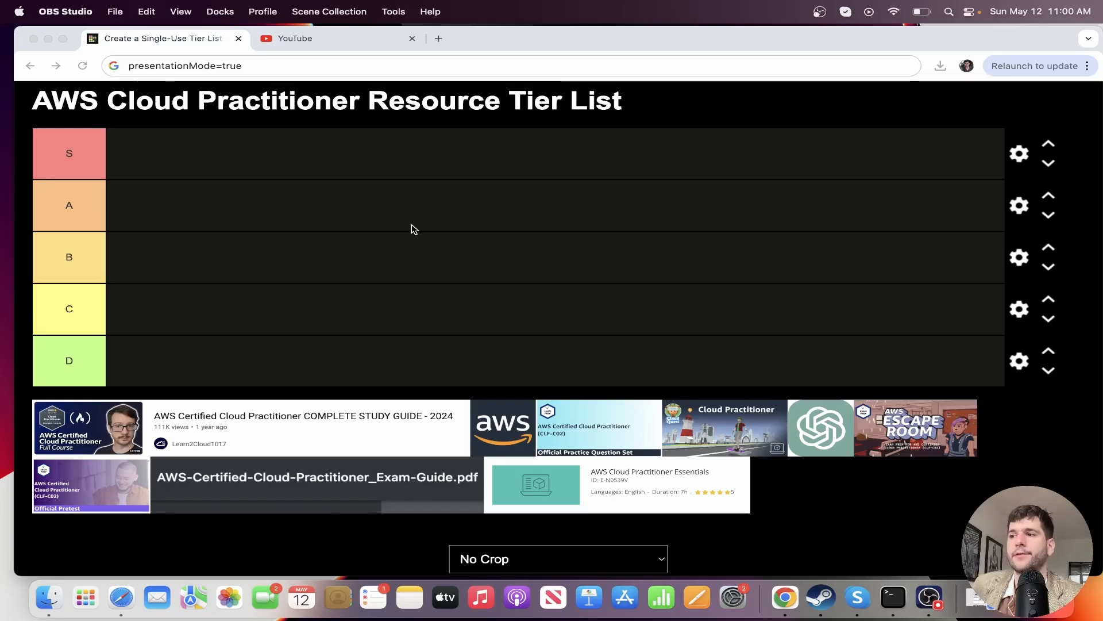
{"action": "mouse_move", "coordinate": [427, 209]}
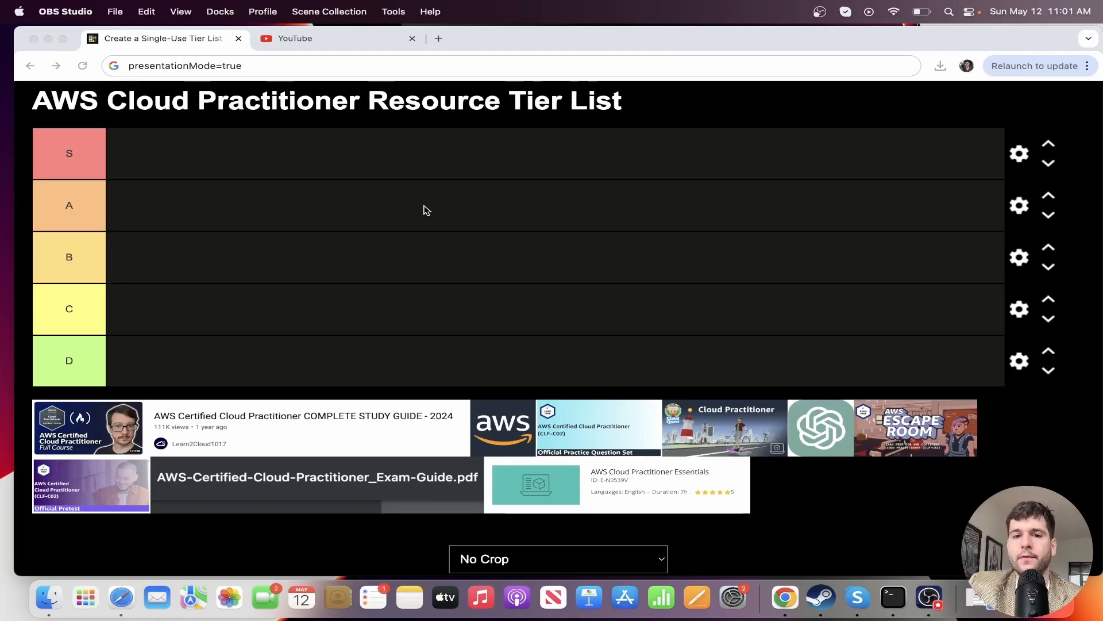
{"action": "mouse_move", "coordinate": [410, 204]}
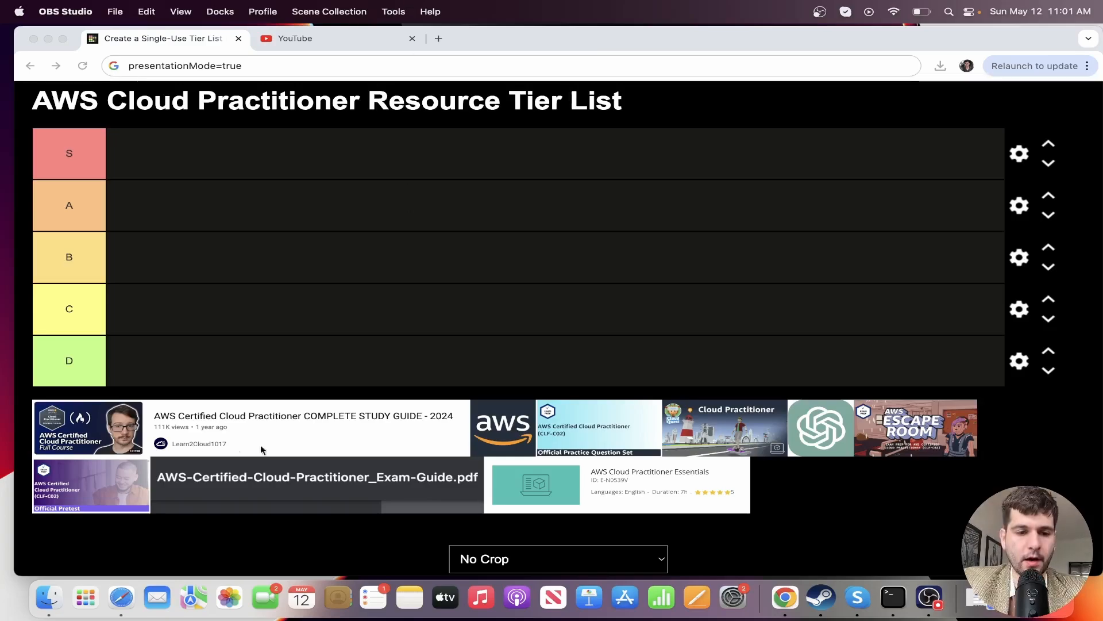
{"action": "mouse_move", "coordinate": [67, 452]}
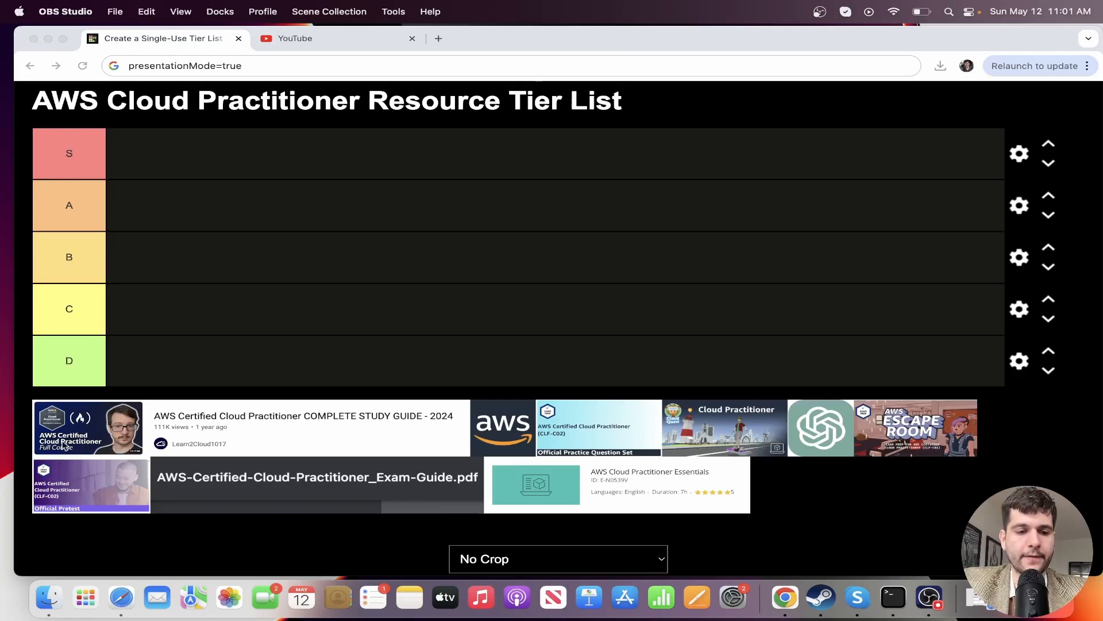
{"action": "mouse_move", "coordinate": [315, 59]}
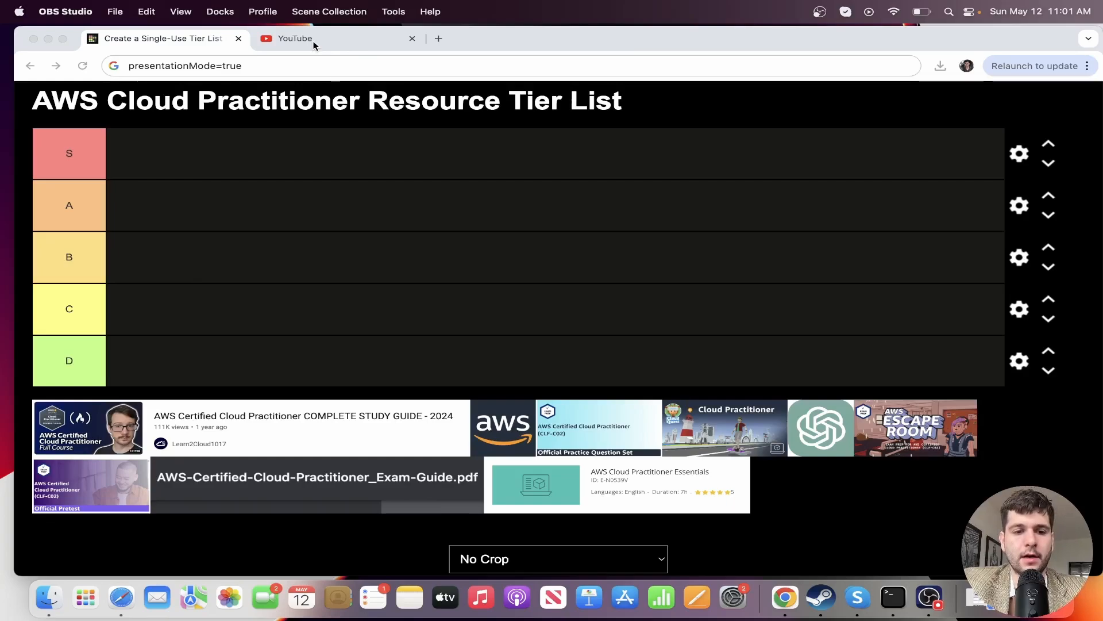
Search YouTube for 'free code camp aws' and review the Cloud Practitioner full course results, then return to the tier list.
{"action": "left_click", "coordinate": [294, 40]}
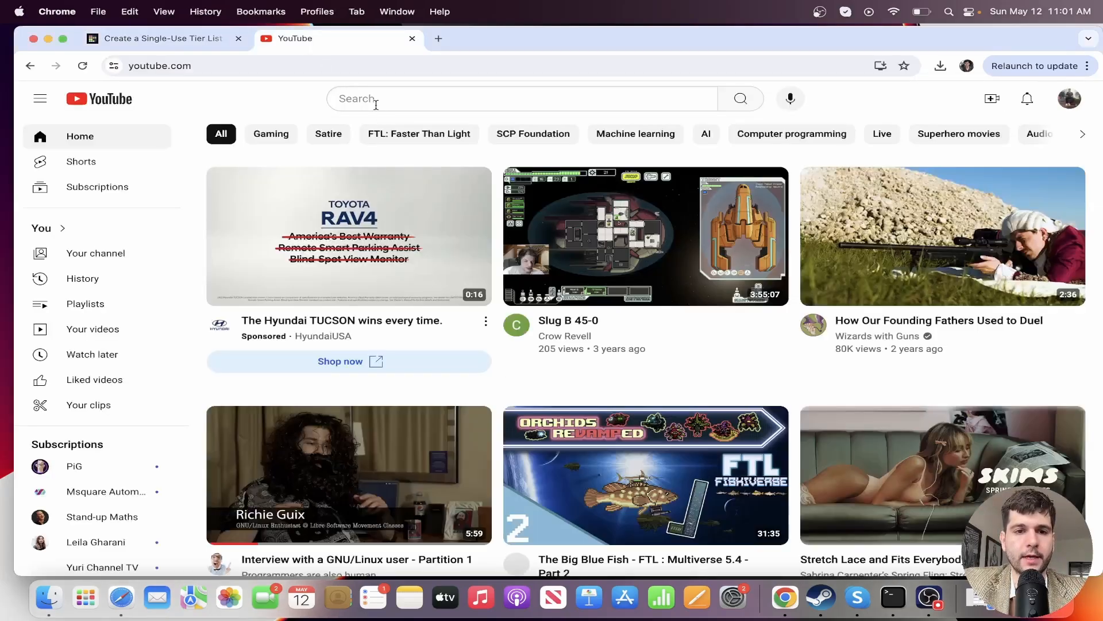
{"action": "type", "text": "free code camp aws"}
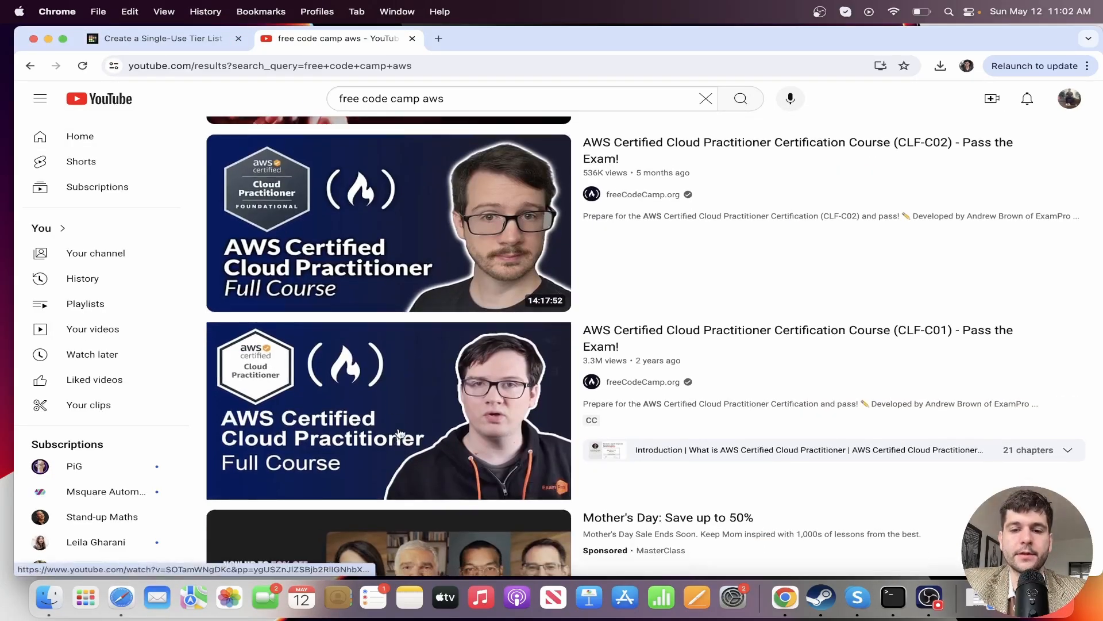
{"action": "scroll", "scroll_direction": "down", "scroll_amount": 3}
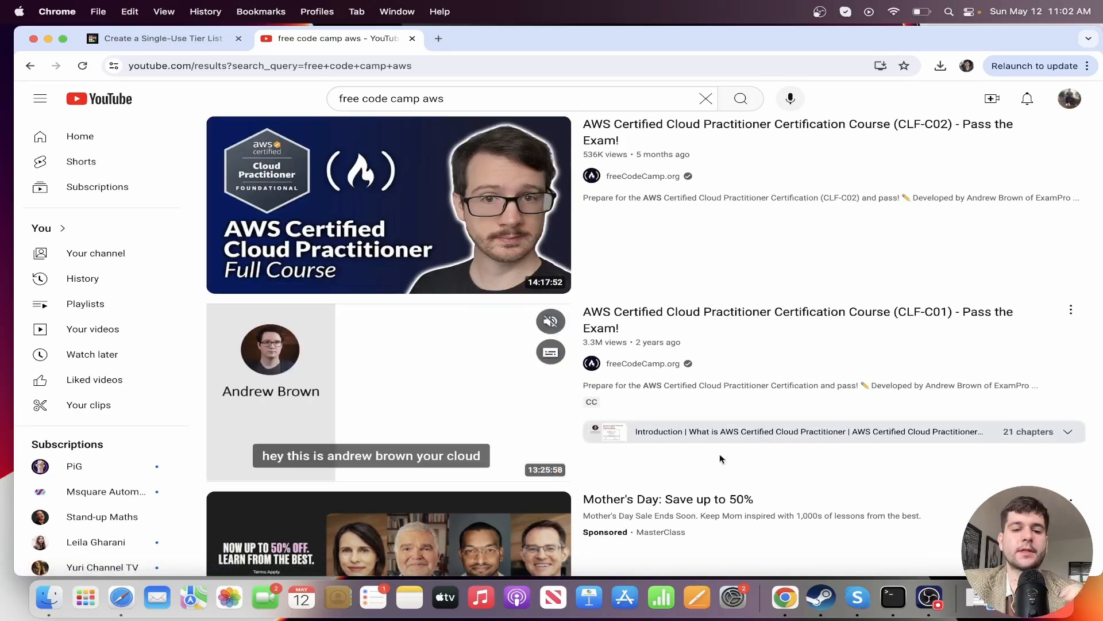
{"action": "mouse_move", "coordinate": [476, 354]}
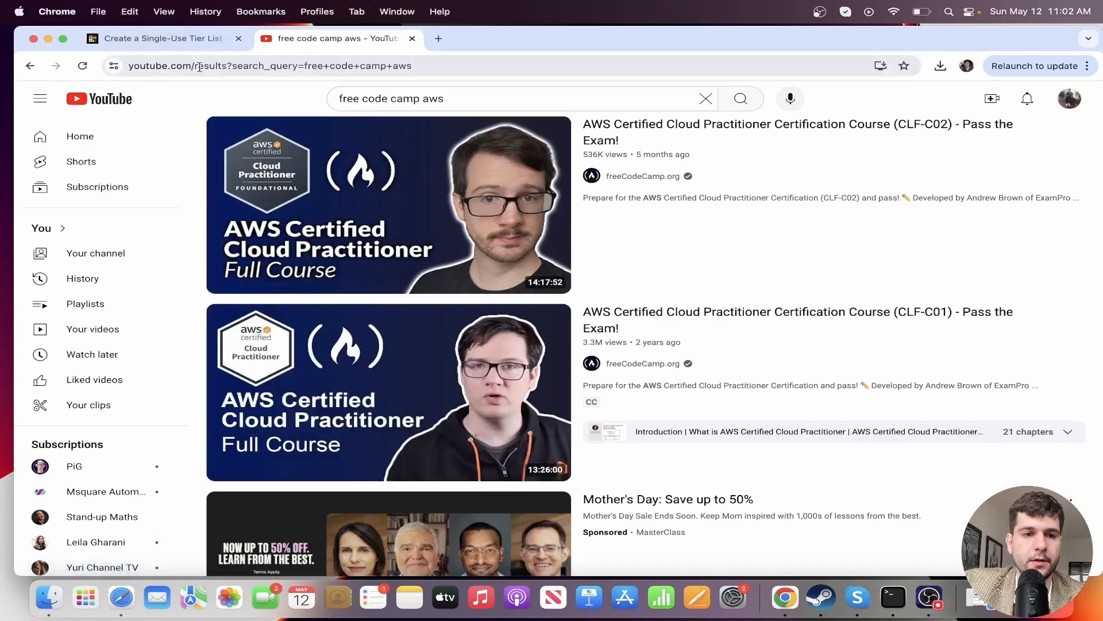
{"action": "left_click", "coordinate": [161, 39]}
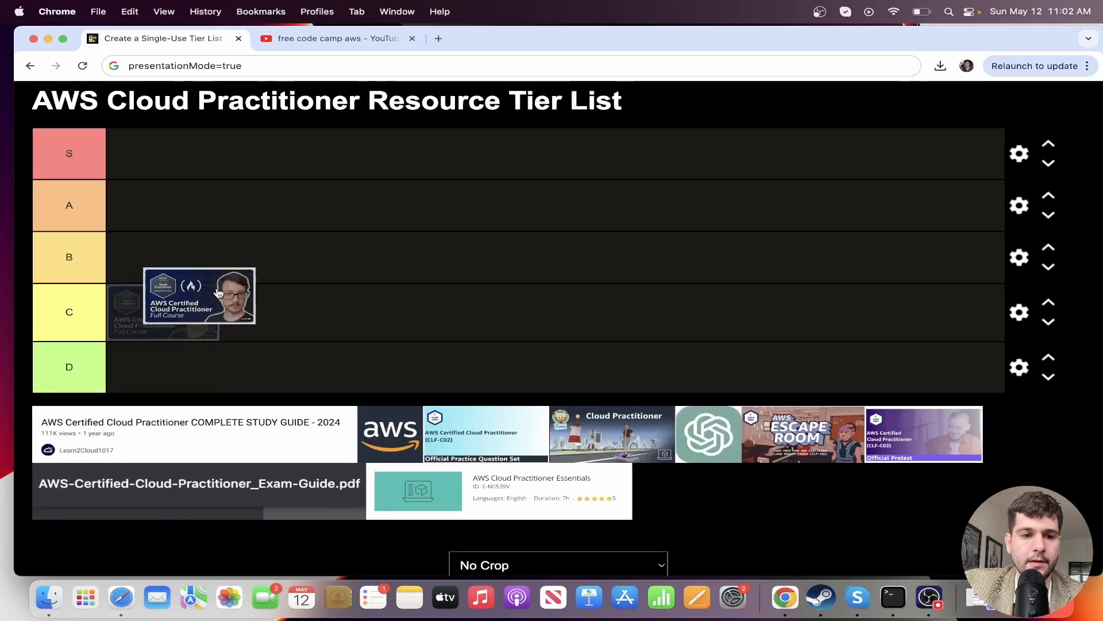
Place the freeCodeCamp Cloud Practitioner full course in tier C.
{"action": "left_click_drag", "start_coordinate": [199, 296], "coordinate": [162, 312]}
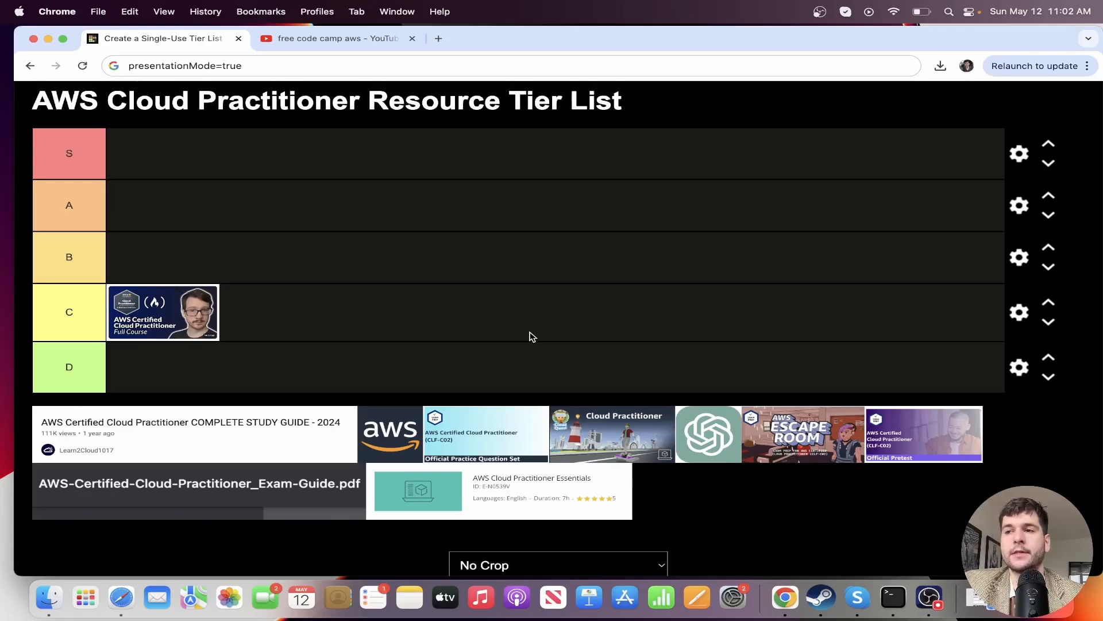
{"action": "mouse_move", "coordinate": [274, 437]}
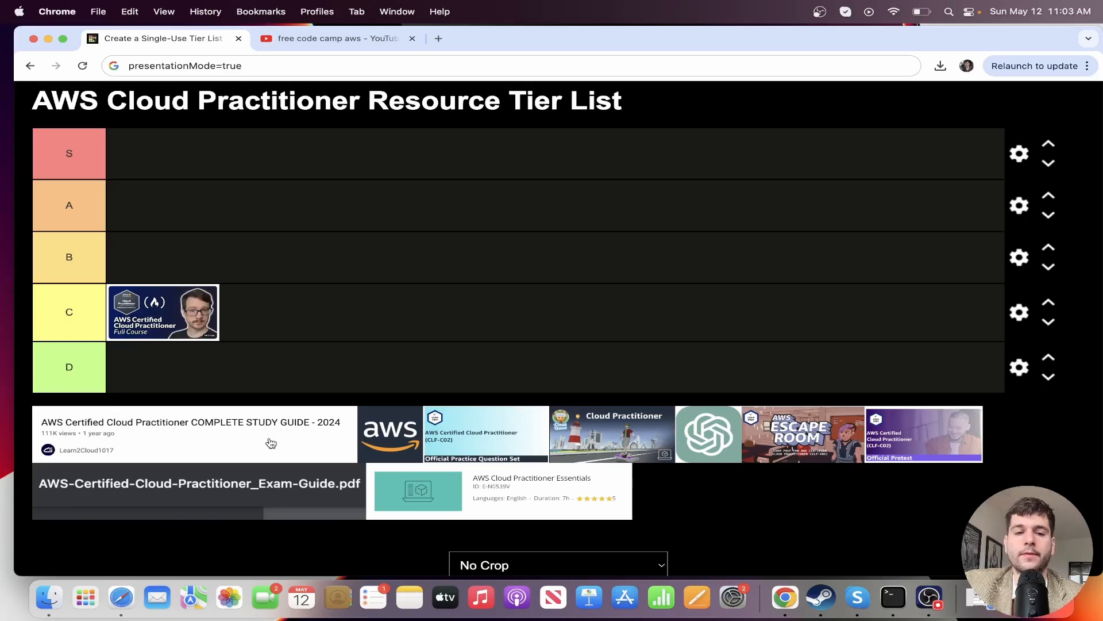
{"action": "mouse_move", "coordinate": [255, 432]}
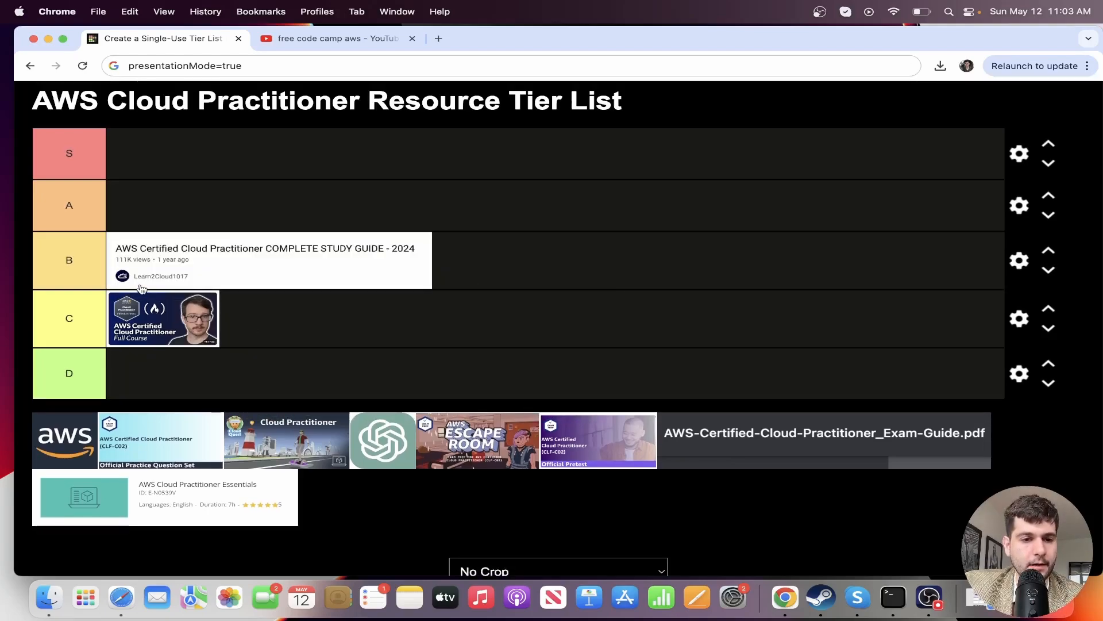
{"action": "mouse_move", "coordinate": [182, 283]}
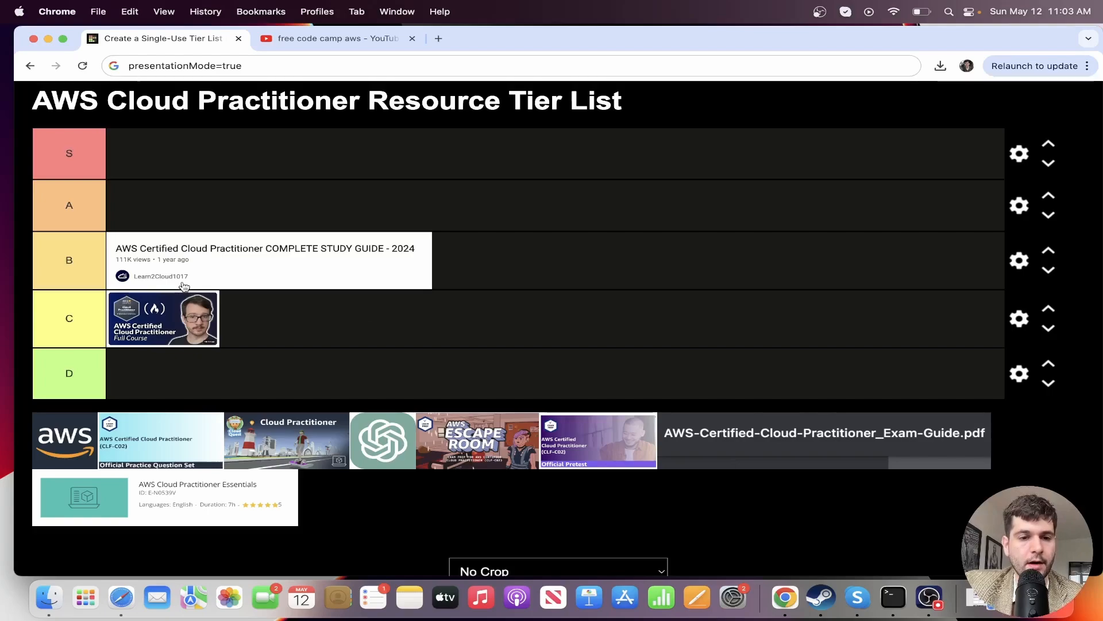
Skim the Learn2Cloud study guide video by scrubbing to several points, including the load balancer part.
{"action": "left_click", "coordinate": [330, 40]}
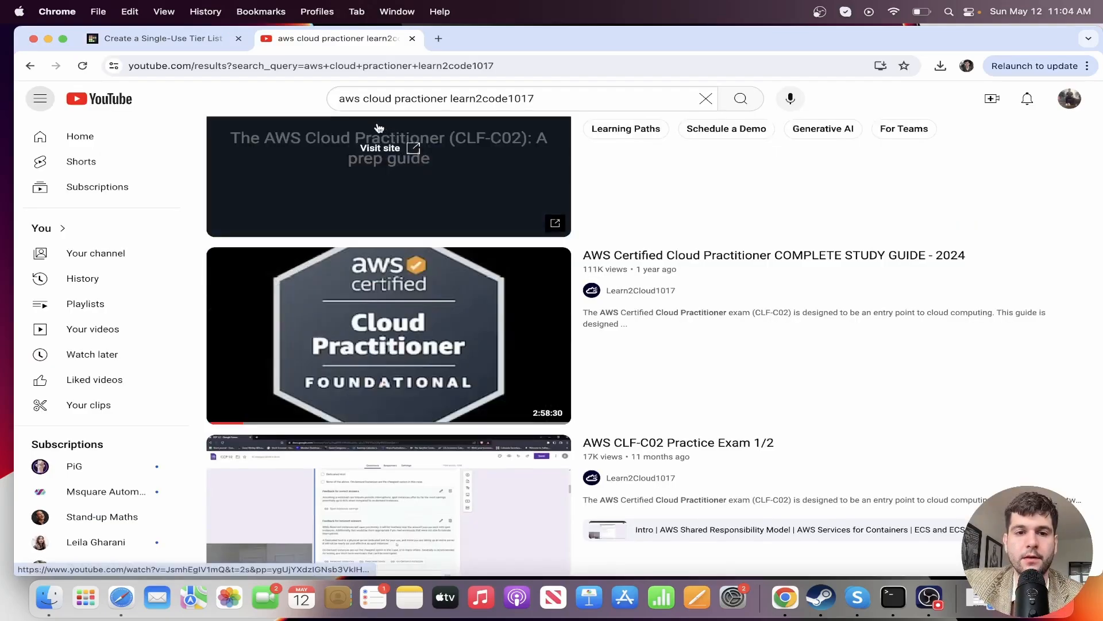
{"action": "mouse_move", "coordinate": [510, 347]}
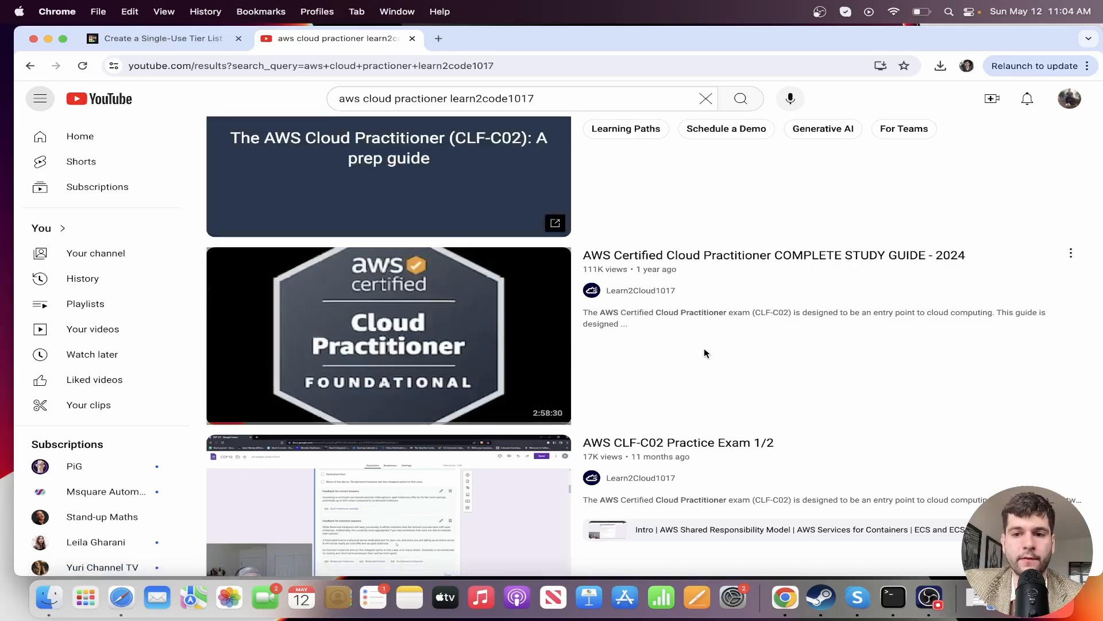
{"action": "scroll", "scroll_direction": "down", "scroll_amount": 3}
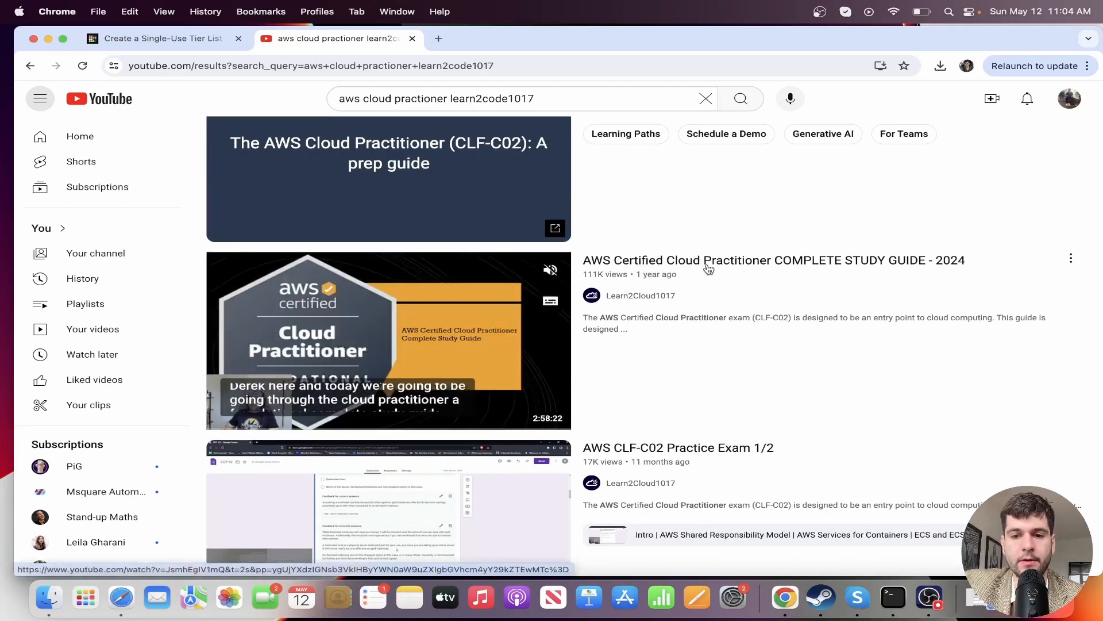
{"action": "mouse_move", "coordinate": [967, 267]}
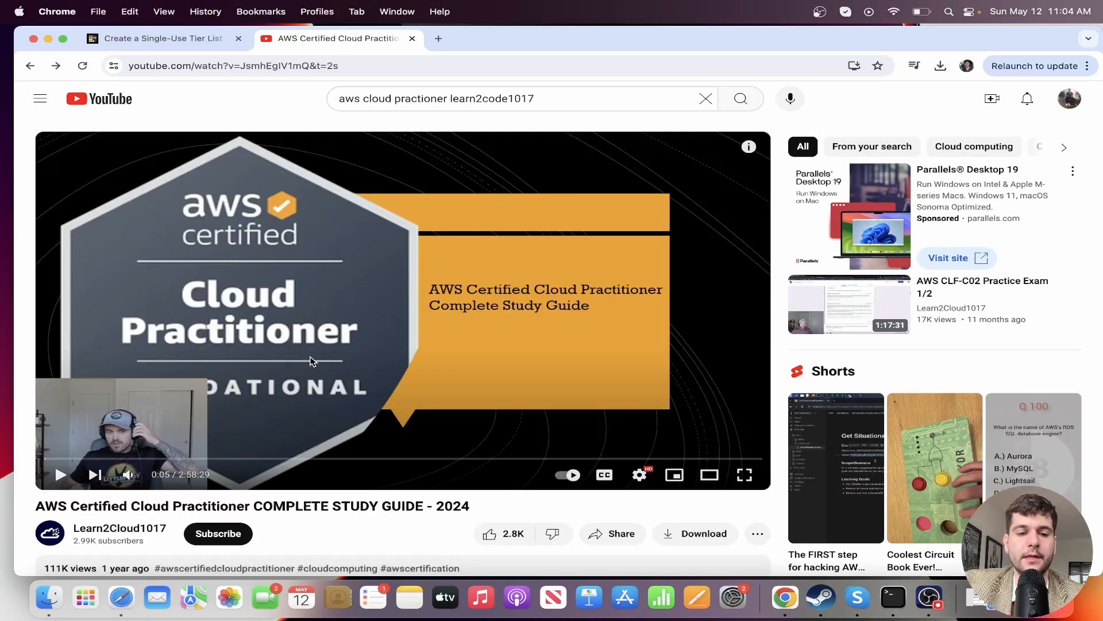
{"action": "mouse_move", "coordinate": [570, 478]}
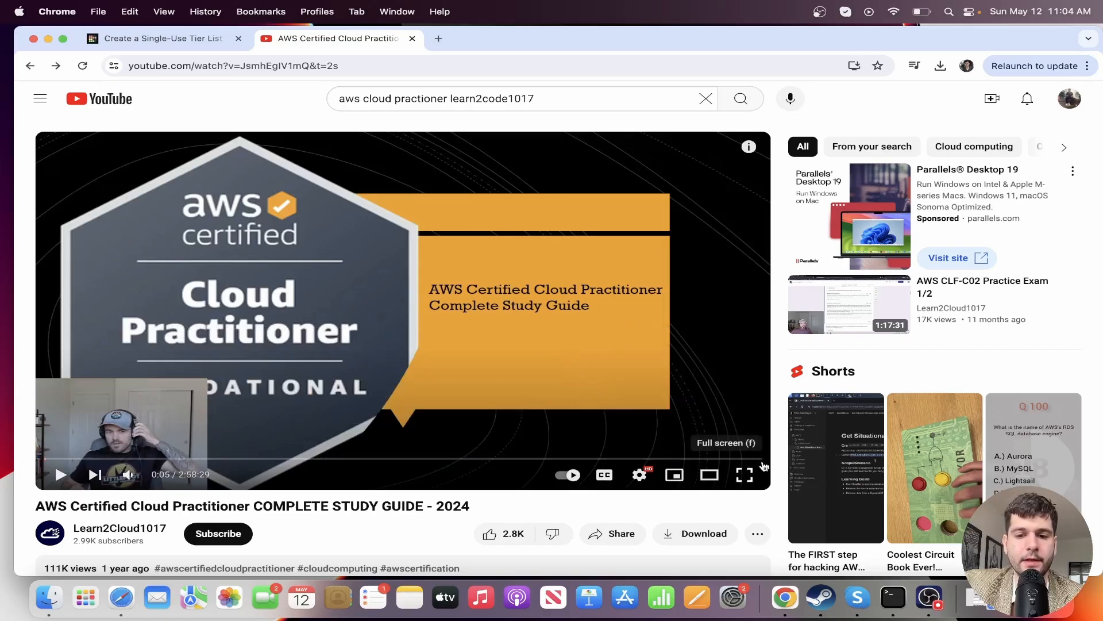
{"action": "mouse_move", "coordinate": [759, 465]}
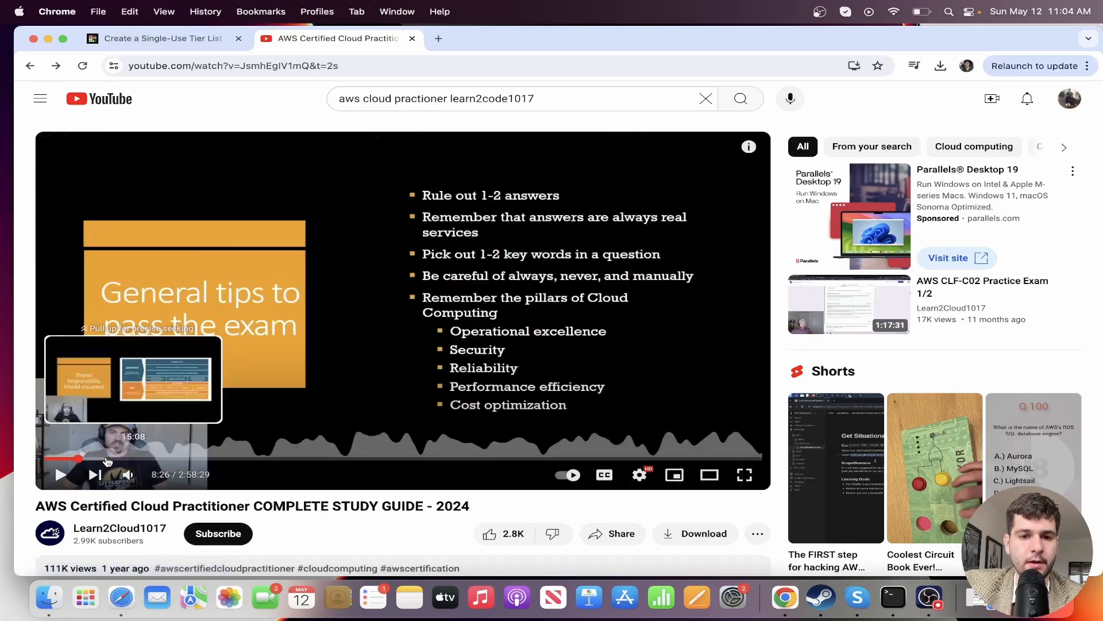
{"action": "left_click_drag", "start_coordinate": [82, 461], "coordinate": [193, 460]}
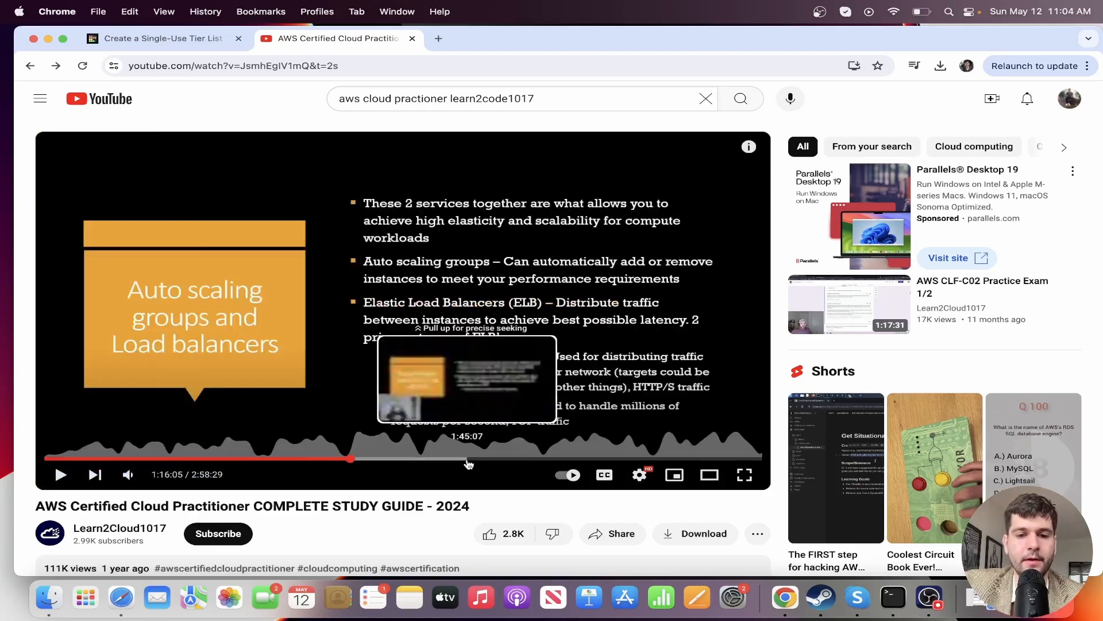
{"action": "left_click_drag", "start_coordinate": [352, 459], "coordinate": [461, 458]}
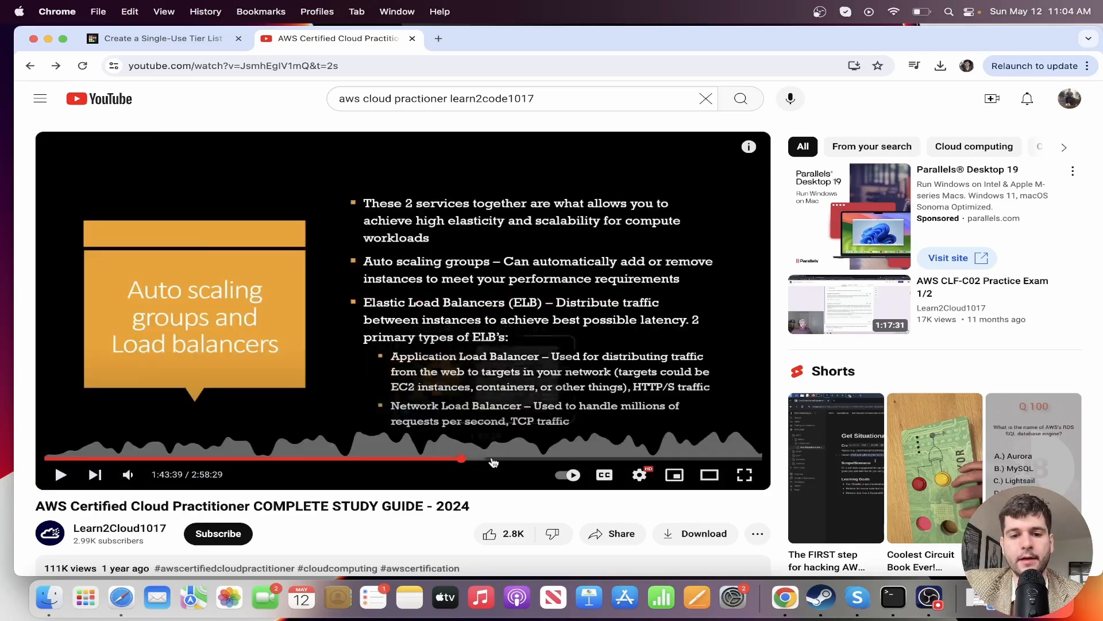
{"action": "left_click", "coordinate": [506, 459]}
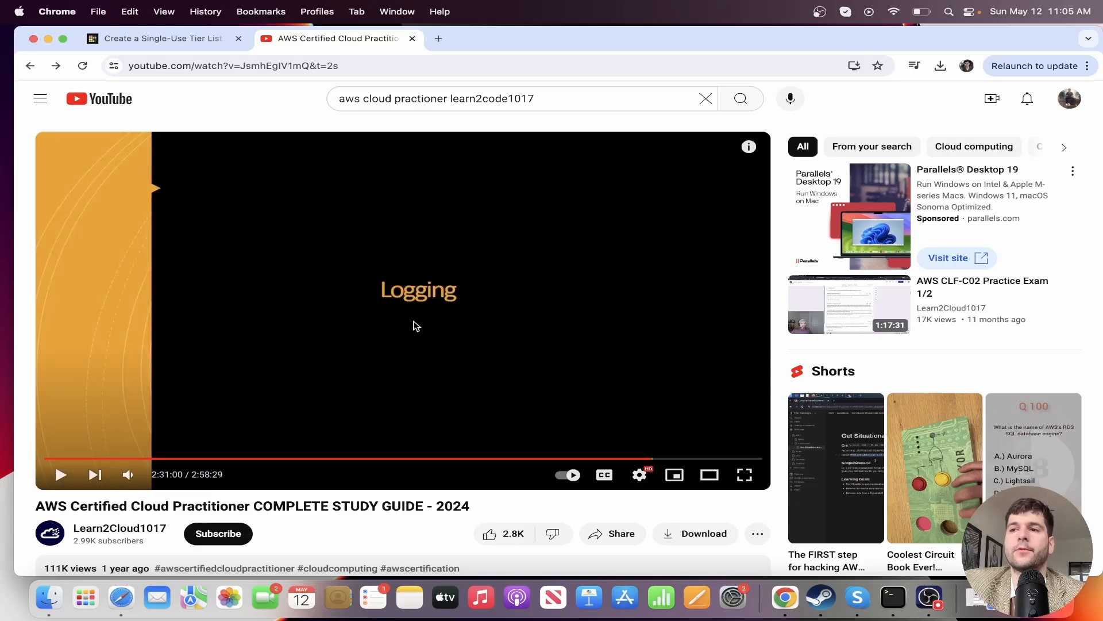
{"action": "mouse_move", "coordinate": [317, 455]}
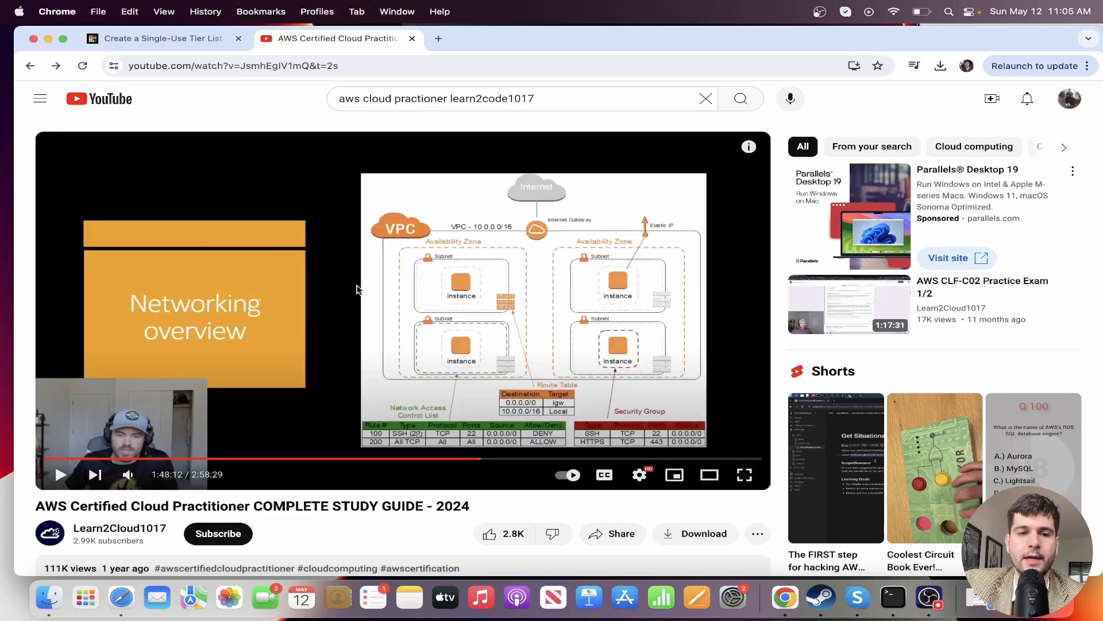
{"action": "left_click", "coordinate": [161, 39]}
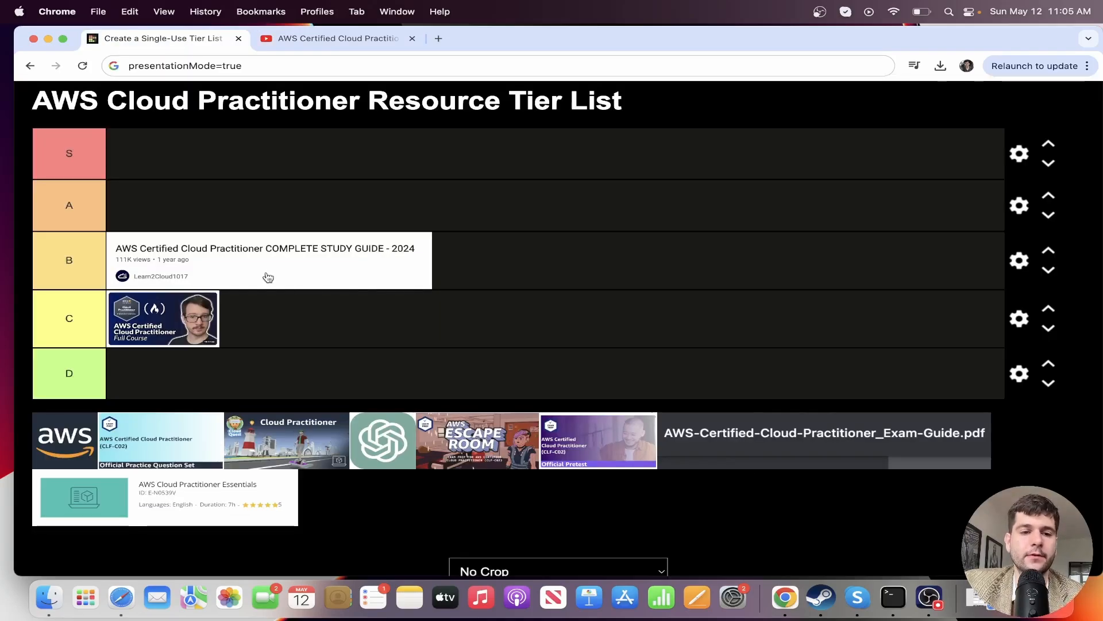
{"action": "mouse_move", "coordinate": [337, 267]}
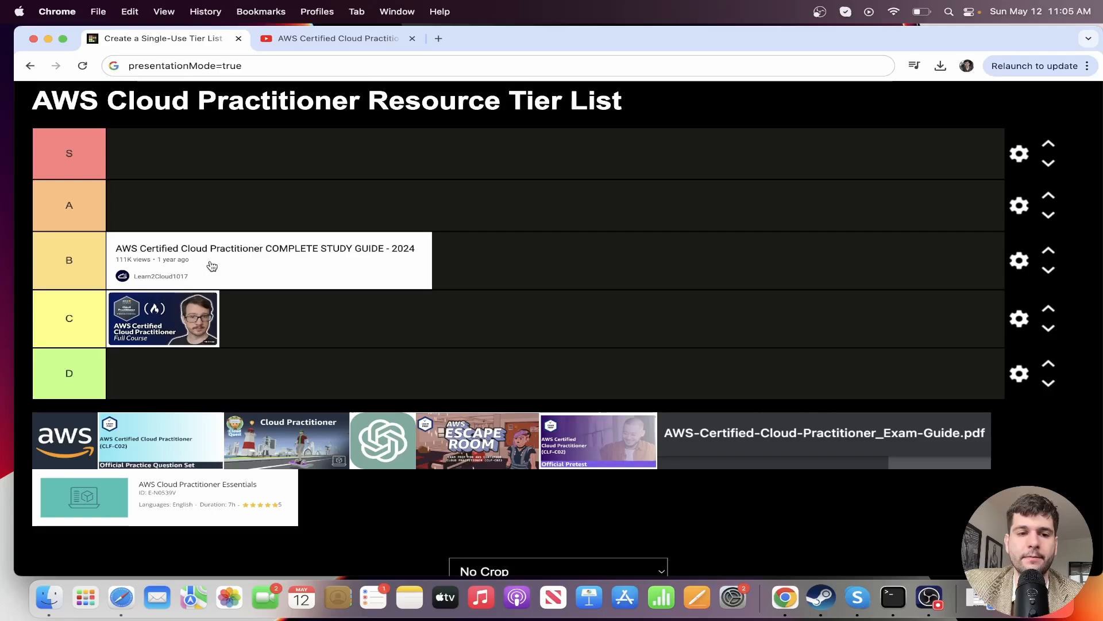
Place the AWS website logo resource in tier B.
{"action": "left_click_drag", "start_coordinate": [64, 433], "coordinate": [361, 318]}
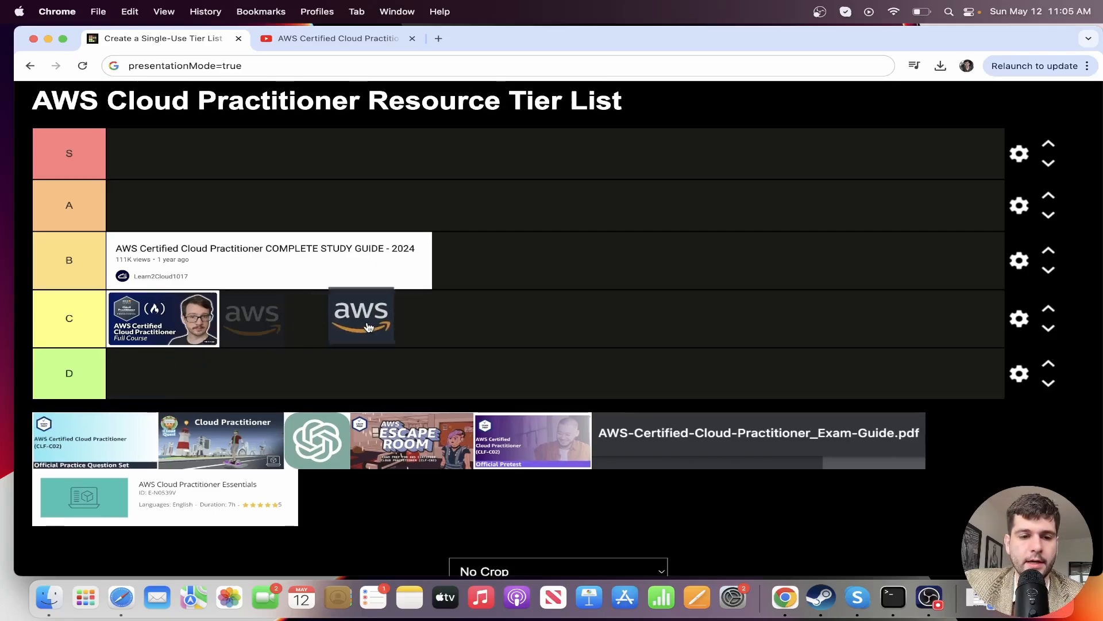
{"action": "left_click_drag", "start_coordinate": [362, 318], "coordinate": [478, 260]}
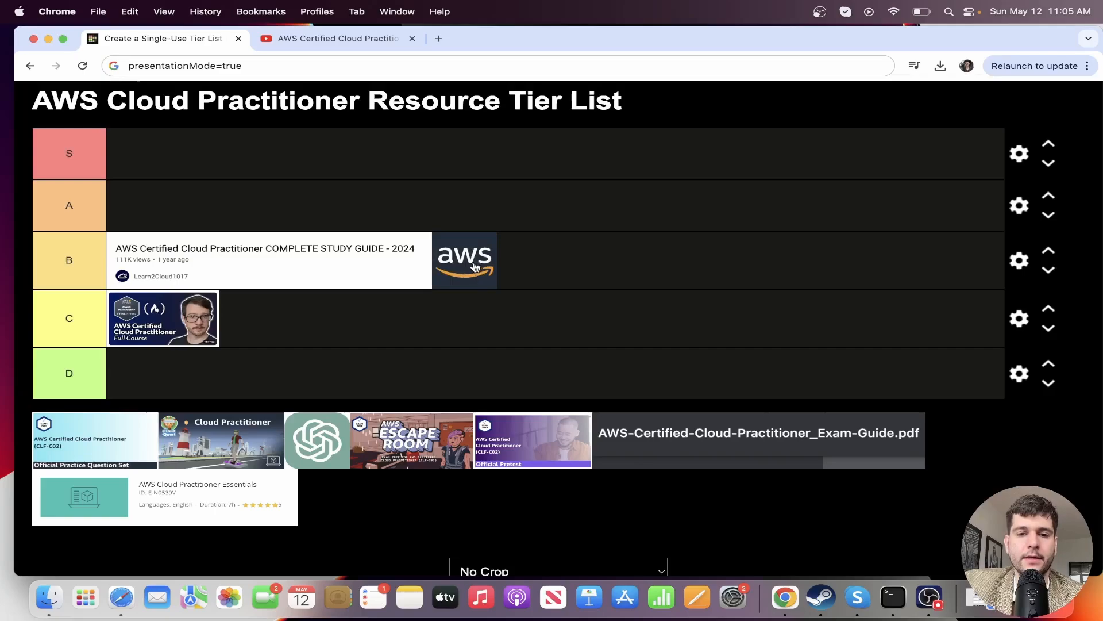
{"action": "mouse_move", "coordinate": [483, 265]}
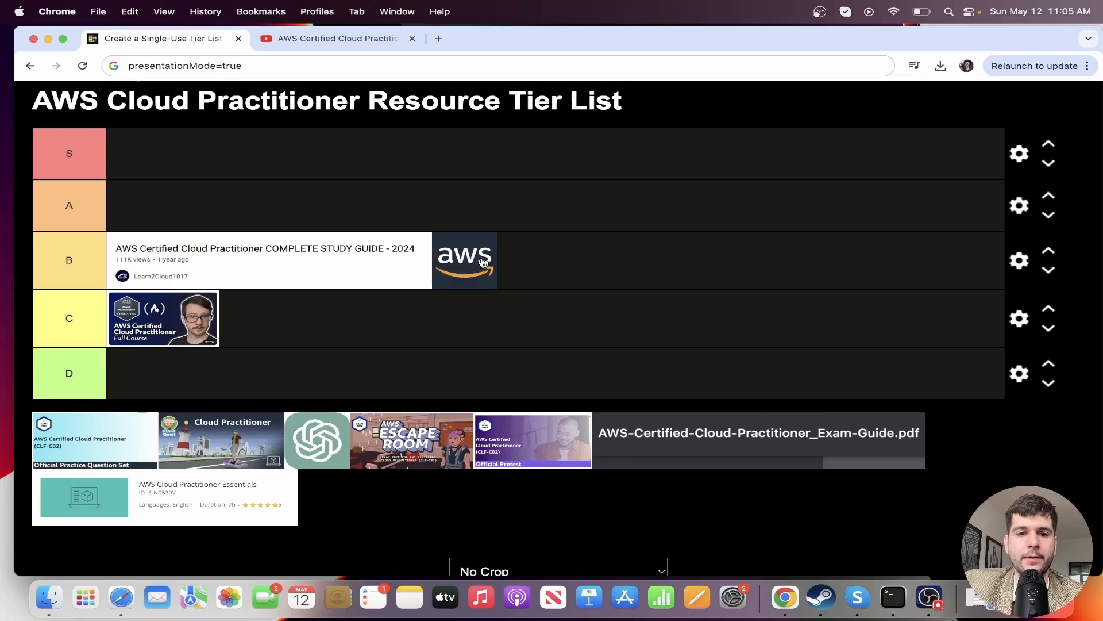
{"action": "mouse_move", "coordinate": [346, 99]}
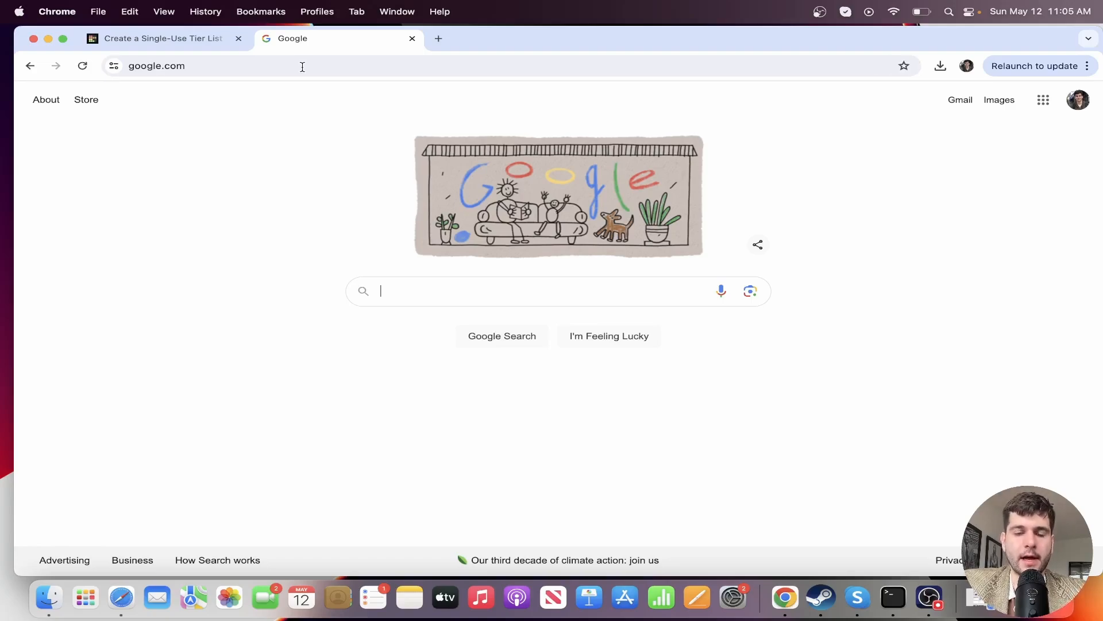
Search 'aws s3' and browse the Amazon S3 Cloud Object Storage product page.
{"action": "type", "text": "aws s3 buckets"}
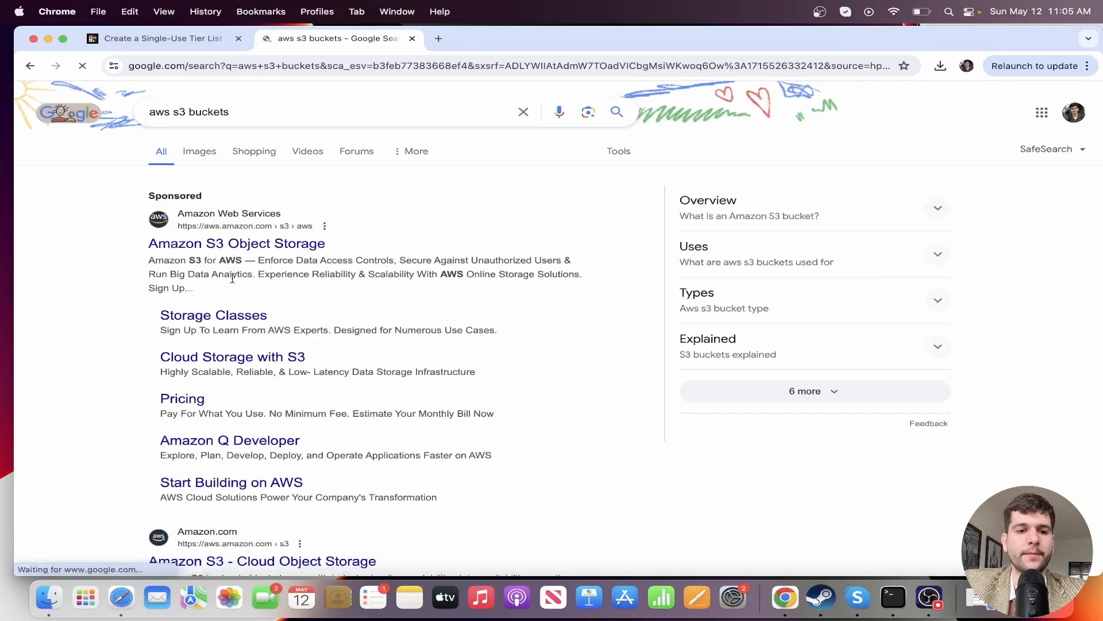
{"action": "scroll", "scroll_direction": "down", "scroll_amount": 3}
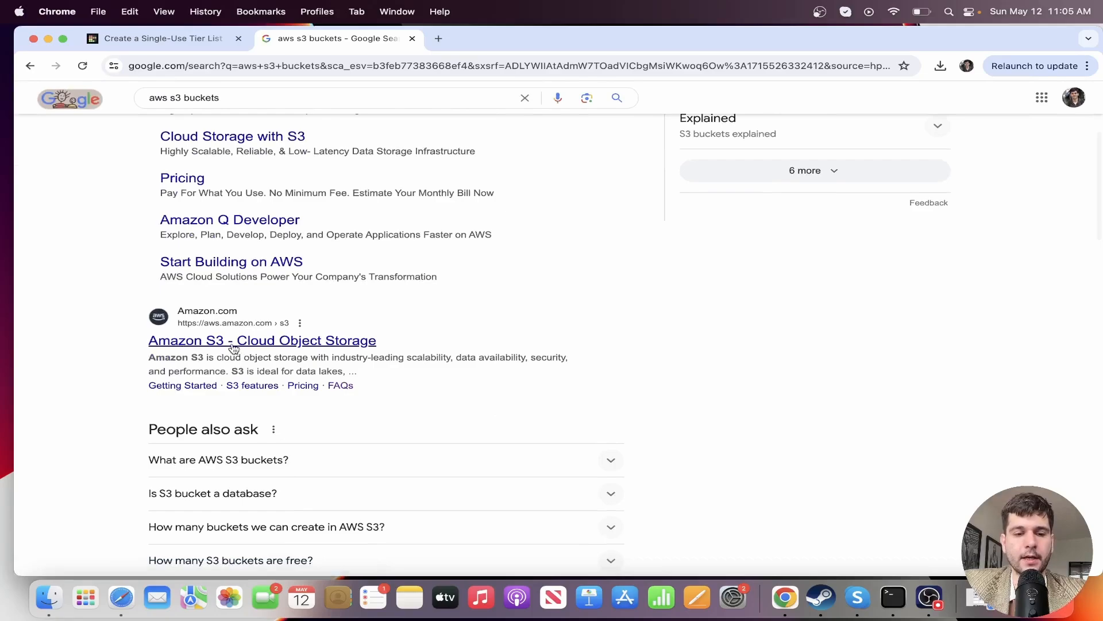
{"action": "left_click", "coordinate": [232, 340]}
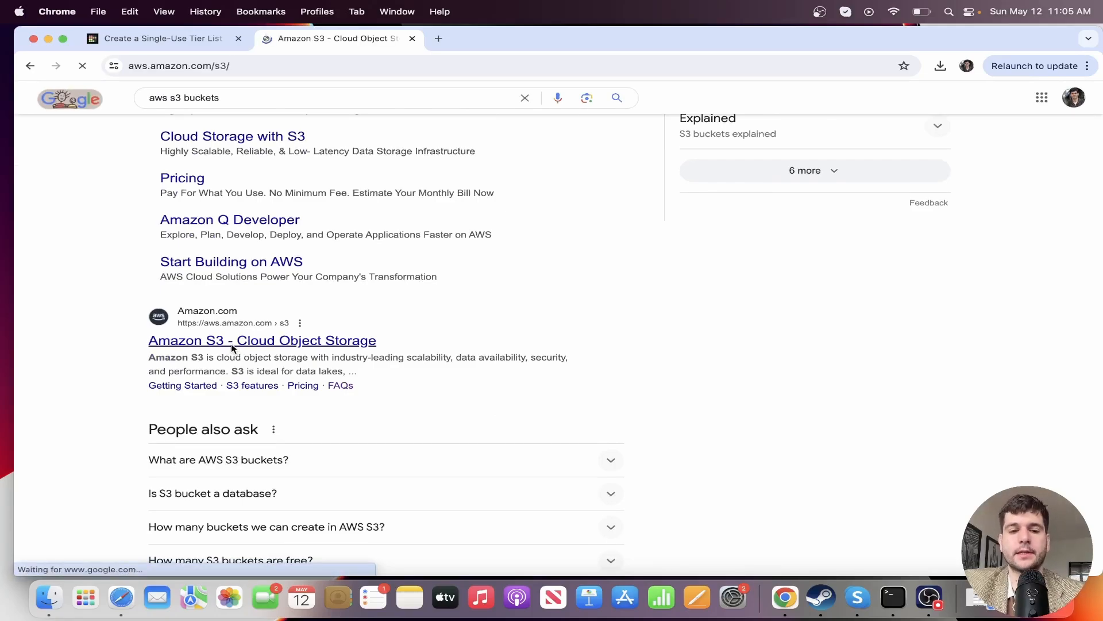
{"action": "left_click", "coordinate": [232, 340]}
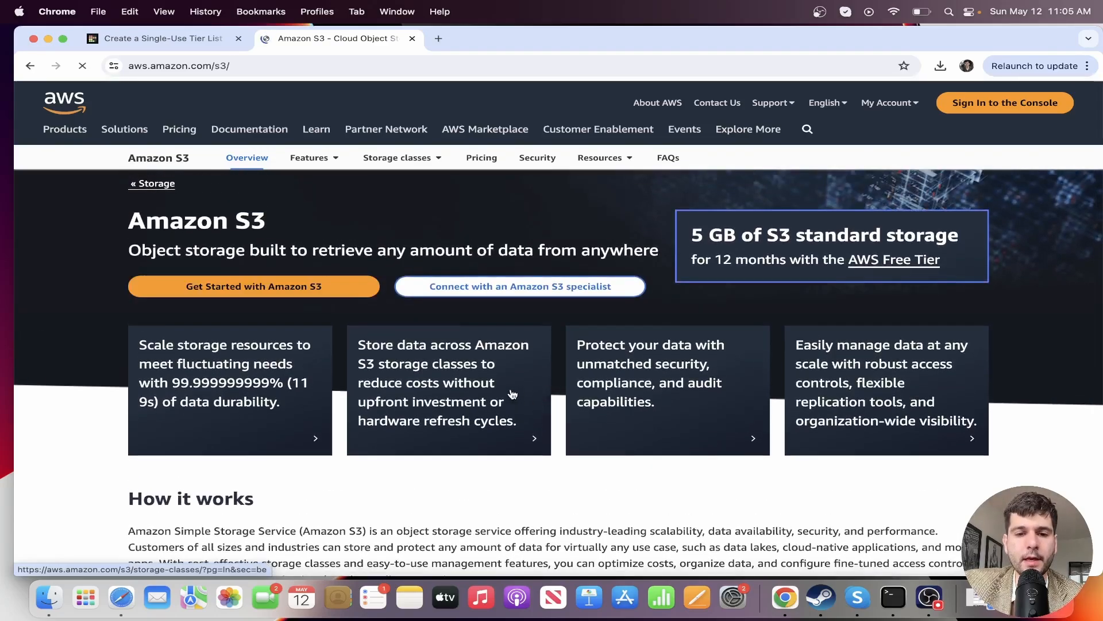
{"action": "scroll", "scroll_direction": "down", "scroll_amount": 3}
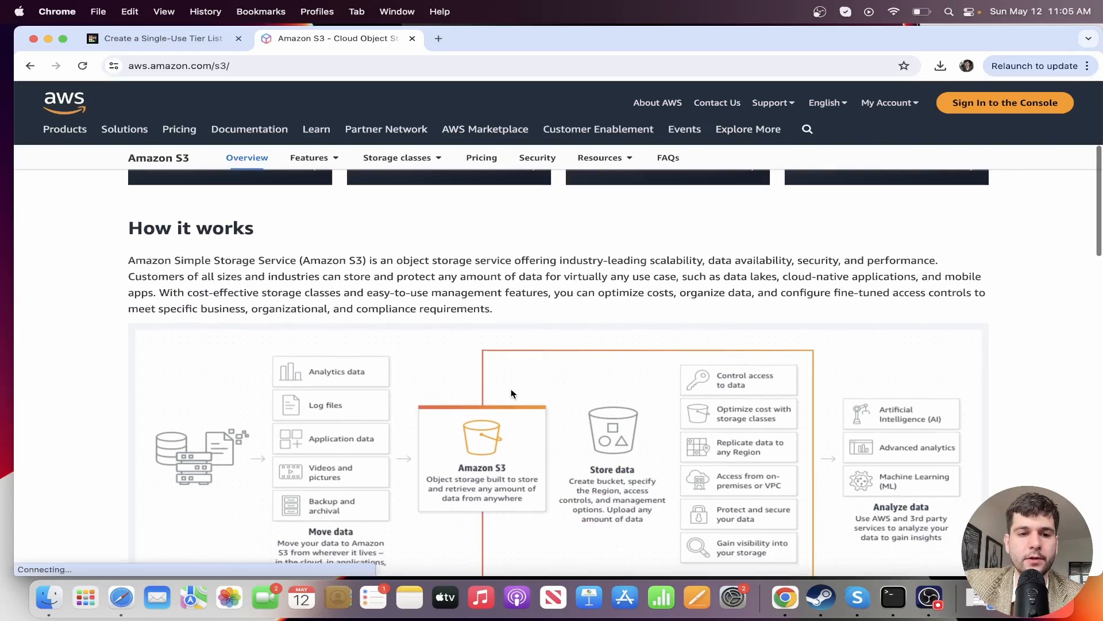
{"action": "scroll", "scroll_direction": "up", "scroll_amount": 3}
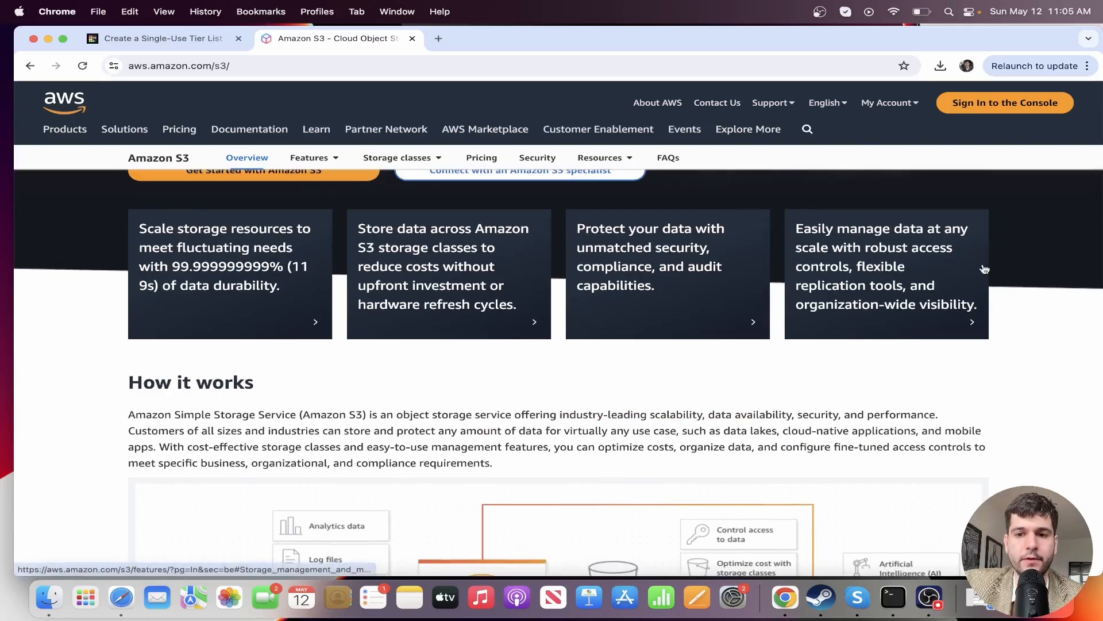
{"action": "scroll", "scroll_direction": "down", "scroll_amount": 3}
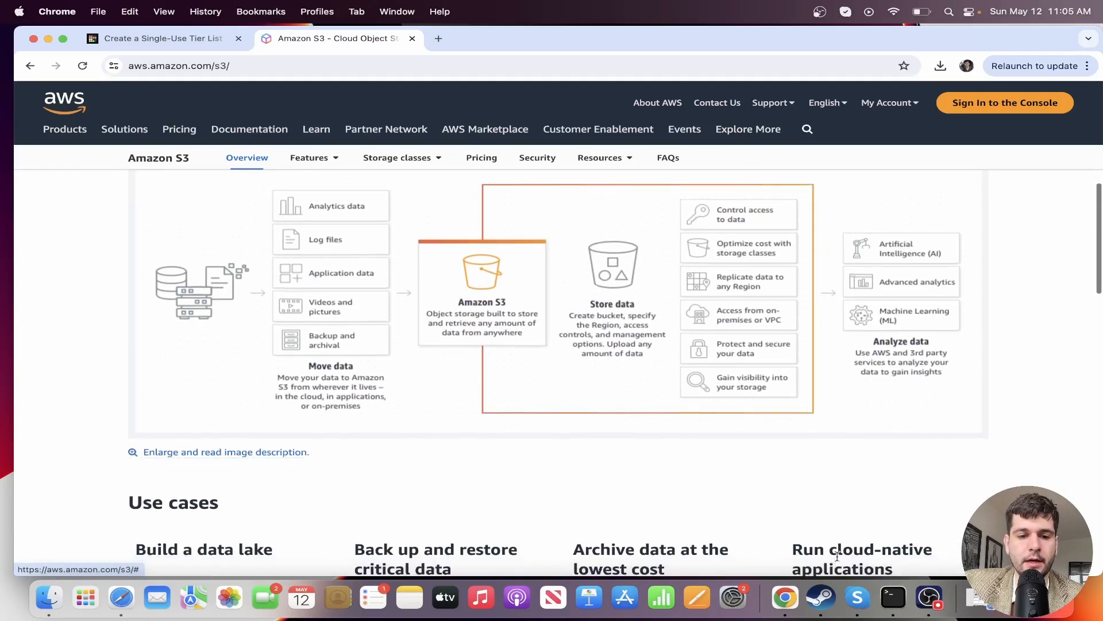
Read through the S3 Intelligent-Tiering storage class page, then close it.
{"action": "left_click", "coordinate": [403, 158]}
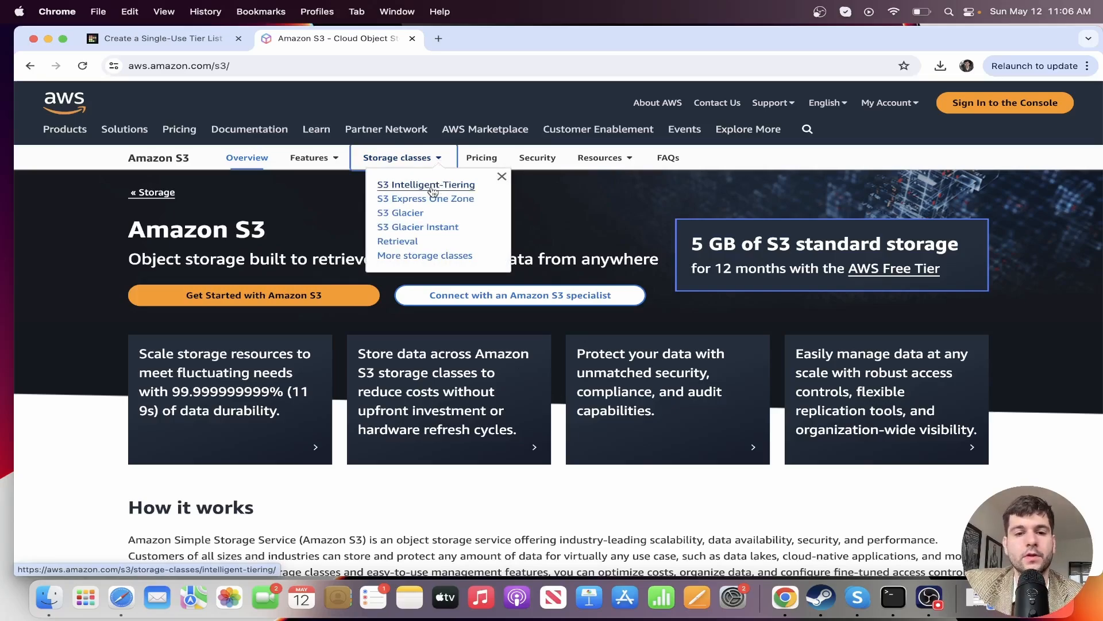
{"action": "left_click", "coordinate": [425, 184]}
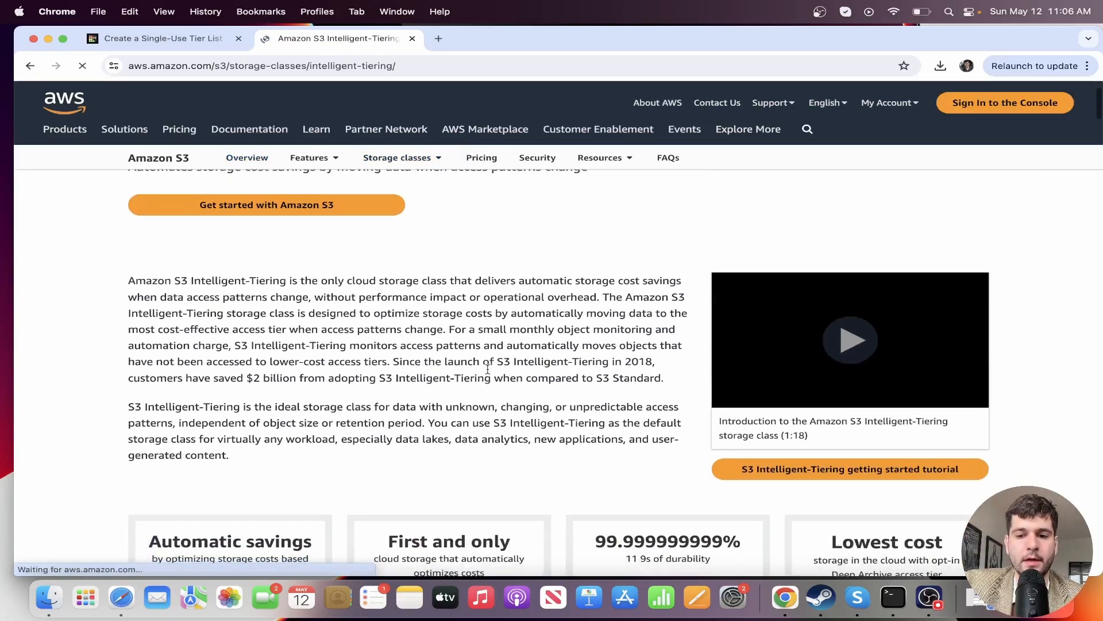
{"action": "scroll", "scroll_direction": "down", "scroll_amount": 3}
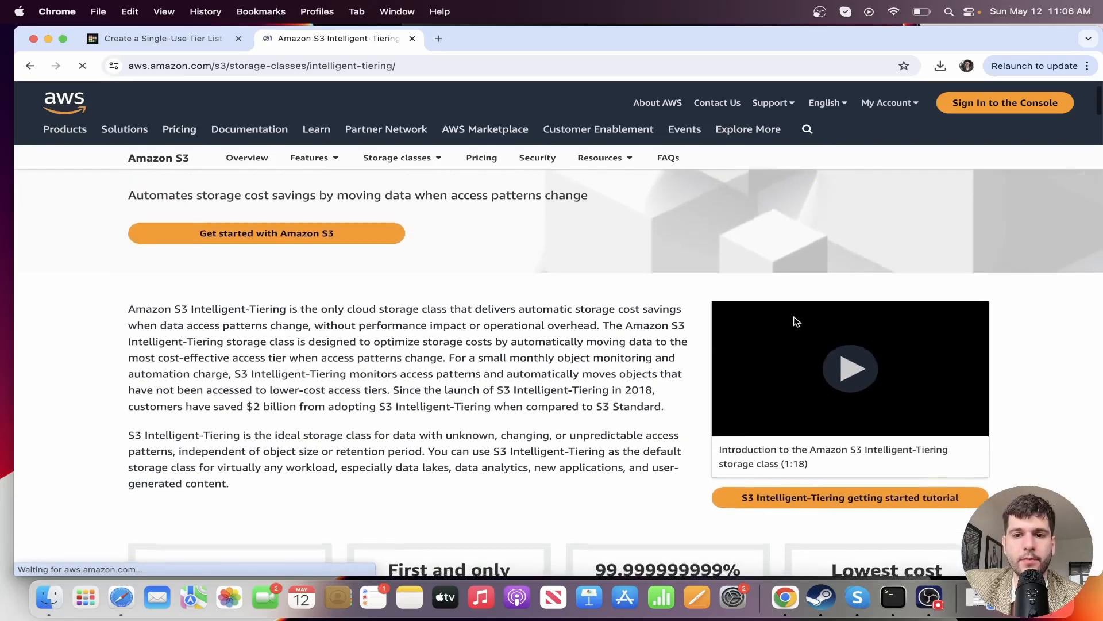
{"action": "scroll", "scroll_direction": "down", "scroll_amount": 3}
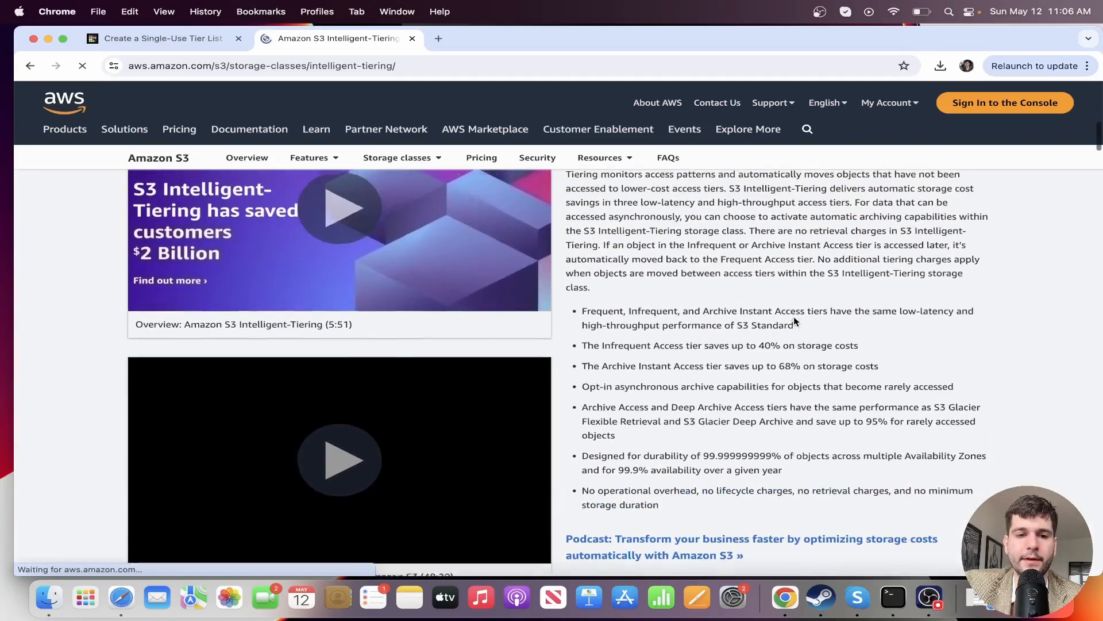
{"action": "scroll", "scroll_direction": "down", "scroll_amount": 3}
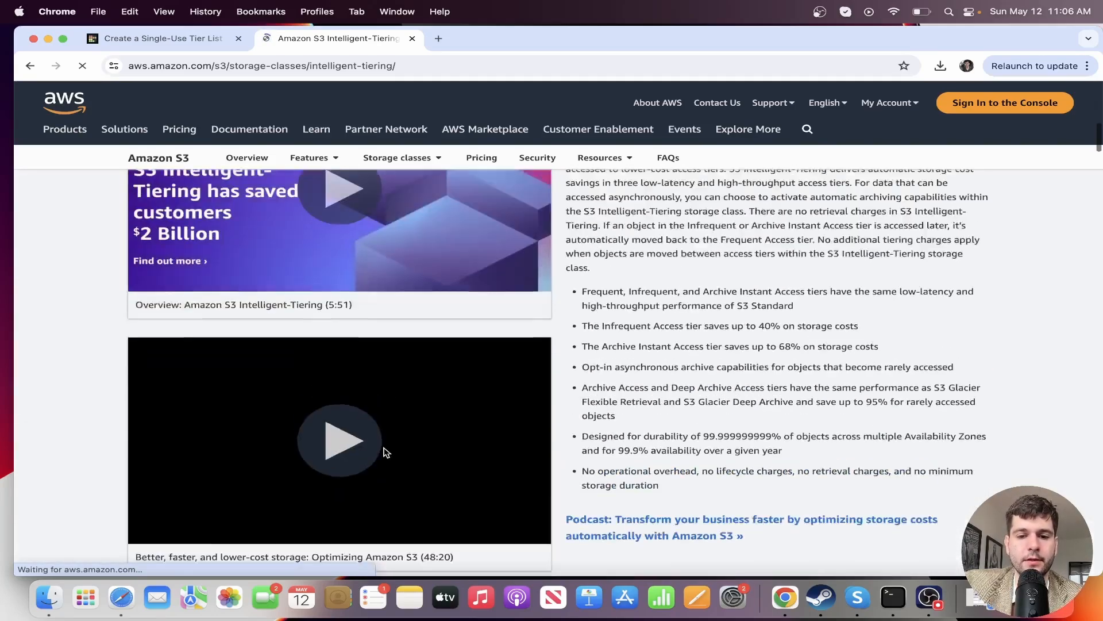
{"action": "scroll", "scroll_direction": "down", "scroll_amount": 3}
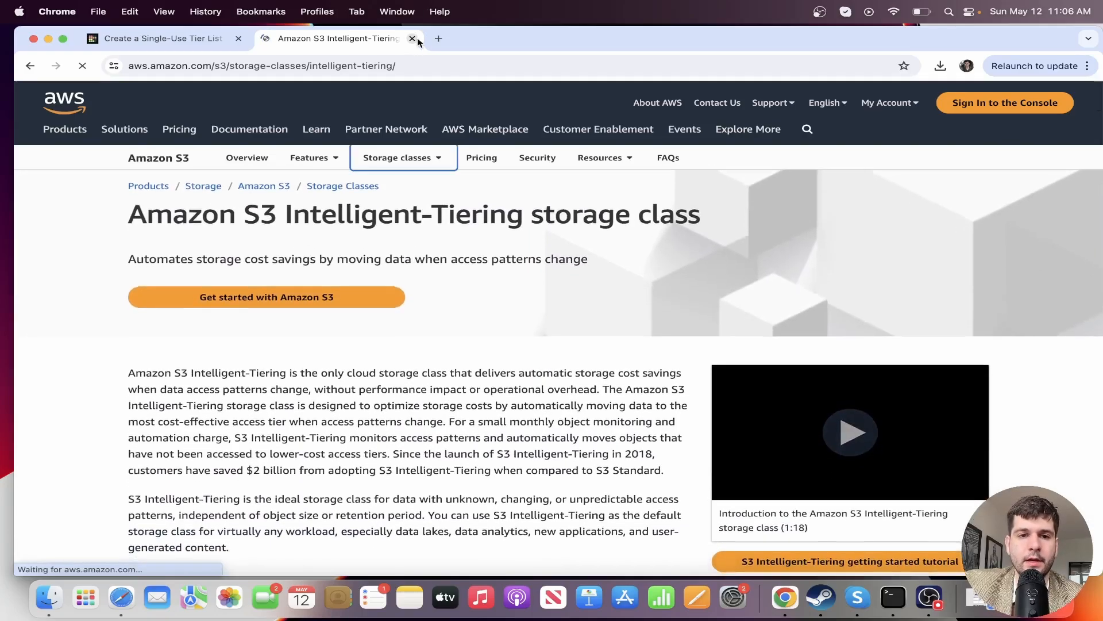
{"action": "left_click", "coordinate": [411, 39]}
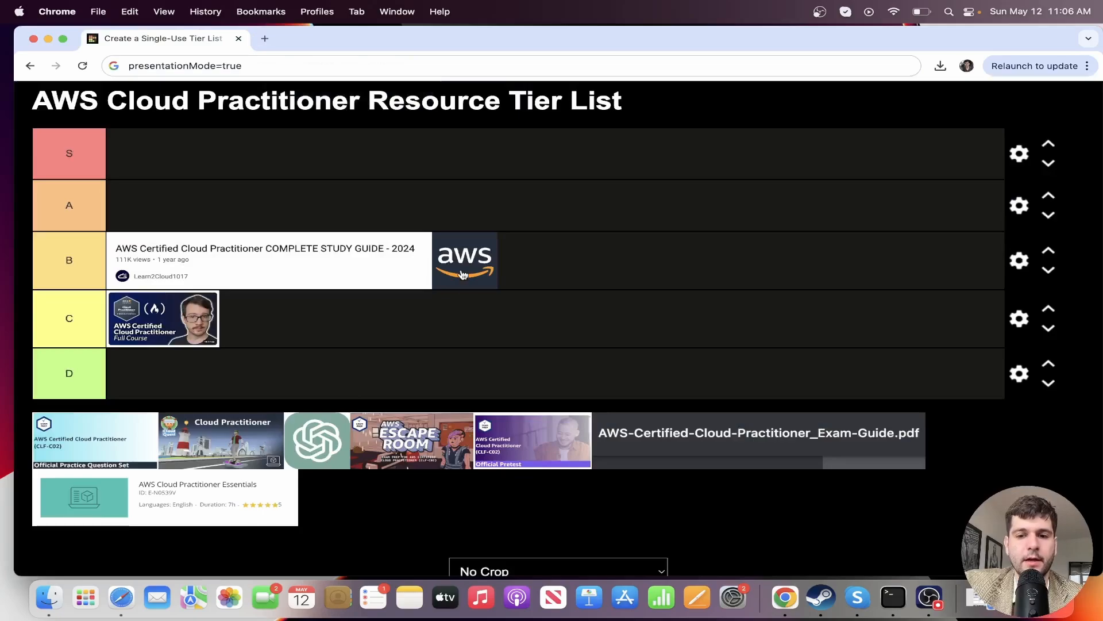
{"action": "mouse_move", "coordinate": [89, 451]}
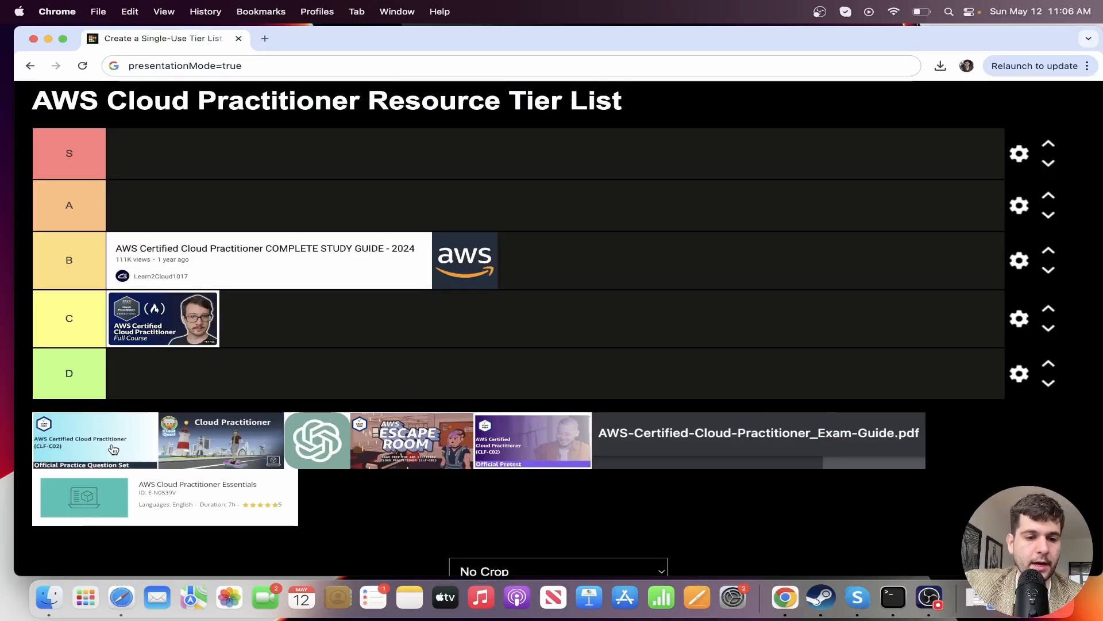
Place the Official Practice Question Set in tier A.
{"action": "left_click_drag", "start_coordinate": [94, 440], "coordinate": [253, 211]}
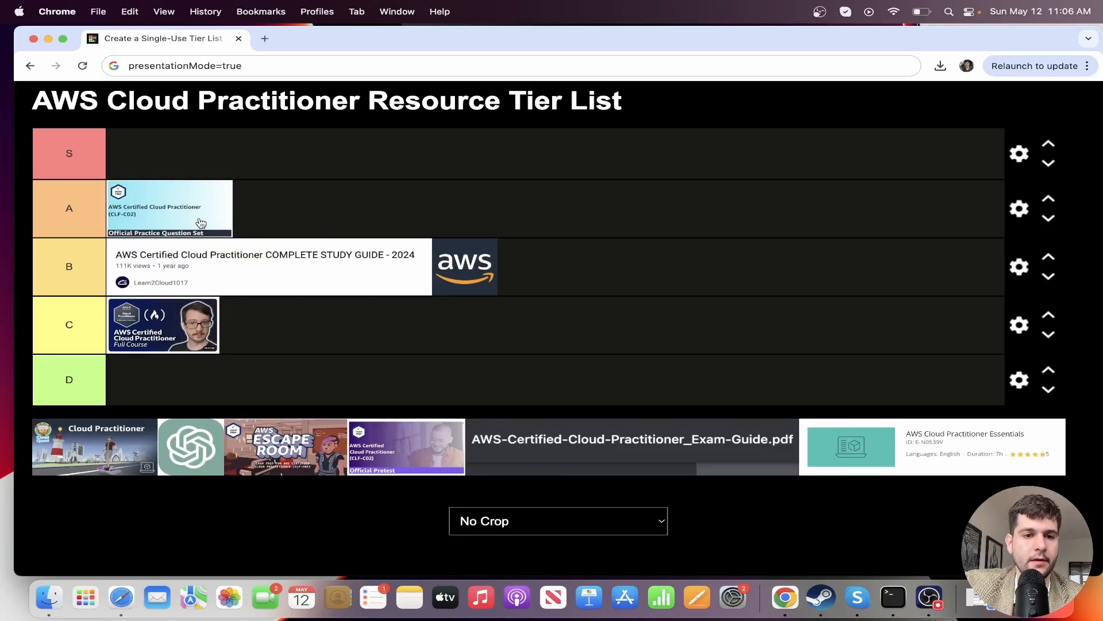
{"action": "mouse_move", "coordinate": [159, 167]}
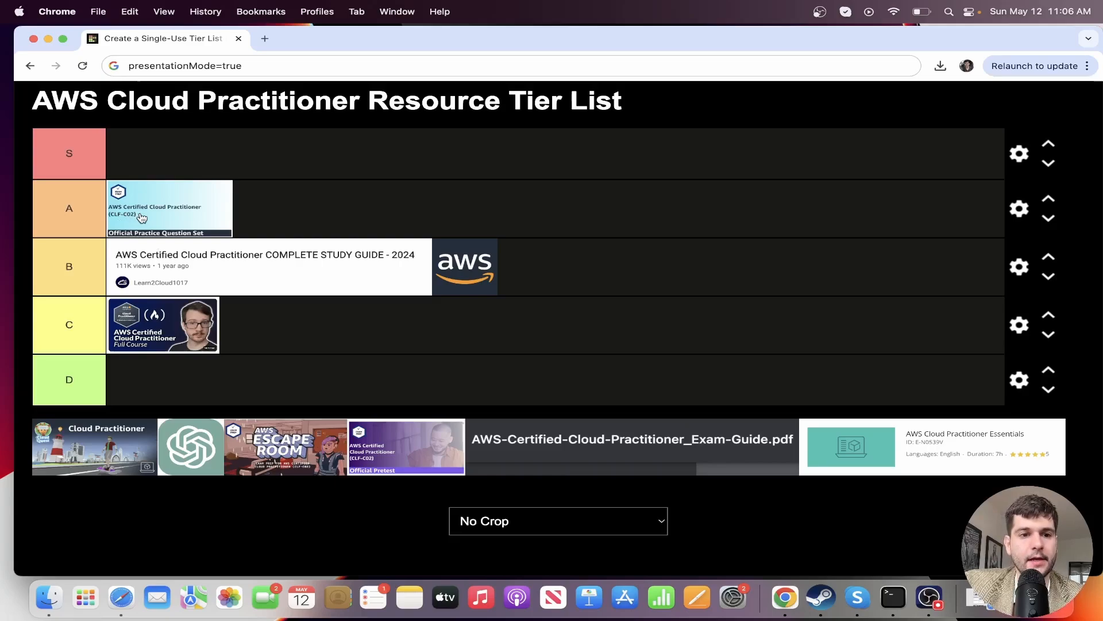
{"action": "mouse_move", "coordinate": [216, 216]}
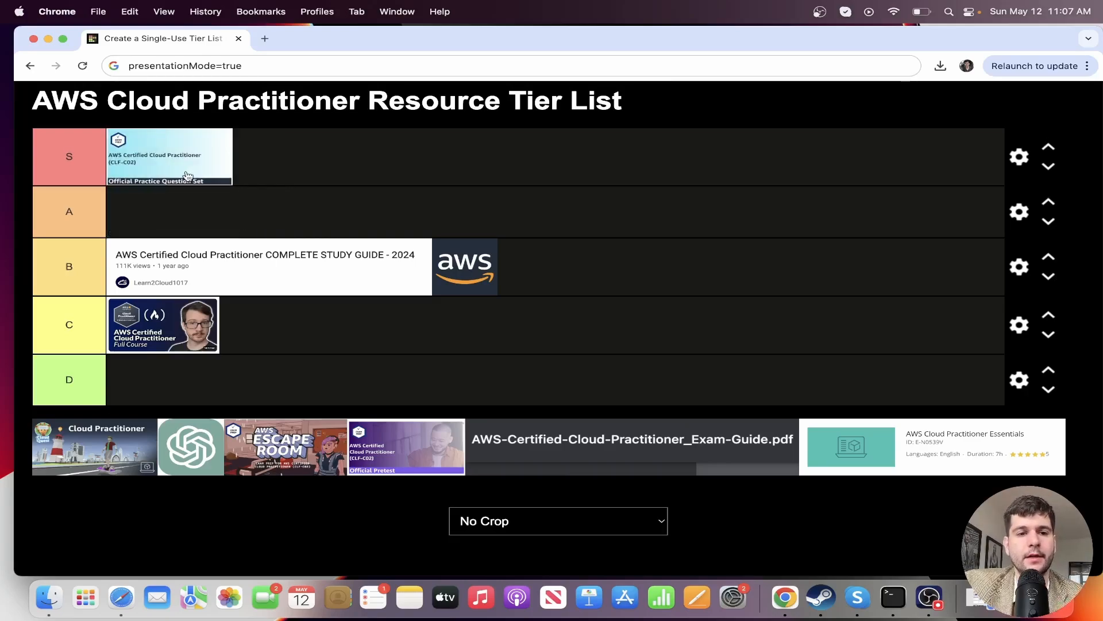
{"action": "mouse_move", "coordinate": [179, 175]}
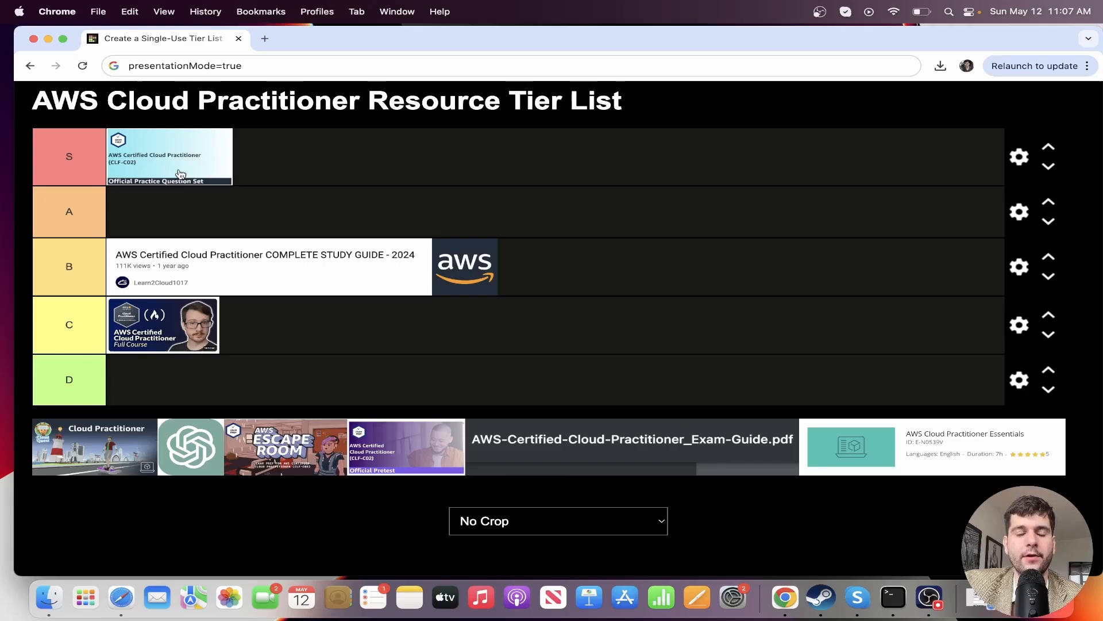
{"action": "mouse_move", "coordinate": [166, 184]}
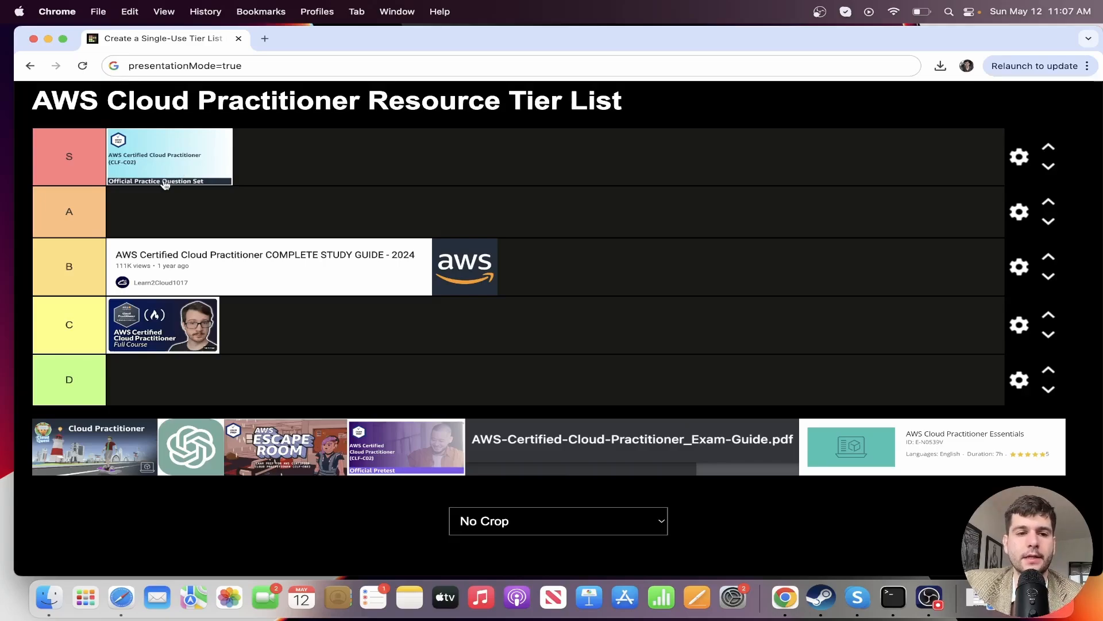
{"action": "mouse_move", "coordinate": [156, 177]}
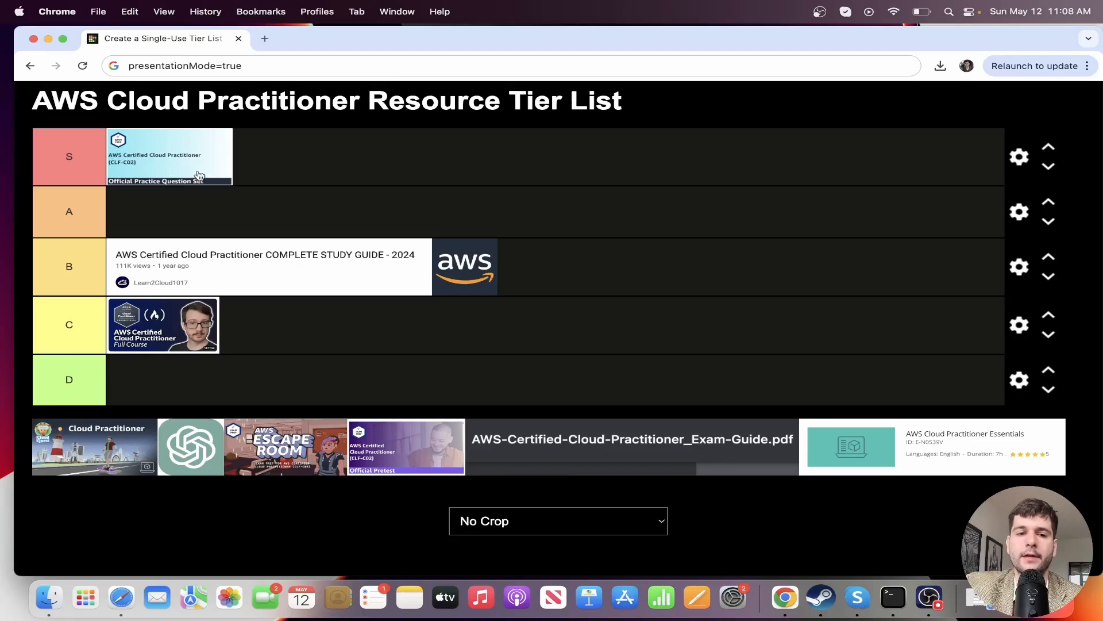
{"action": "mouse_move", "coordinate": [212, 172]}
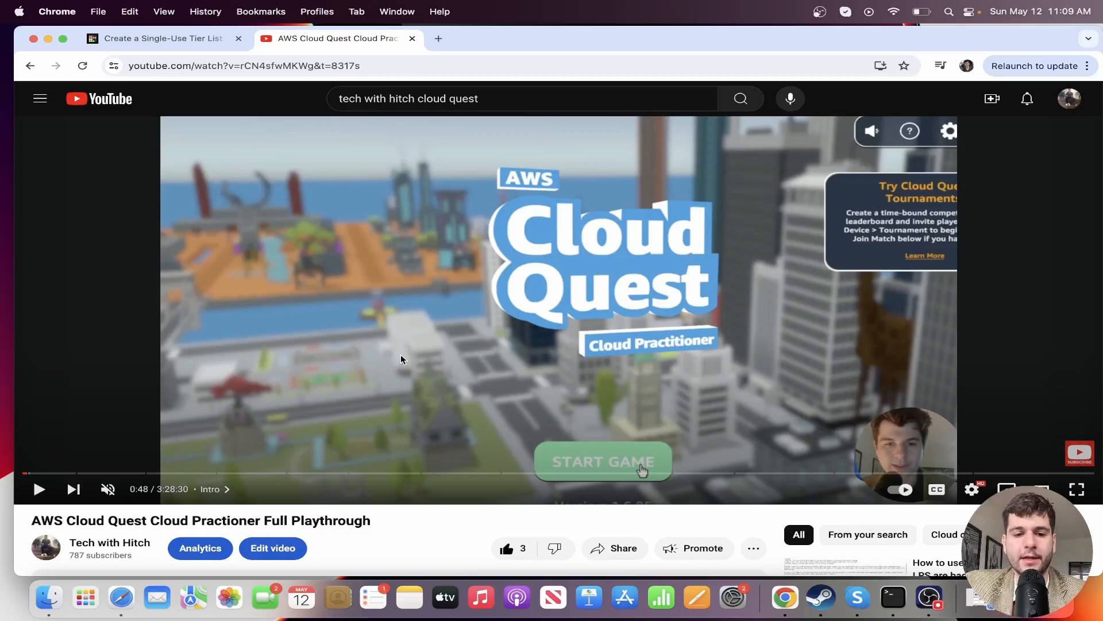
Play part of the AWS Cloud Quest playthrough video, then return to the tier list.
{"action": "left_click", "coordinate": [602, 462]}
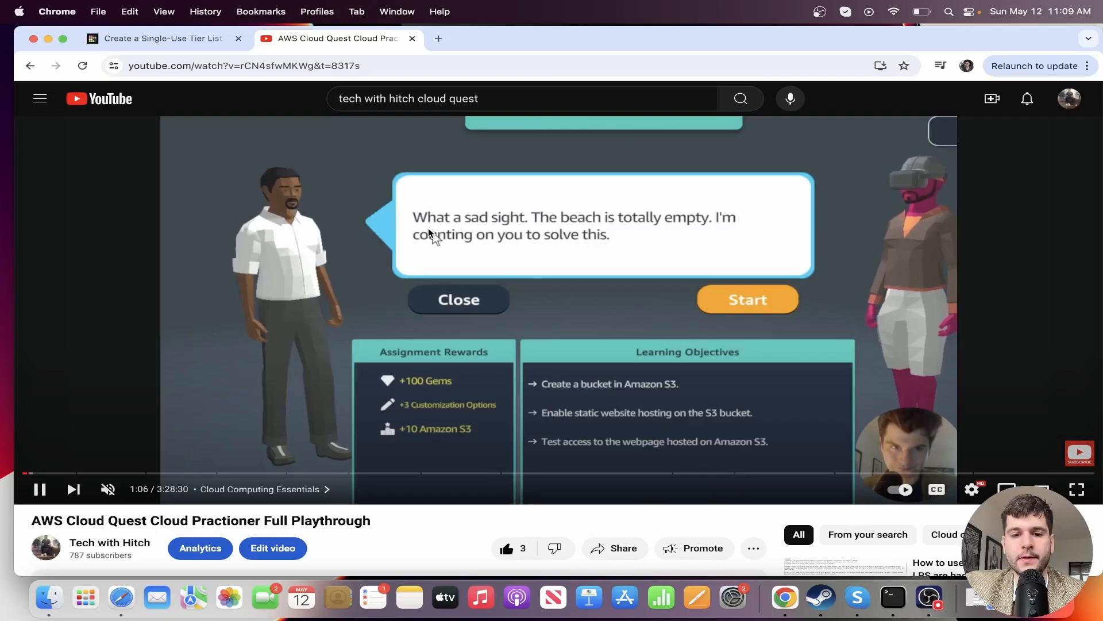
{"action": "mouse_move", "coordinate": [648, 400]}
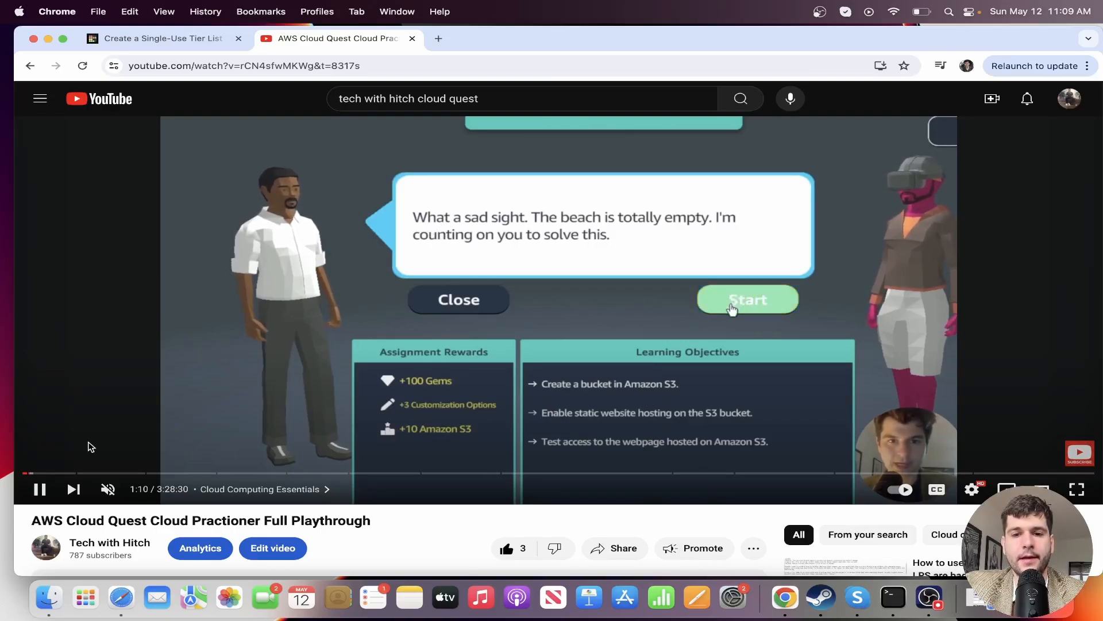
{"action": "mouse_move", "coordinate": [32, 473]}
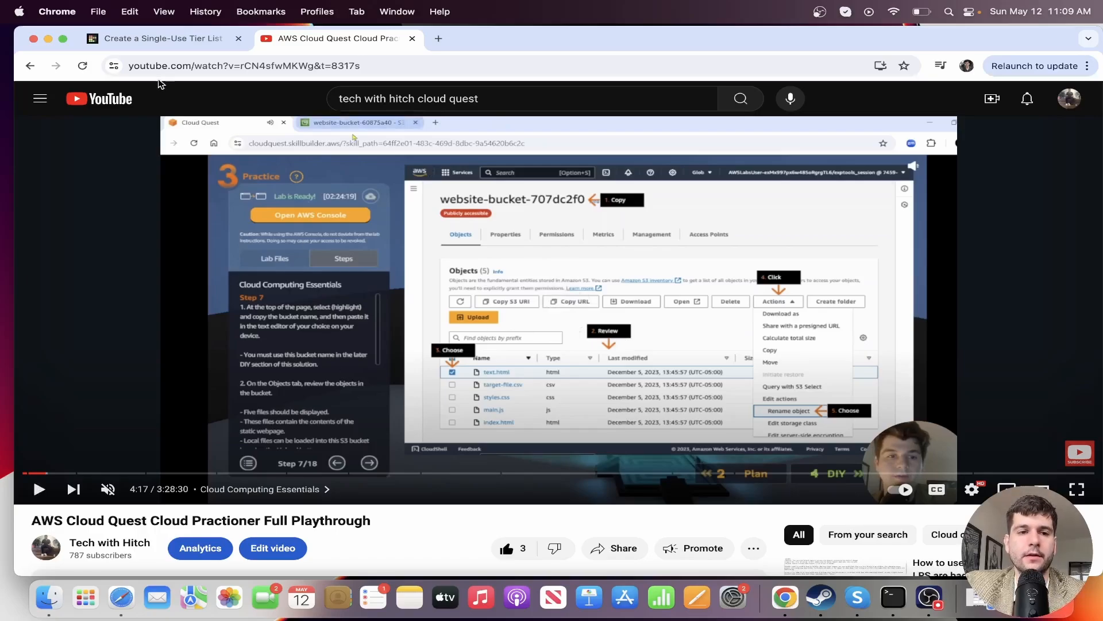
{"action": "left_click", "coordinate": [161, 39]}
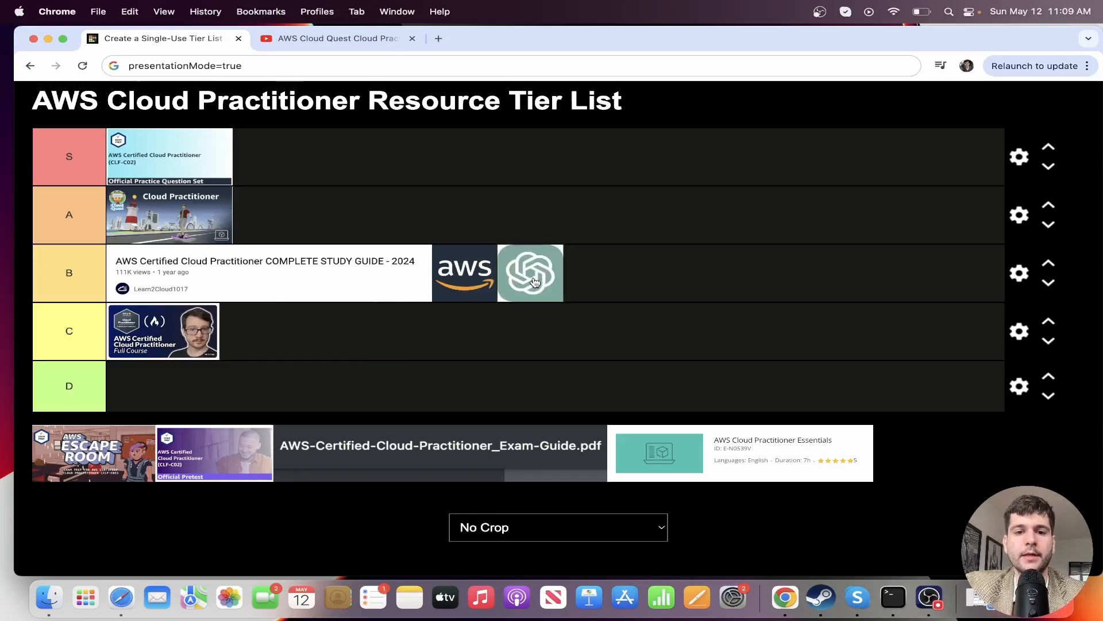
{"action": "mouse_move", "coordinate": [462, 283]}
{"action": "type", "text": "What is S3 intelligient tier"}
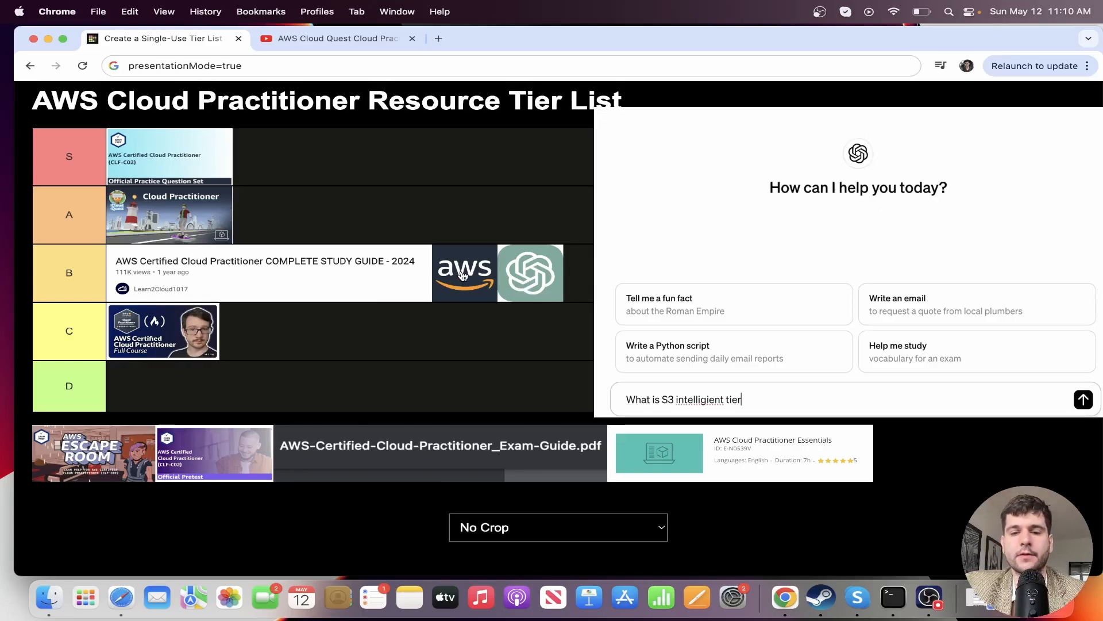
Ask ChatGPT what S3 Intelligent-Tiering is and why a business would use it.
{"action": "left_click", "coordinate": [1083, 400]}
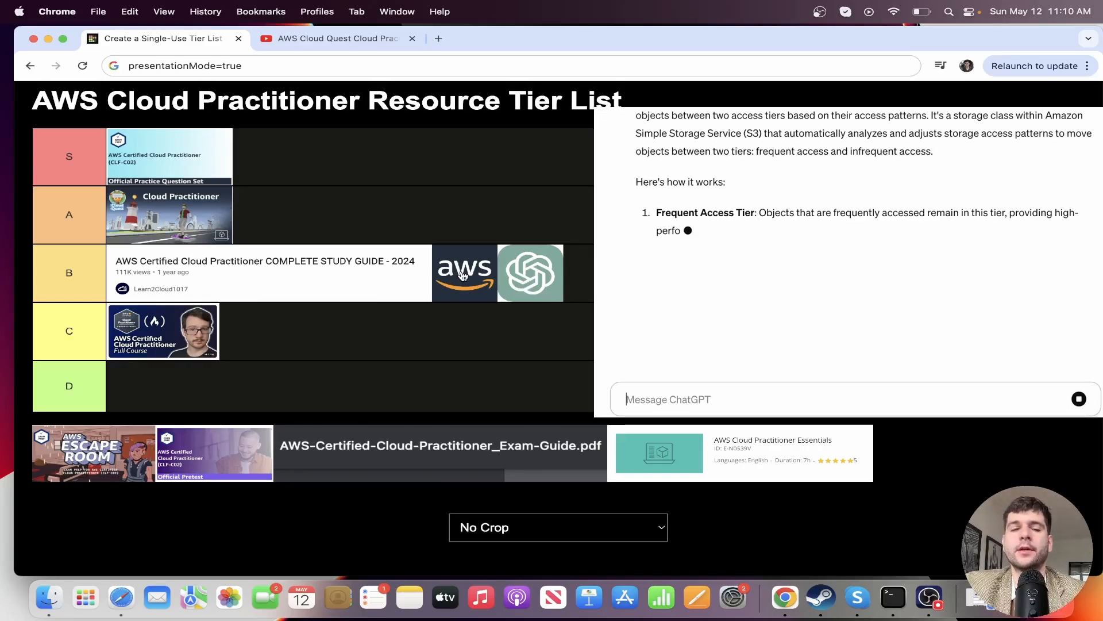
{"action": "type", "text": "But why would I need that like what is the use for a business? Give me rew"}
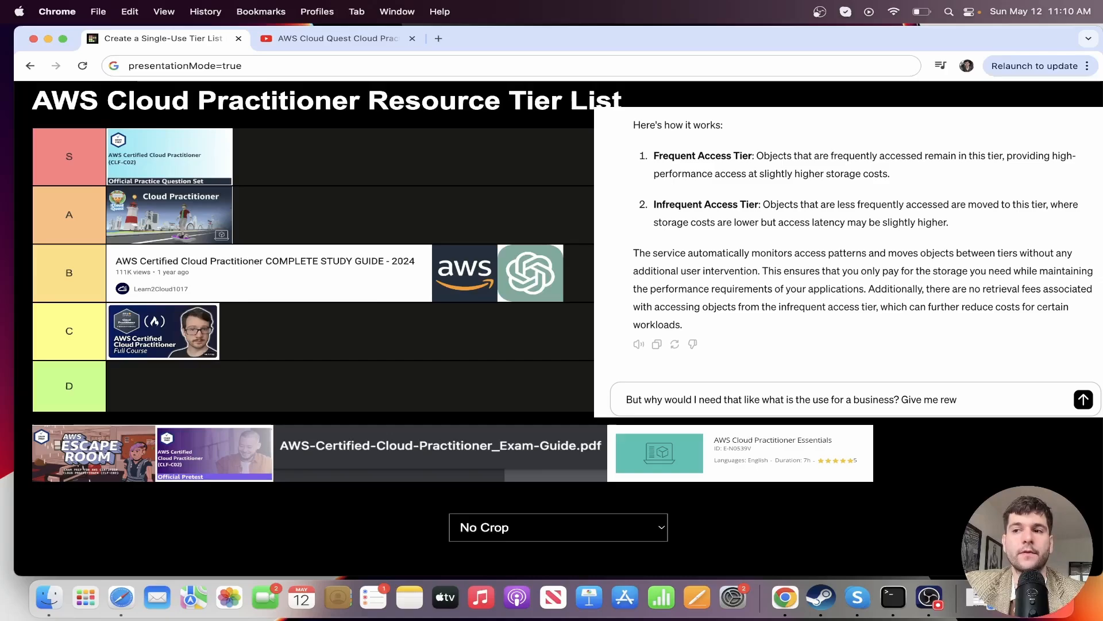
{"action": "left_click", "coordinate": [1082, 399]}
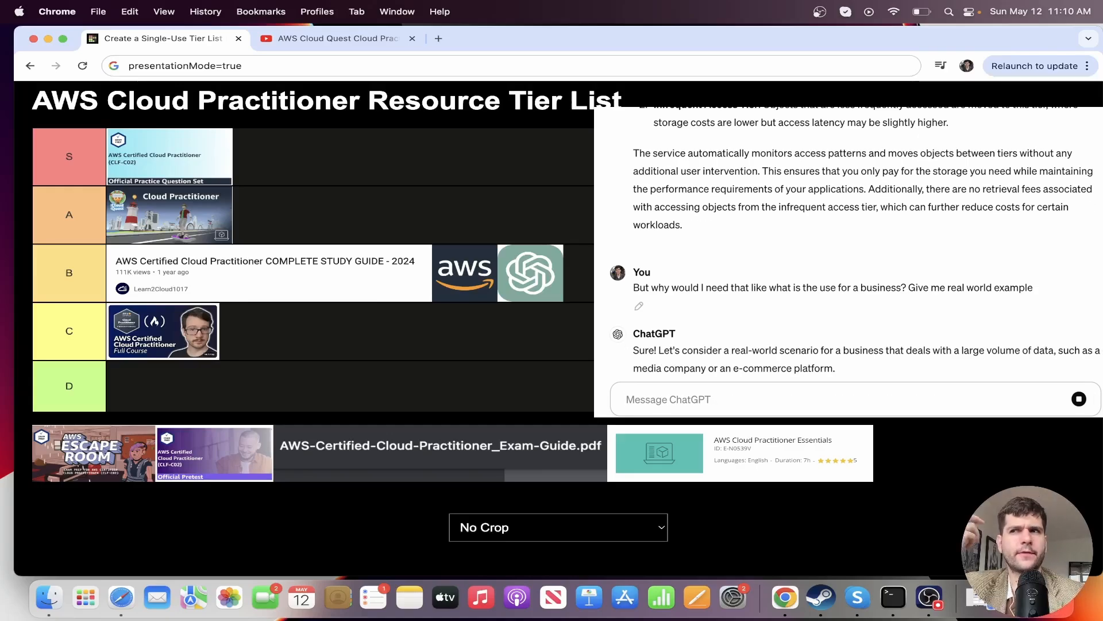
{"action": "scroll", "scroll_direction": "down", "scroll_amount": 3}
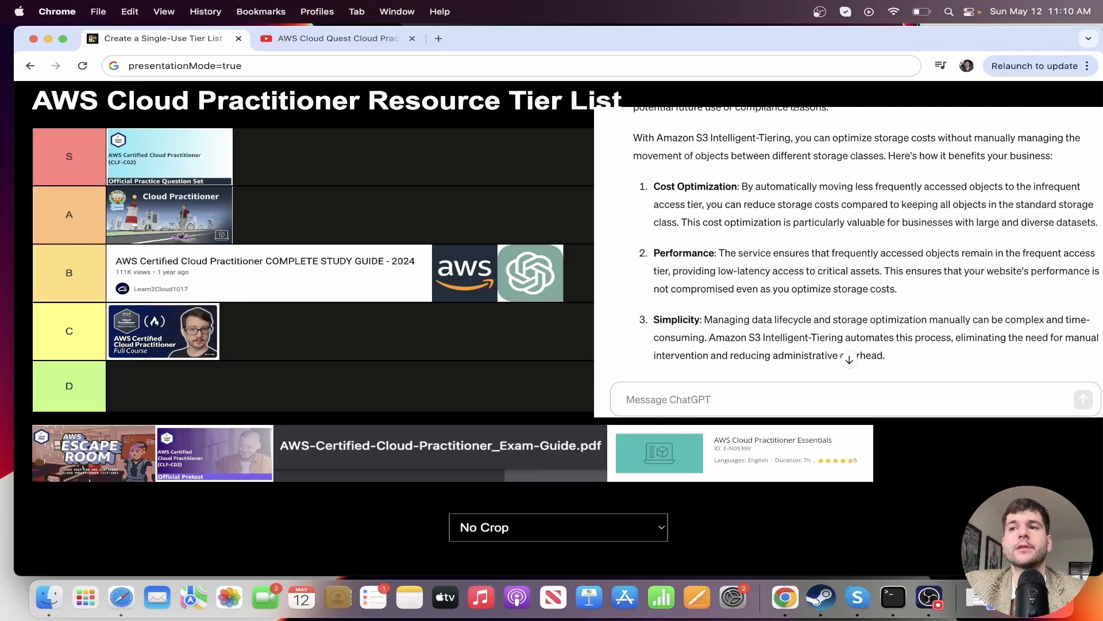
{"action": "scroll", "scroll_direction": "down", "scroll_amount": 3}
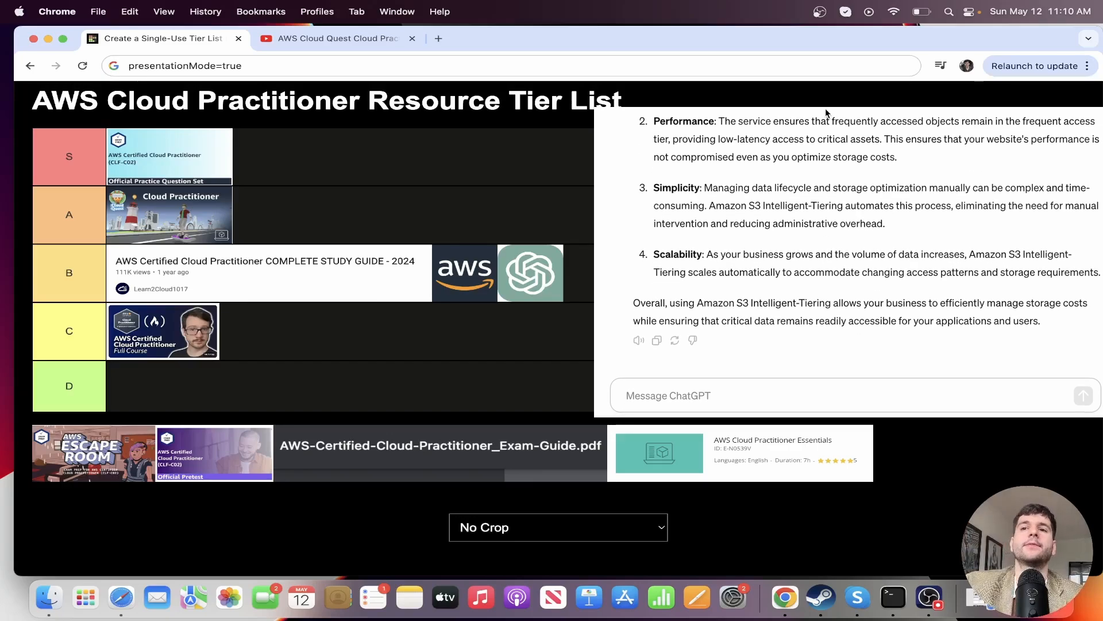
Ask ChatGPT how to set up S3 Intelligent-Tiering and read the steps.
{"action": "type", "text": "How do I set it up walk me through it like I am an idio"}
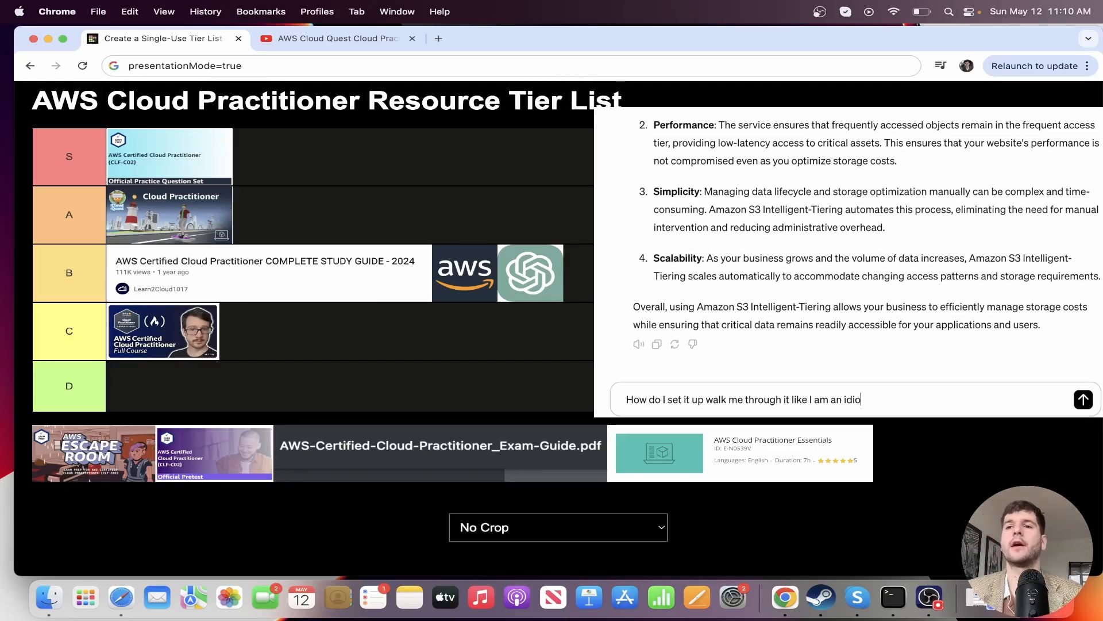
{"action": "left_click", "coordinate": [1083, 400]}
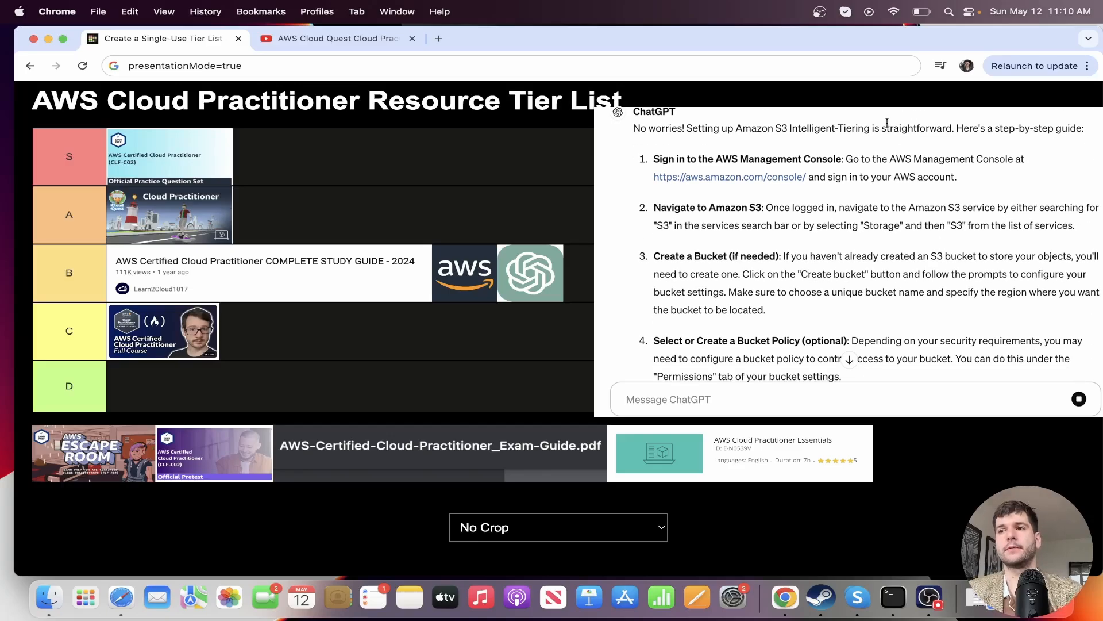
{"action": "scroll", "scroll_direction": "down", "scroll_amount": 3}
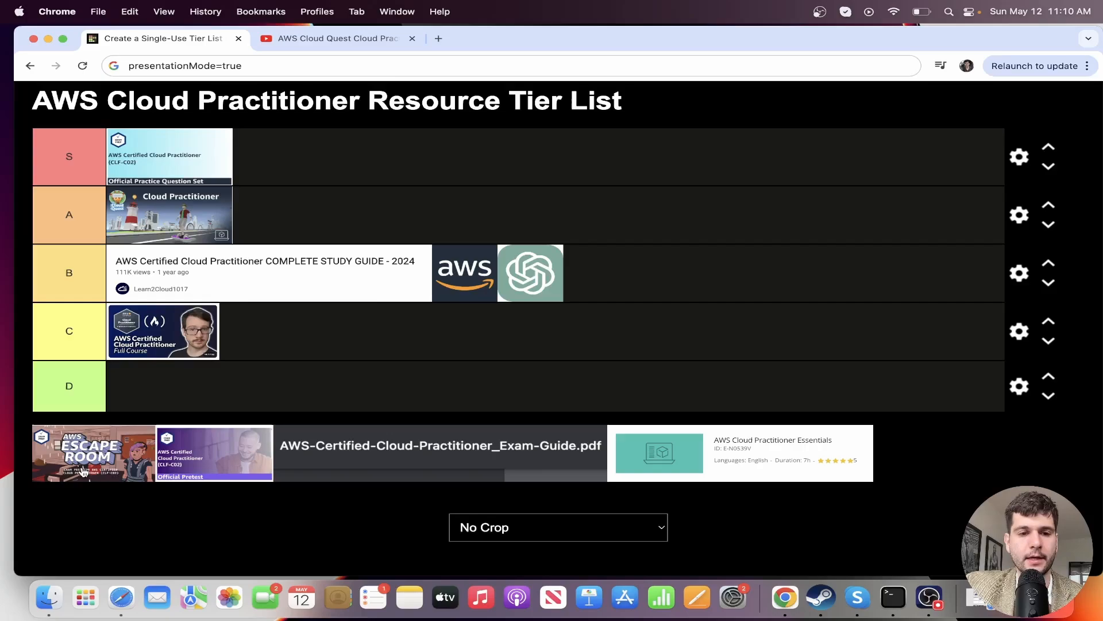
Place the AWS Escape Room resource in tier A alongside Cloud Quest.
{"action": "left_click_drag", "start_coordinate": [92, 453], "coordinate": [294, 215]}
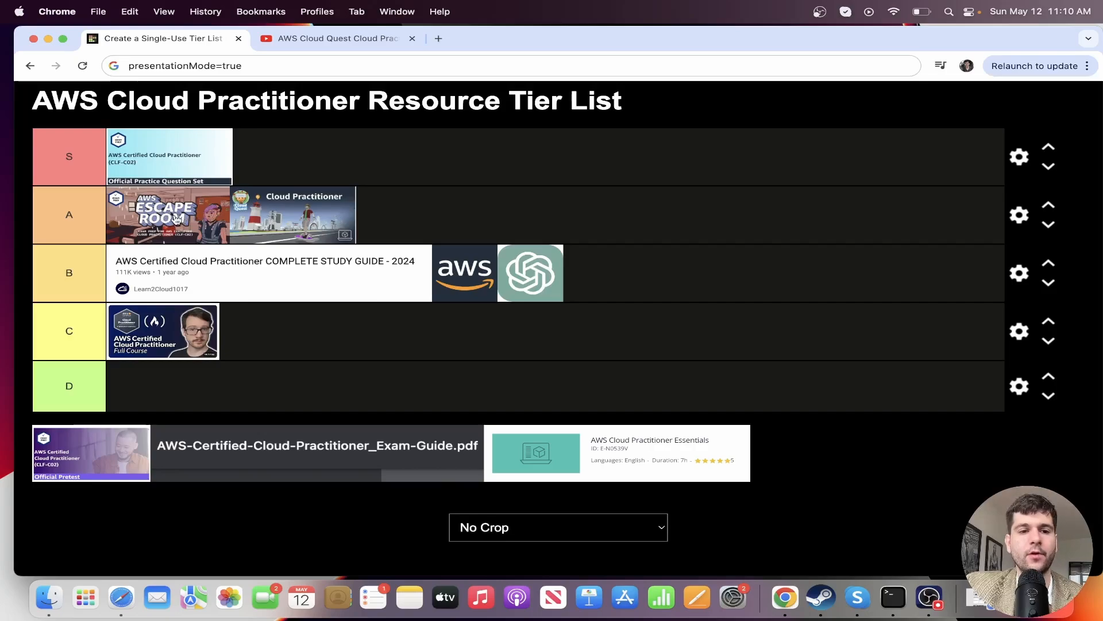
{"action": "mouse_move", "coordinate": [298, 208]}
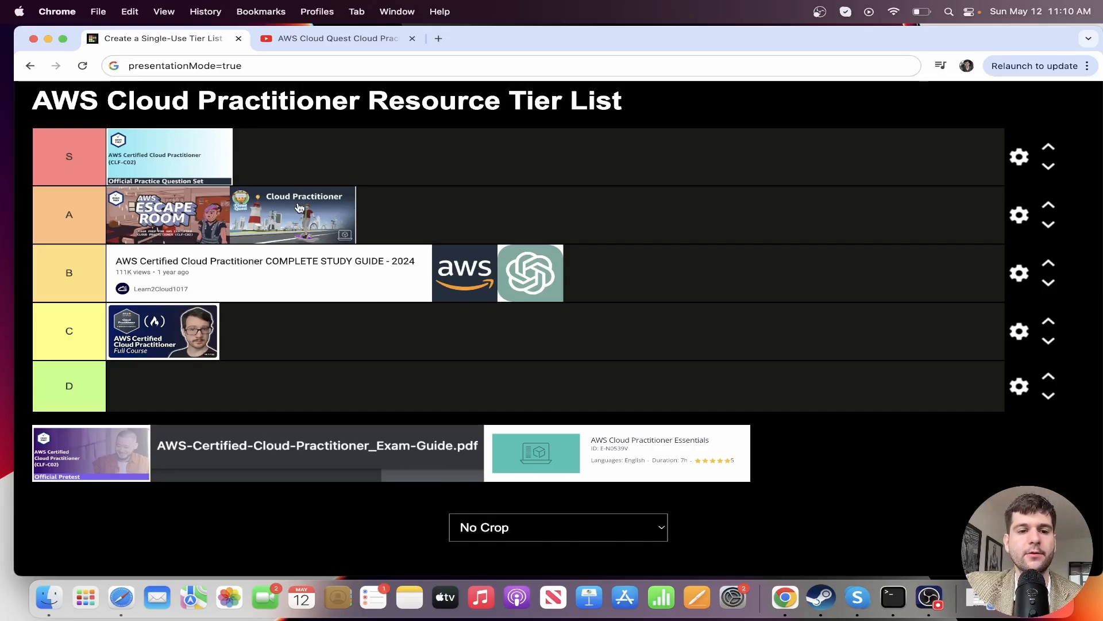
{"action": "mouse_move", "coordinate": [157, 214]}
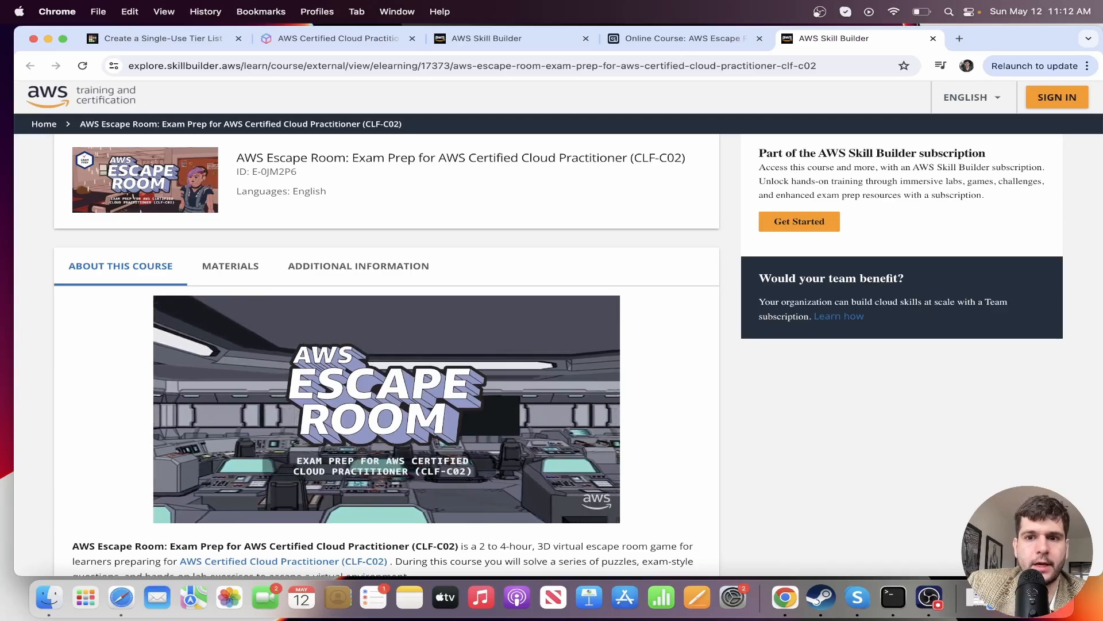
{"action": "mouse_move", "coordinate": [819, 246]}
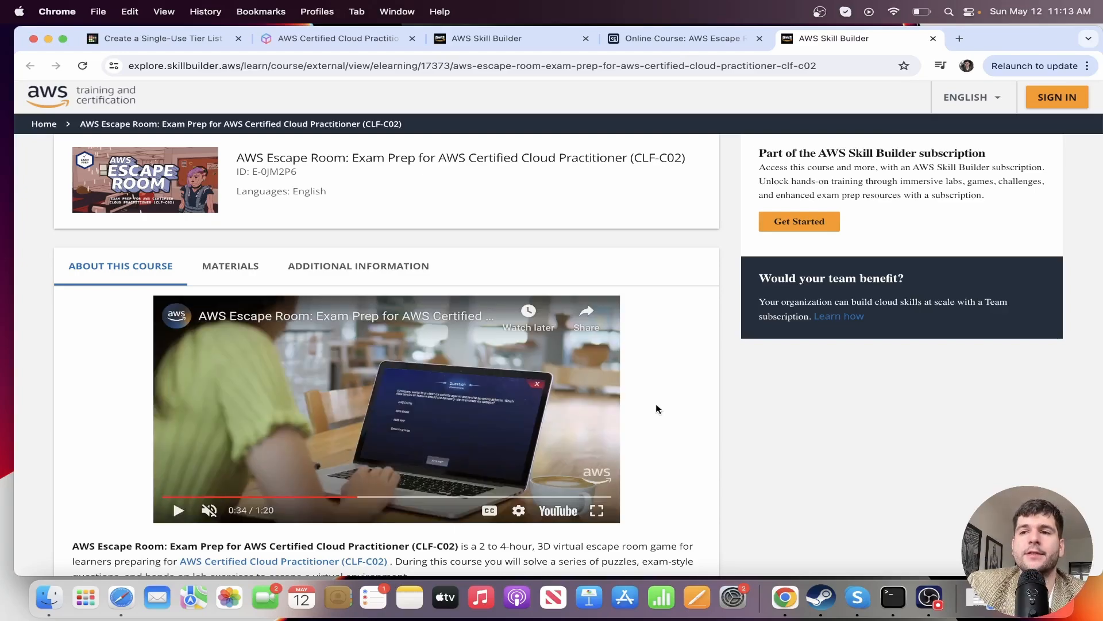
Scroll through the Escape Room CLF-C02 course's About This Course section and game description.
{"action": "scroll", "scroll_direction": "down", "scroll_amount": 3}
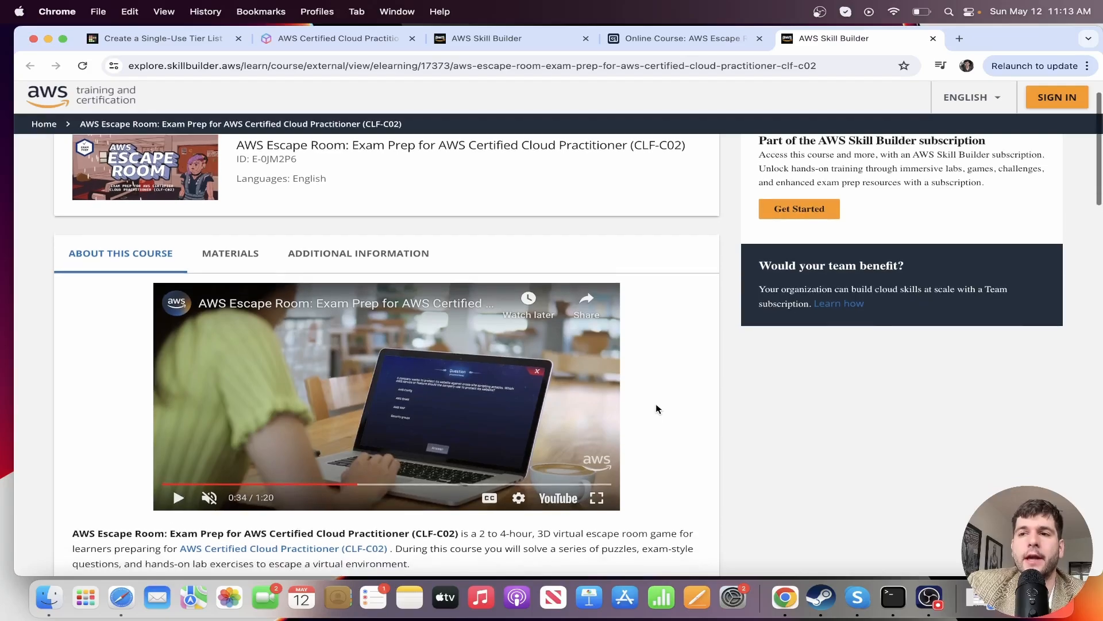
{"action": "scroll", "scroll_direction": "down", "scroll_amount": 3}
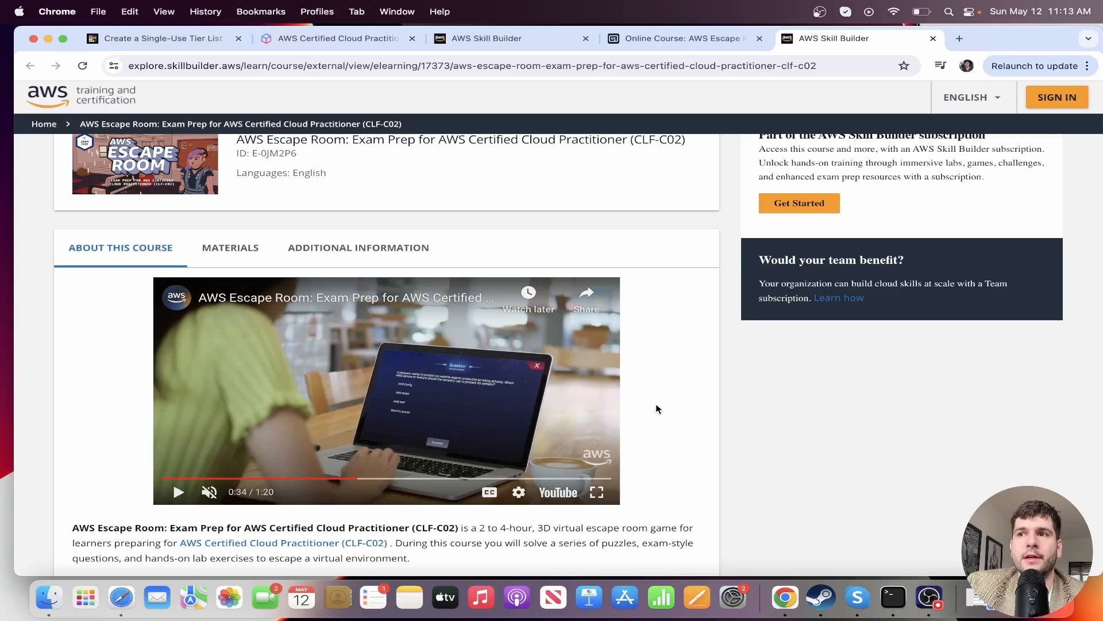
{"action": "scroll", "scroll_direction": "down", "scroll_amount": 3}
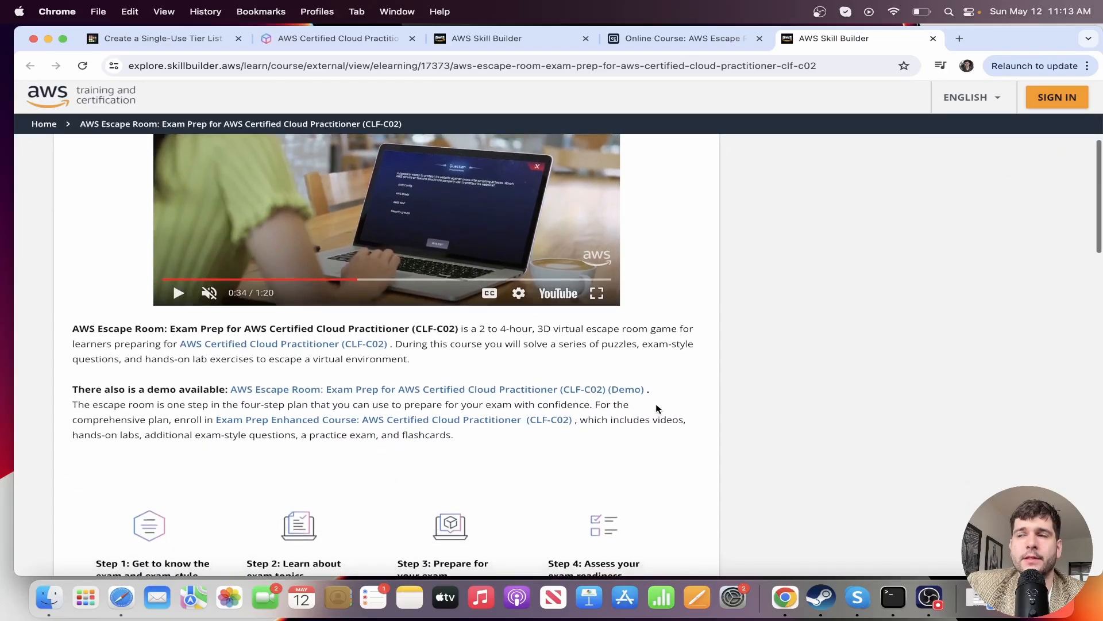
{"action": "scroll", "scroll_direction": "down", "scroll_amount": 3}
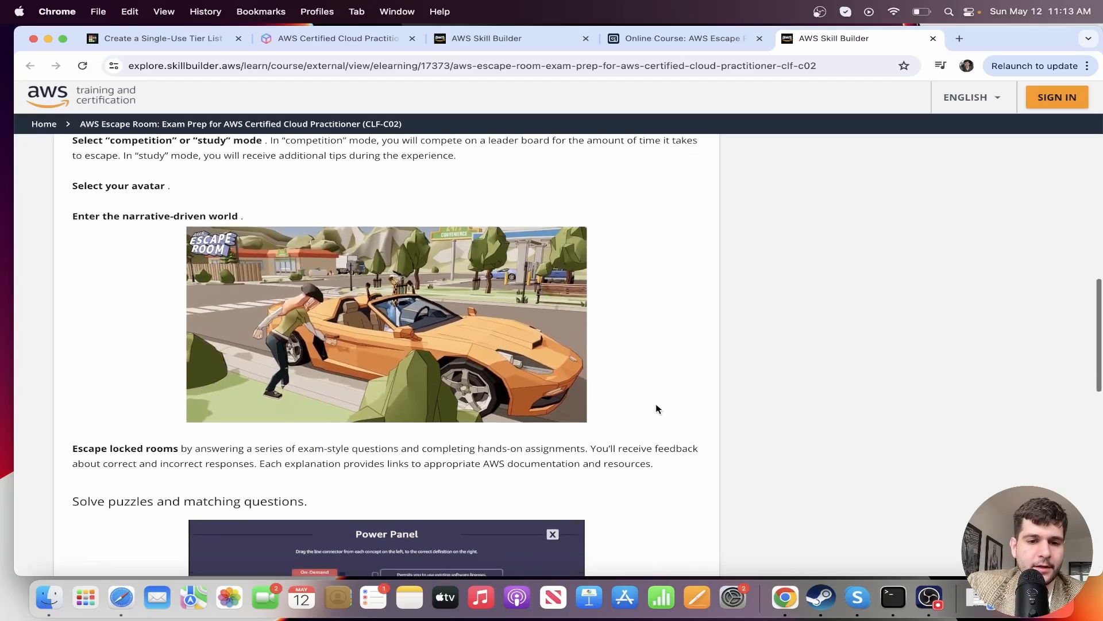
{"action": "scroll", "scroll_direction": "down", "scroll_amount": 3}
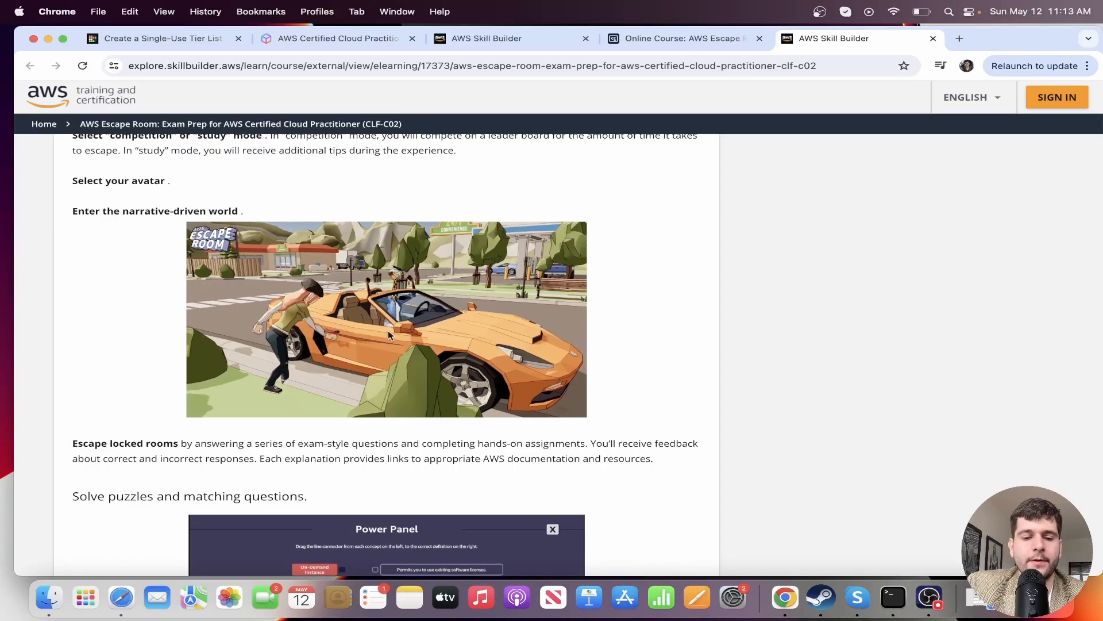
Switch from the Escape Room course page back to the TierMaker tier list.
{"action": "scroll", "scroll_direction": "down", "scroll_amount": 3}
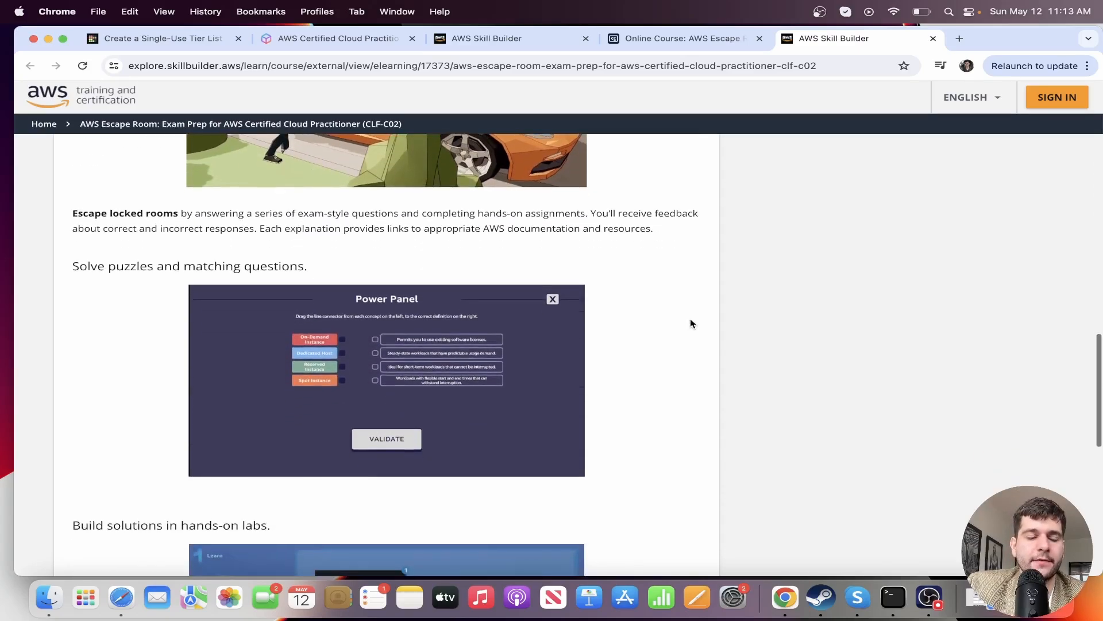
{"action": "left_click", "coordinate": [163, 39]}
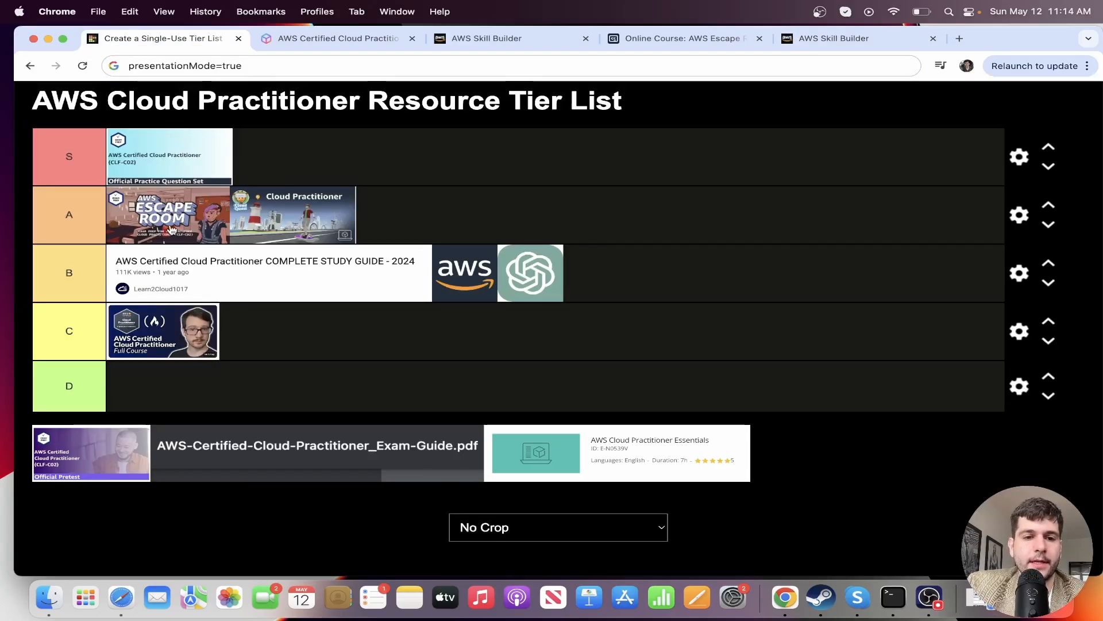
{"action": "mouse_move", "coordinate": [163, 229]}
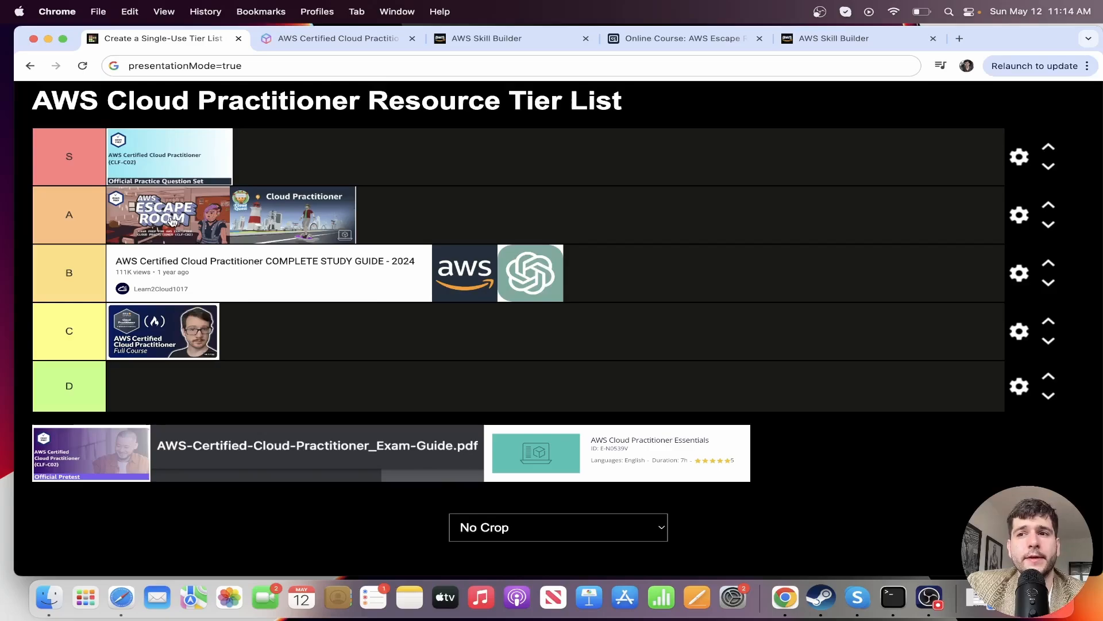
{"action": "mouse_move", "coordinate": [177, 208]}
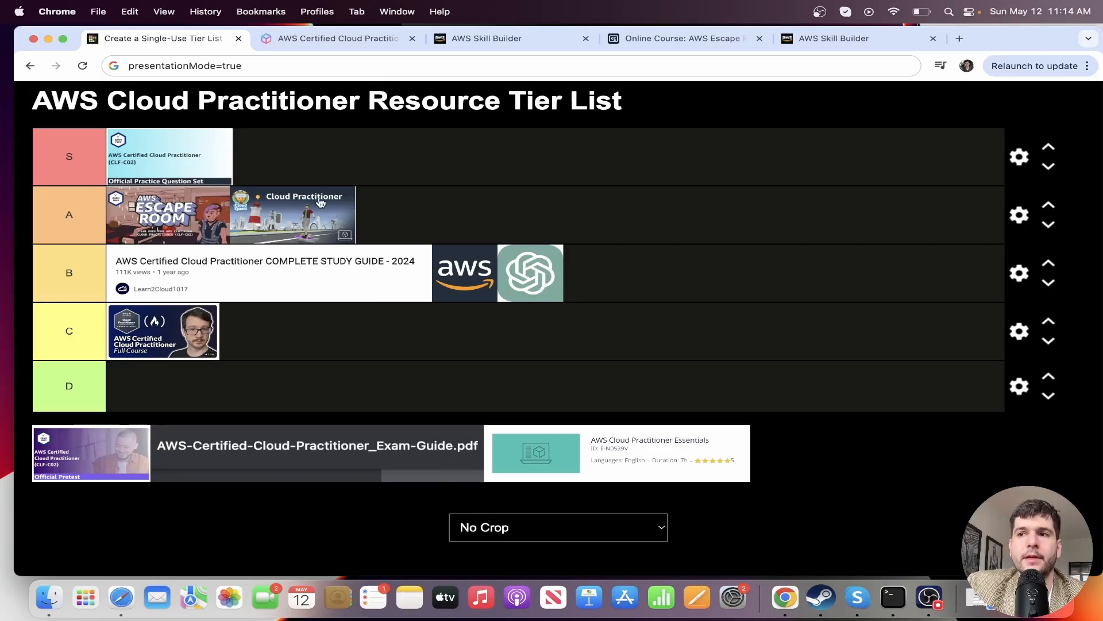
{"action": "mouse_move", "coordinate": [306, 216]}
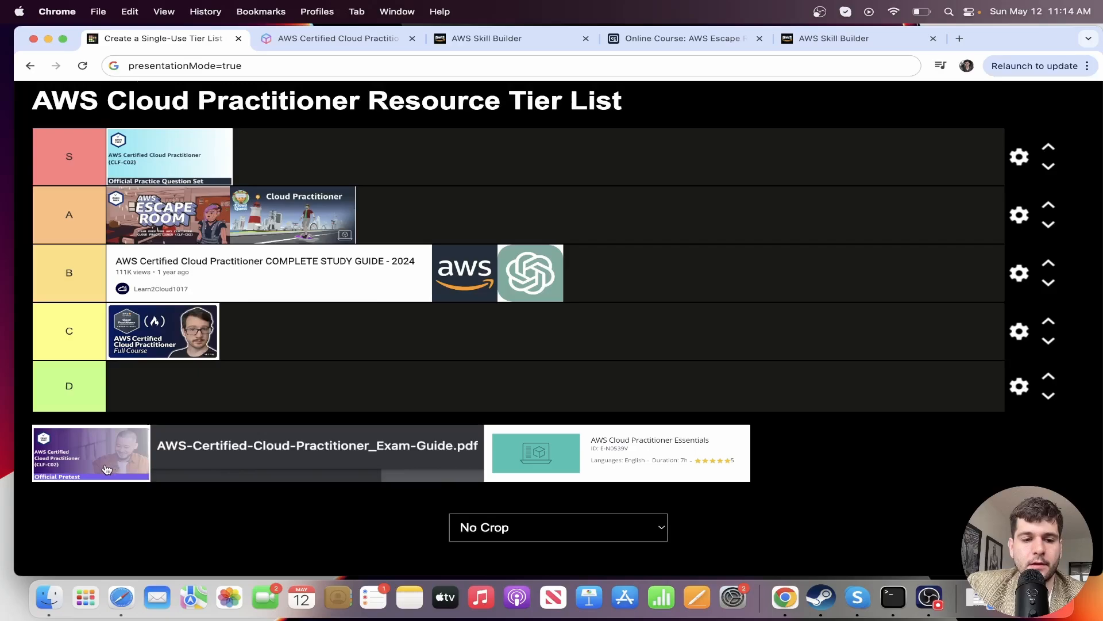
Drag the Official Pretest into the A tier beside Escape Room and Cloud Quest.
{"action": "left_click_drag", "start_coordinate": [90, 452], "coordinate": [430, 214]}
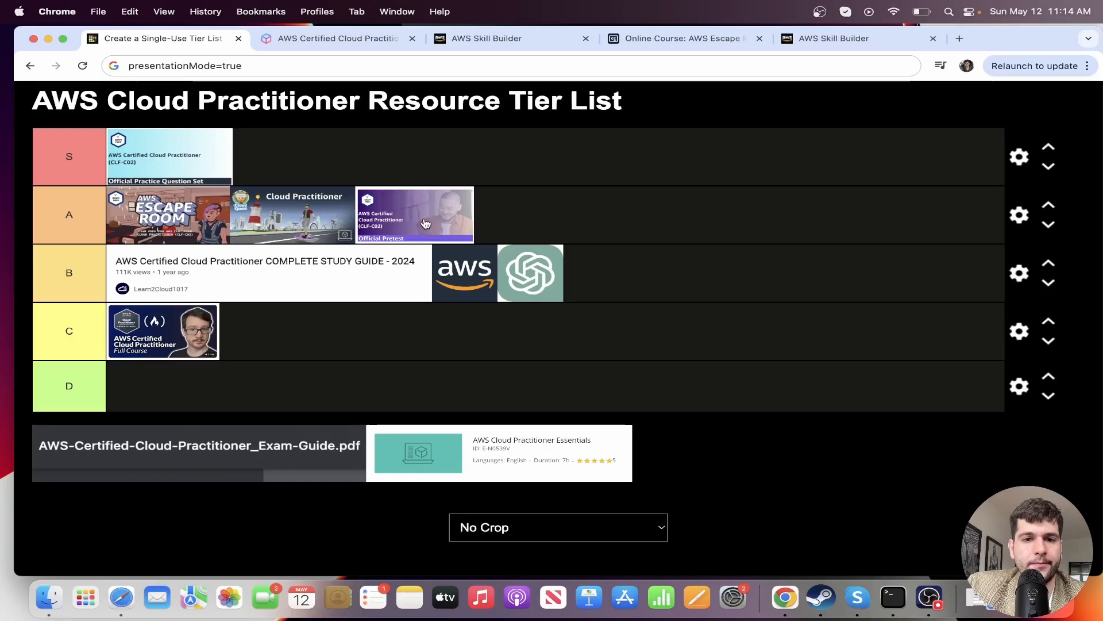
{"action": "mouse_move", "coordinate": [405, 226]}
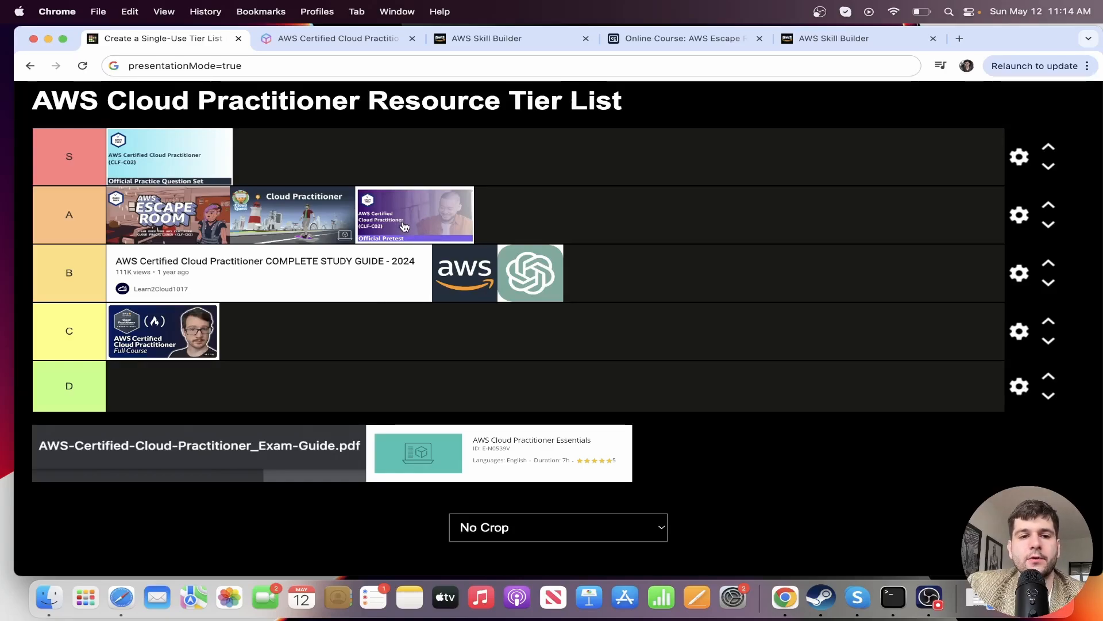
{"action": "mouse_move", "coordinate": [493, 189]}
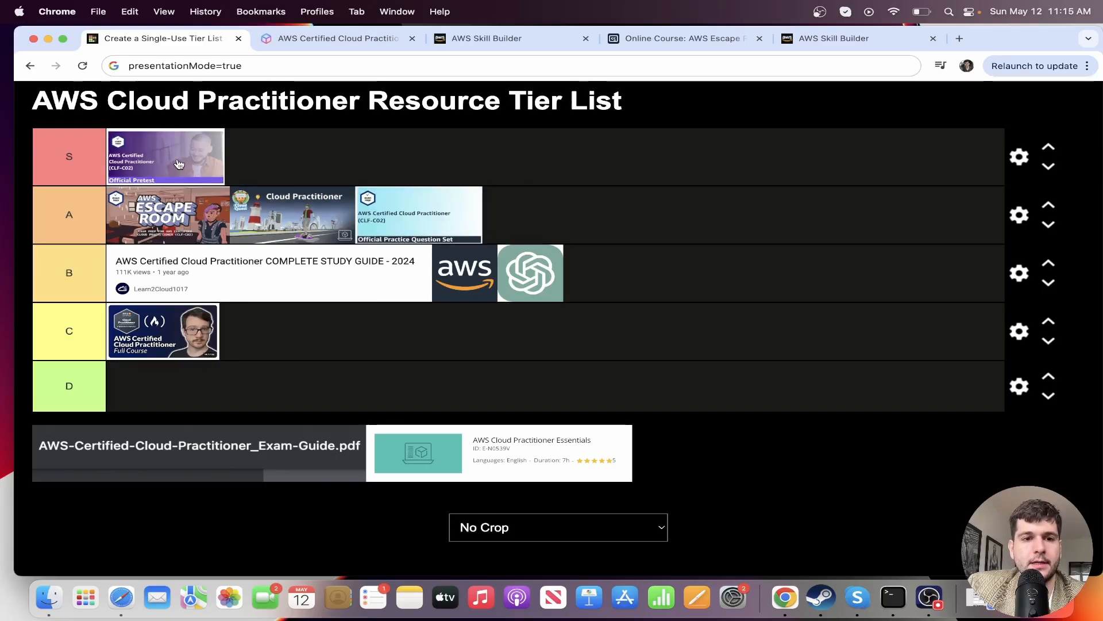
{"action": "mouse_move", "coordinate": [414, 227]}
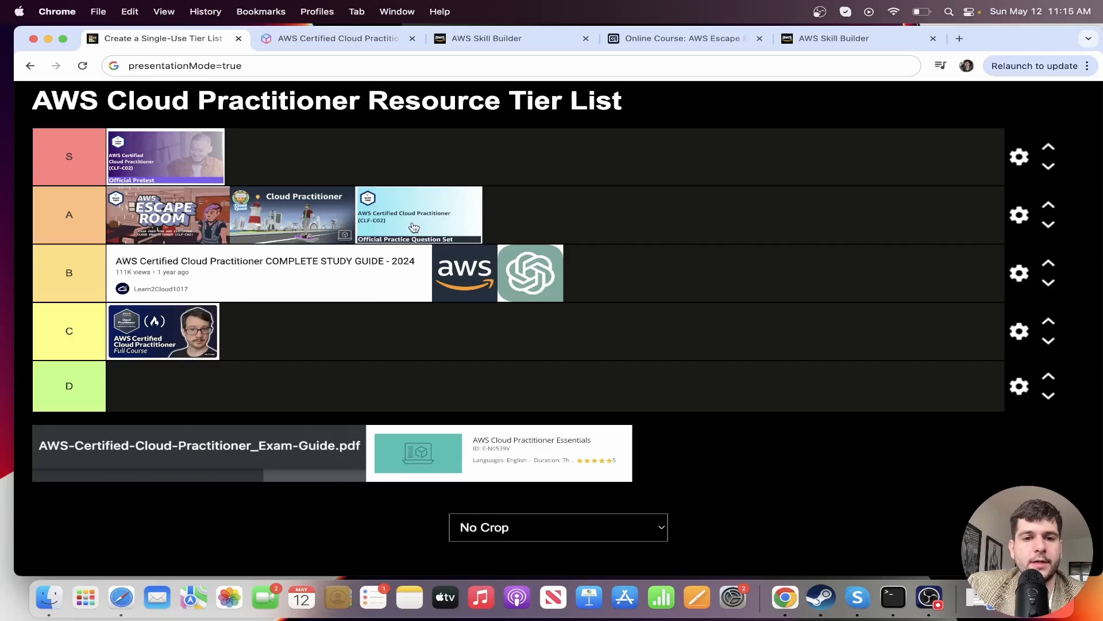
{"action": "mouse_move", "coordinate": [420, 223]}
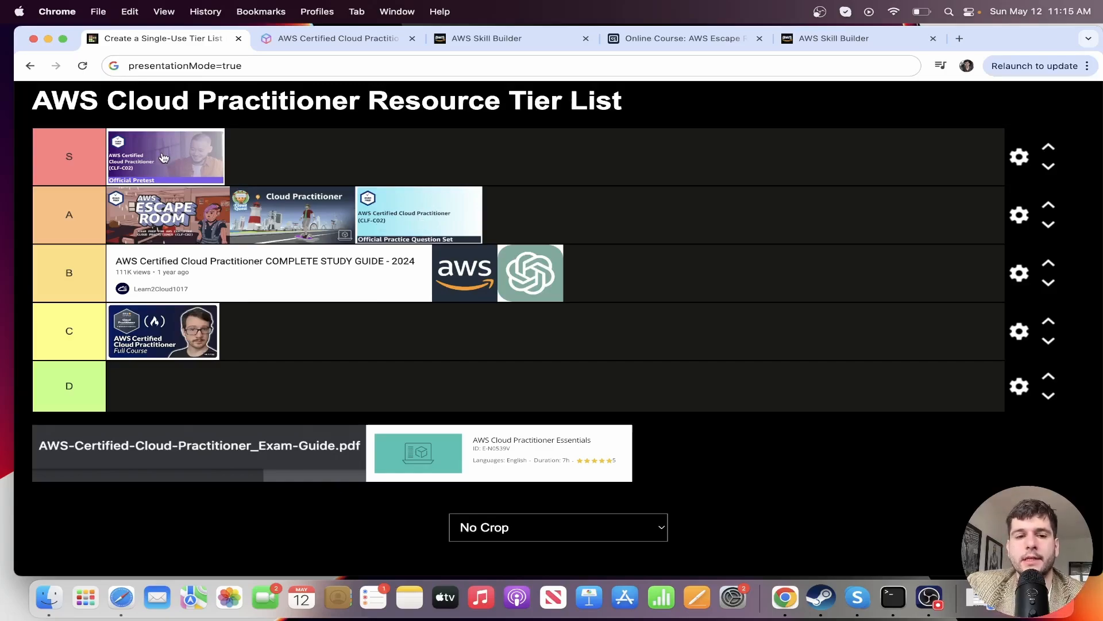
{"action": "mouse_move", "coordinate": [437, 217]}
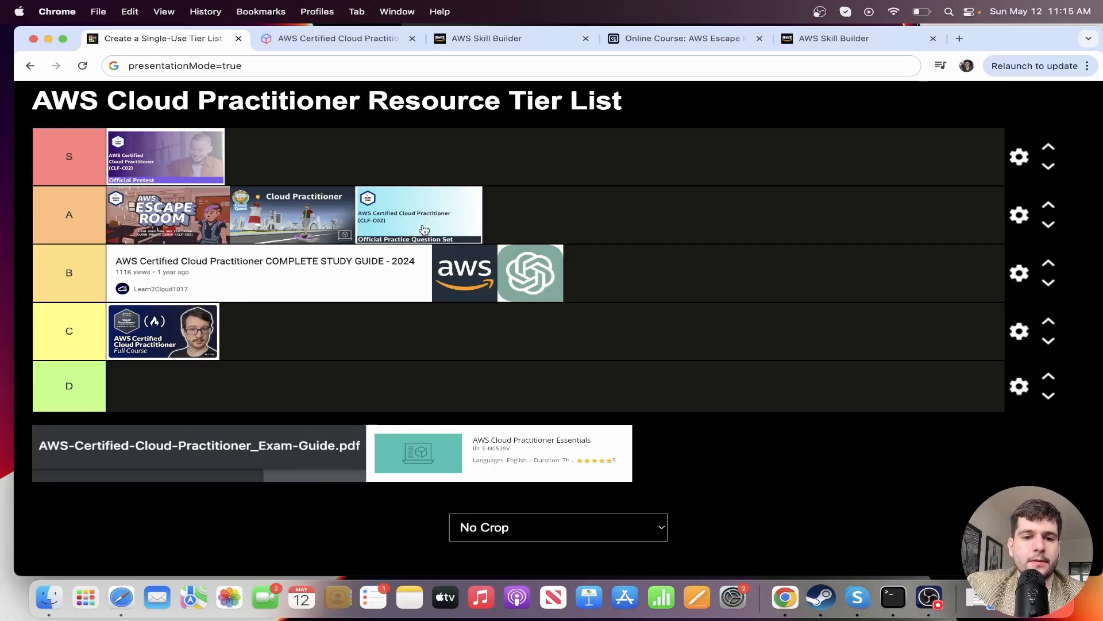
{"action": "mouse_move", "coordinate": [462, 216]}
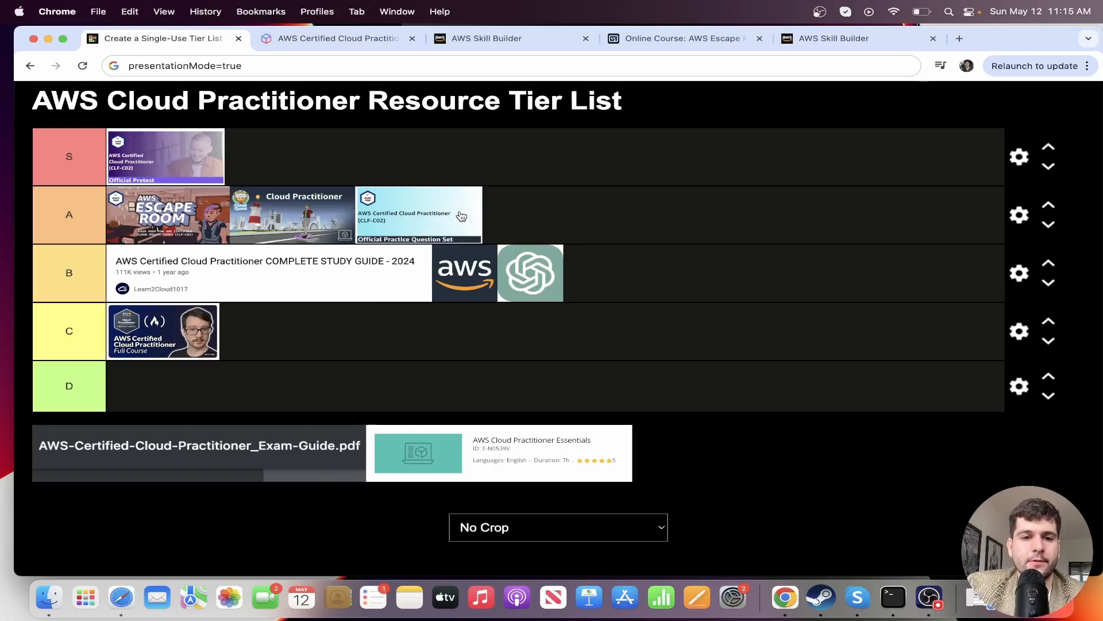
{"action": "mouse_move", "coordinate": [235, 177]}
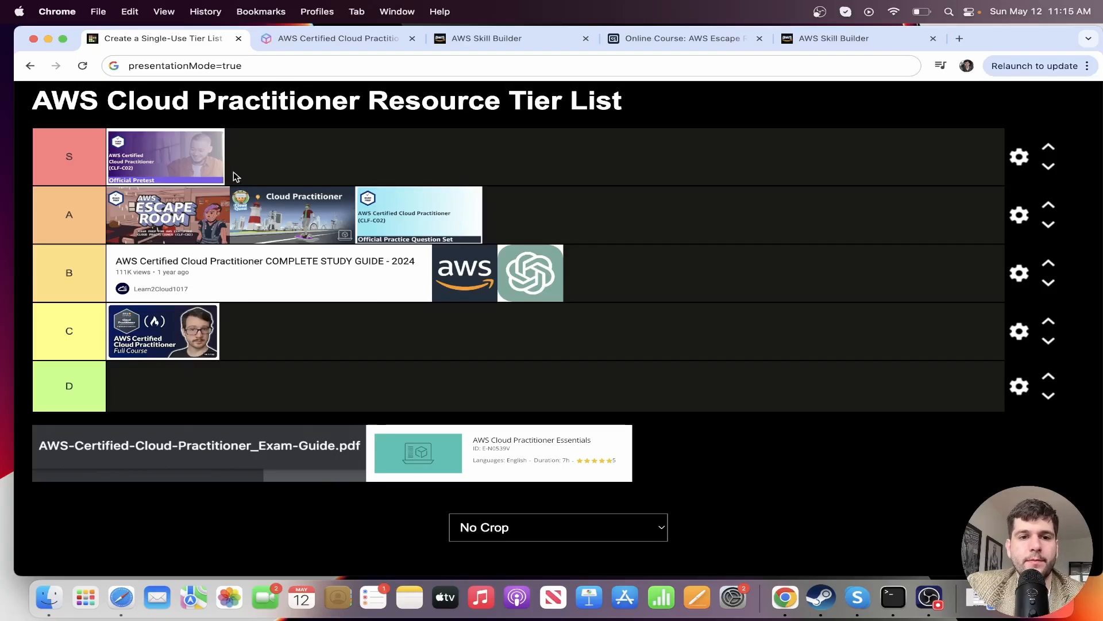
Switch to the Cloud Practitioner certification page and briefly view its documentation overview.
{"action": "left_click", "coordinate": [336, 39]}
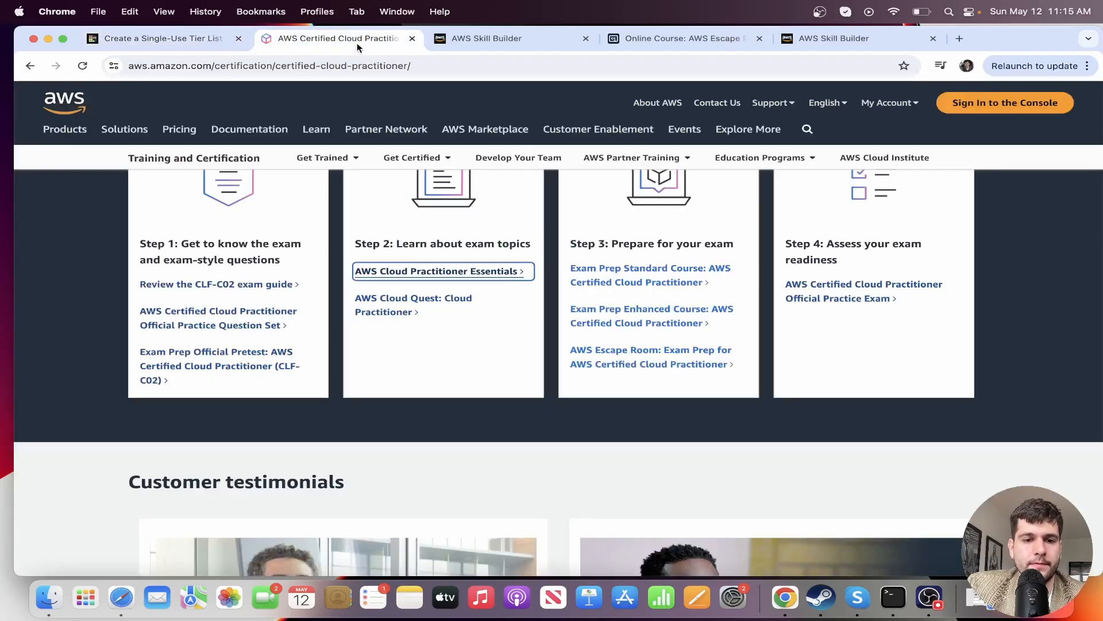
{"action": "scroll", "scroll_direction": "up", "scroll_amount": 3}
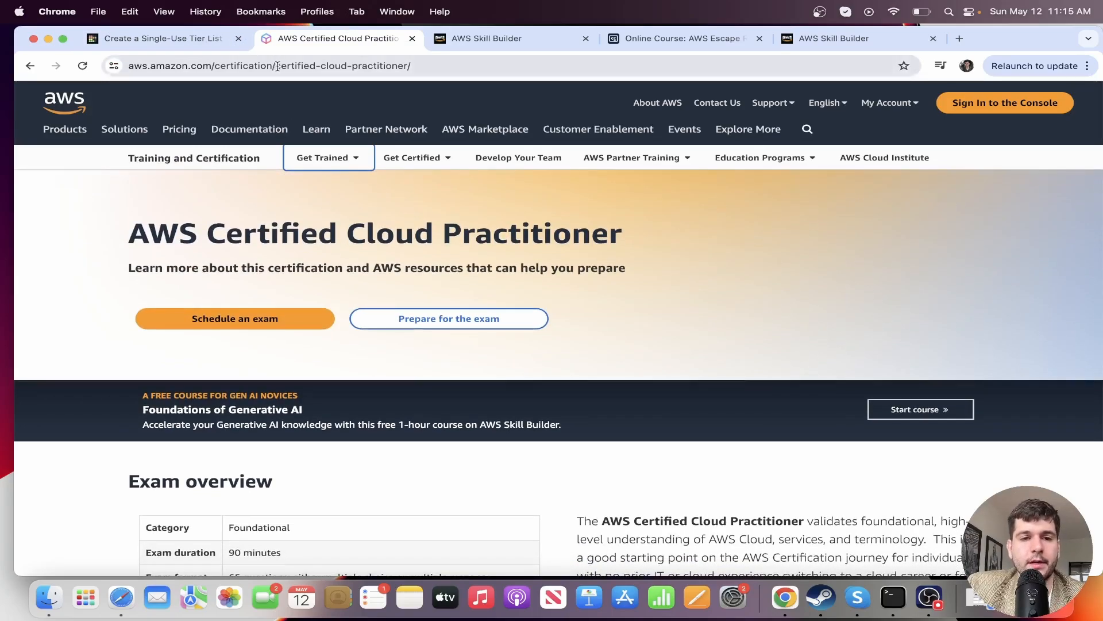
{"action": "left_click", "coordinate": [278, 64]}
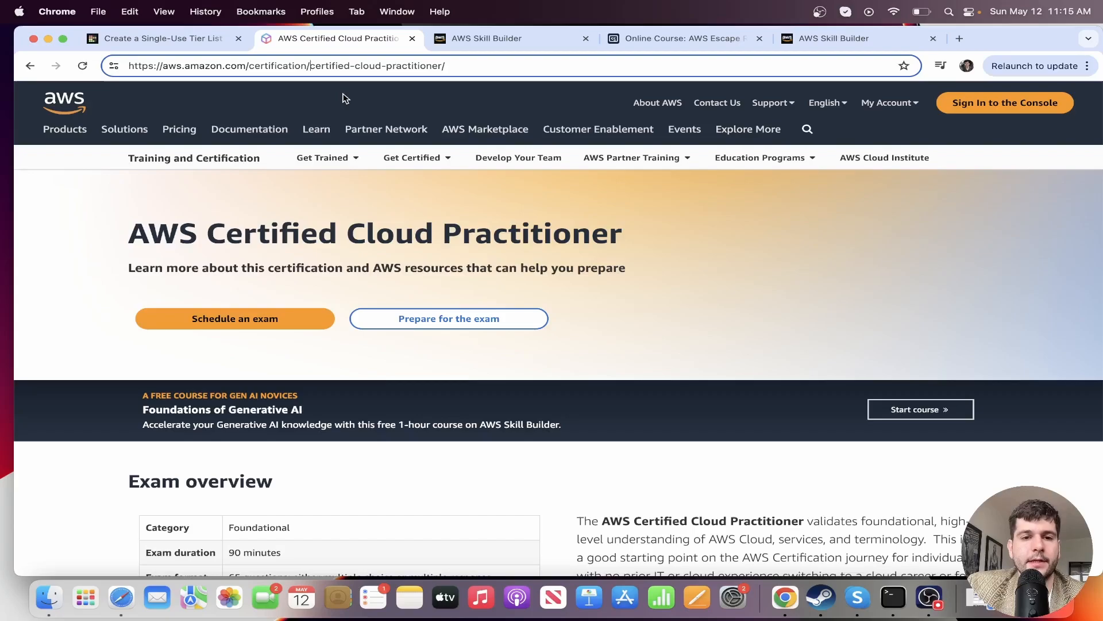
{"action": "left_click", "coordinate": [249, 129]}
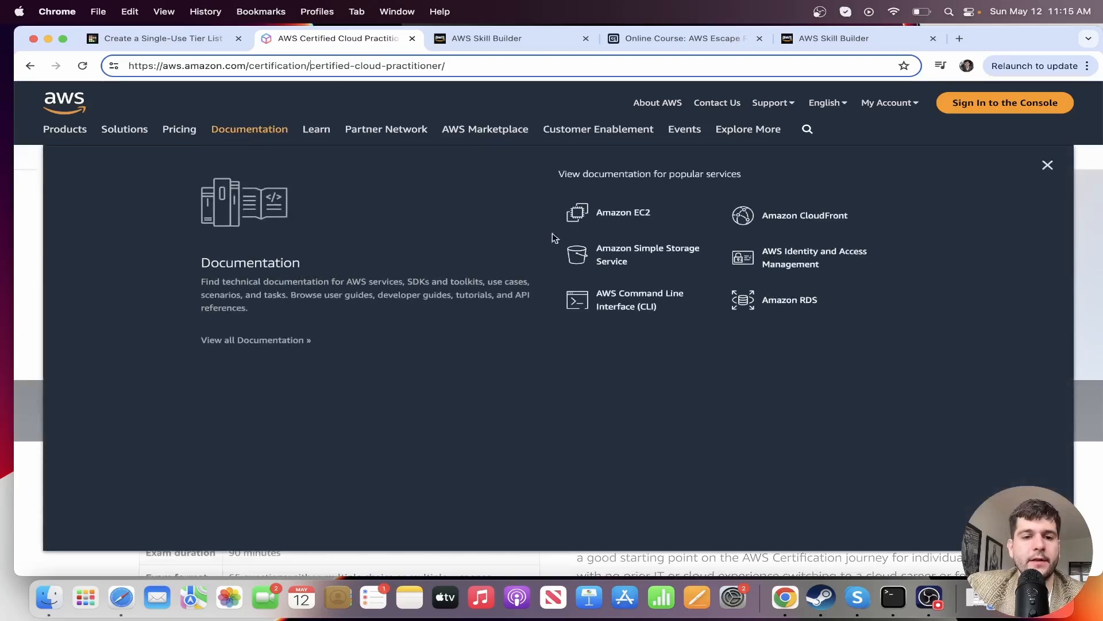
{"action": "left_click", "coordinate": [1047, 165]}
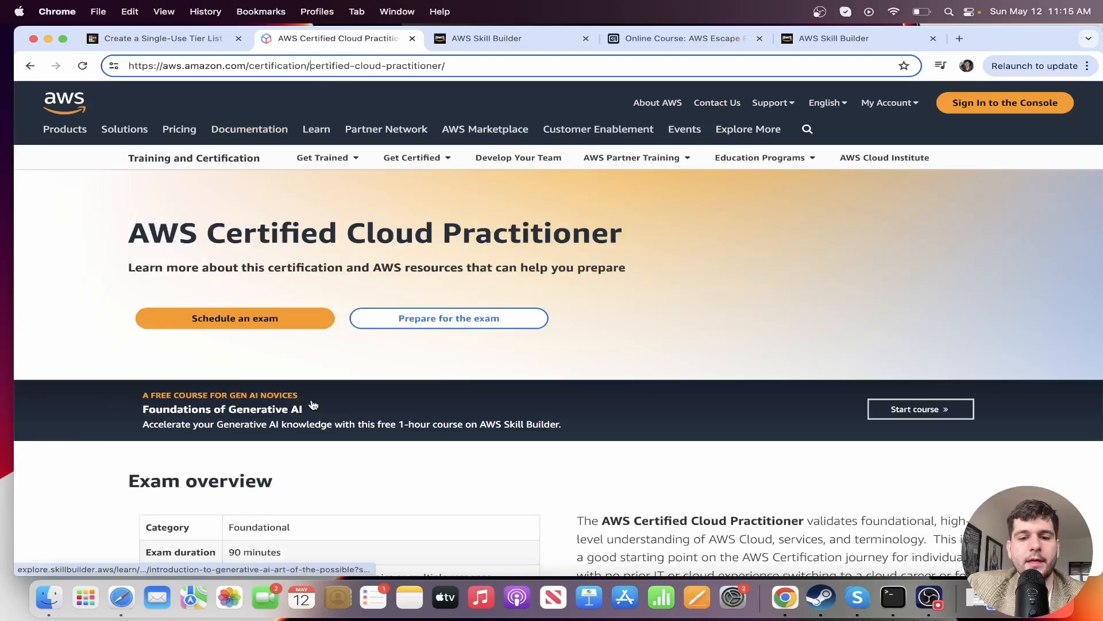
Scroll to the four preparation steps and bring up link options for the Official Practice Question Set.
{"action": "scroll", "scroll_direction": "down", "scroll_amount": 3}
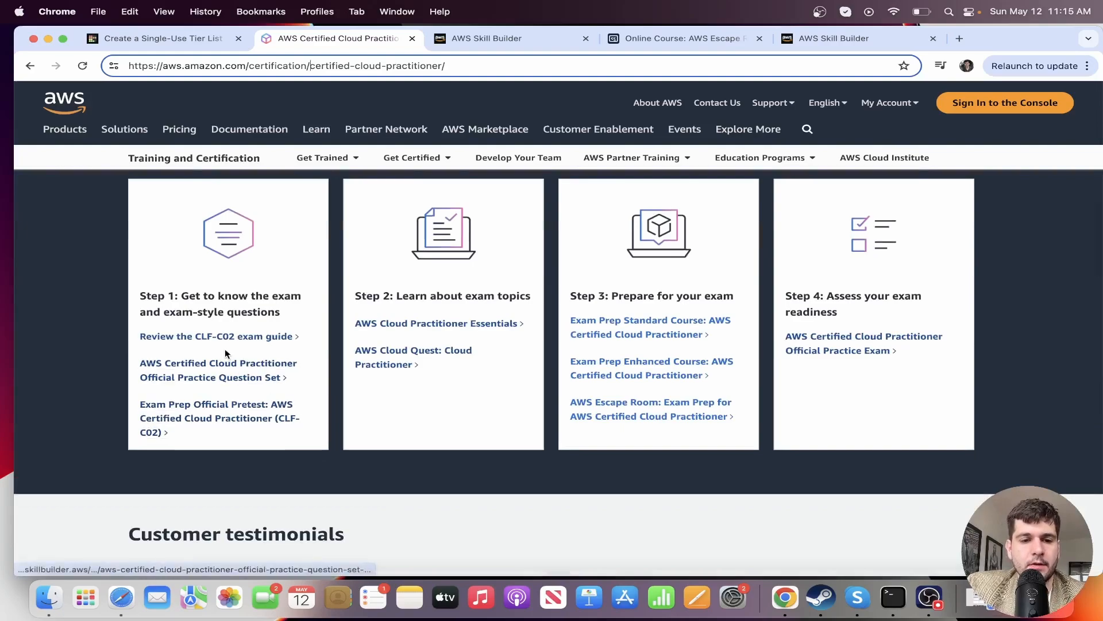
{"action": "right_click", "coordinate": [214, 336]}
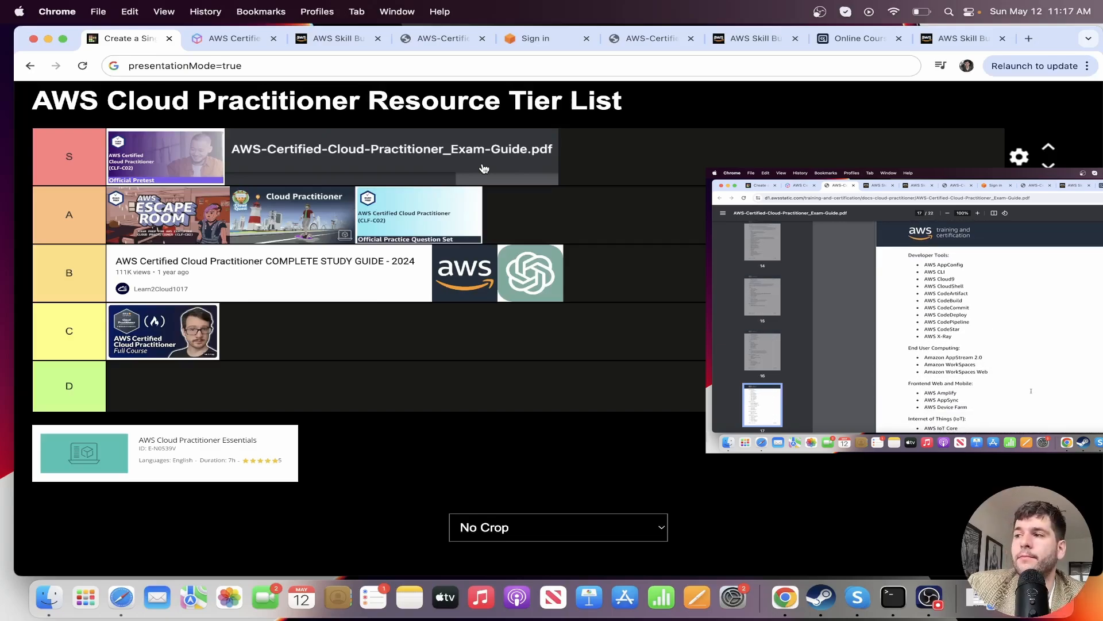
Scroll further through the exam guide PDF's in-scope service lists.
{"action": "scroll", "scroll_direction": "down", "scroll_amount": 3}
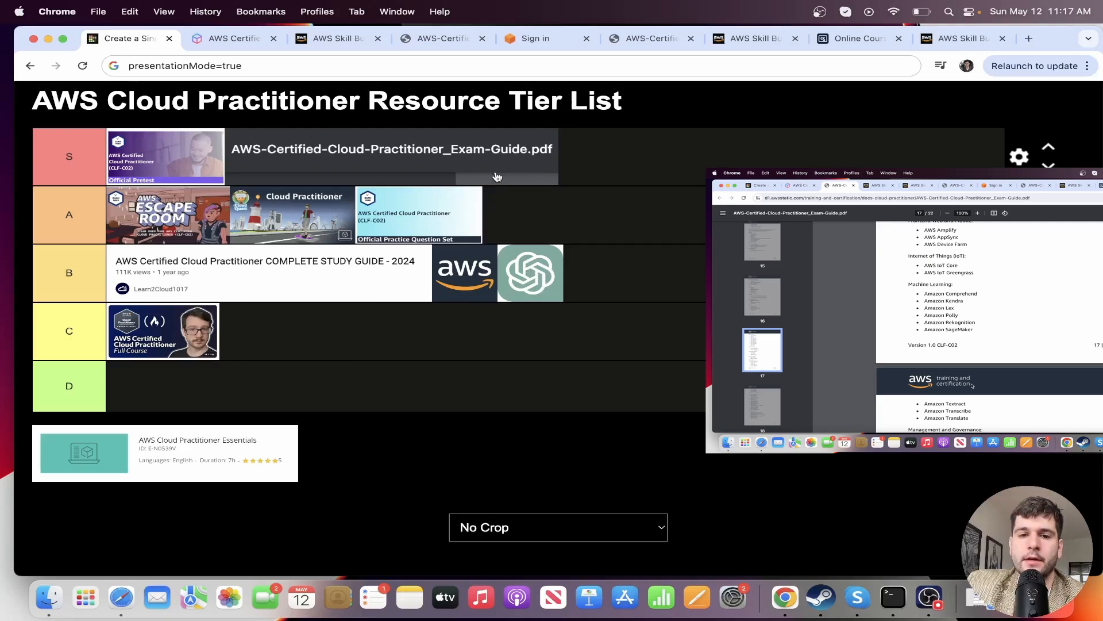
{"action": "mouse_move", "coordinate": [210, 456]}
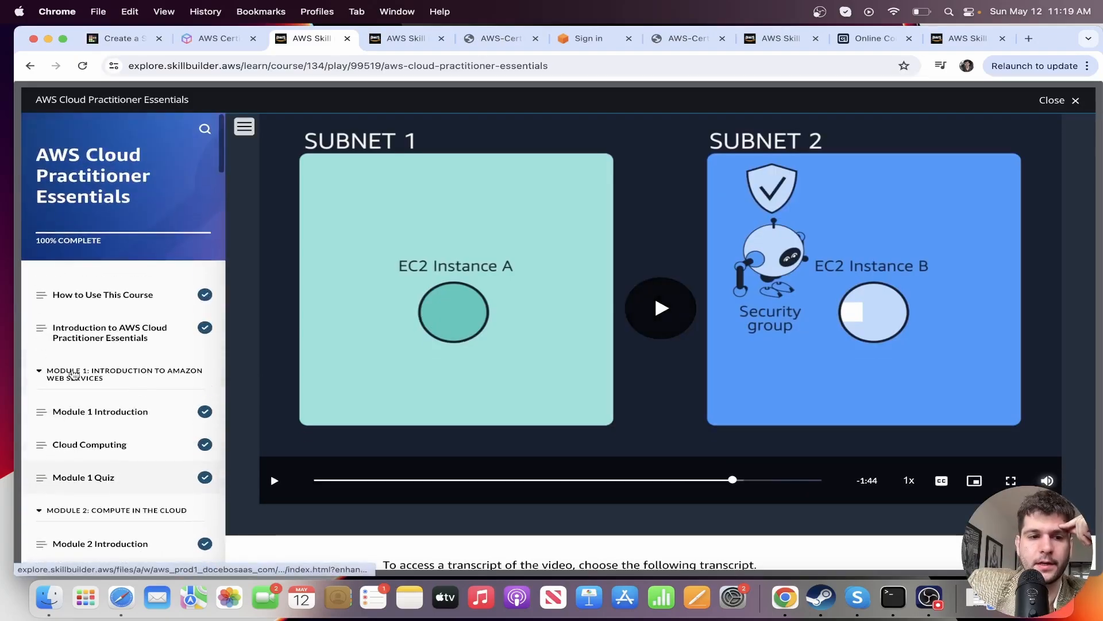
Scroll the Essentials course outline down through every completed module to the Final Assessment.
{"action": "scroll", "scroll_direction": "down", "scroll_amount": 3}
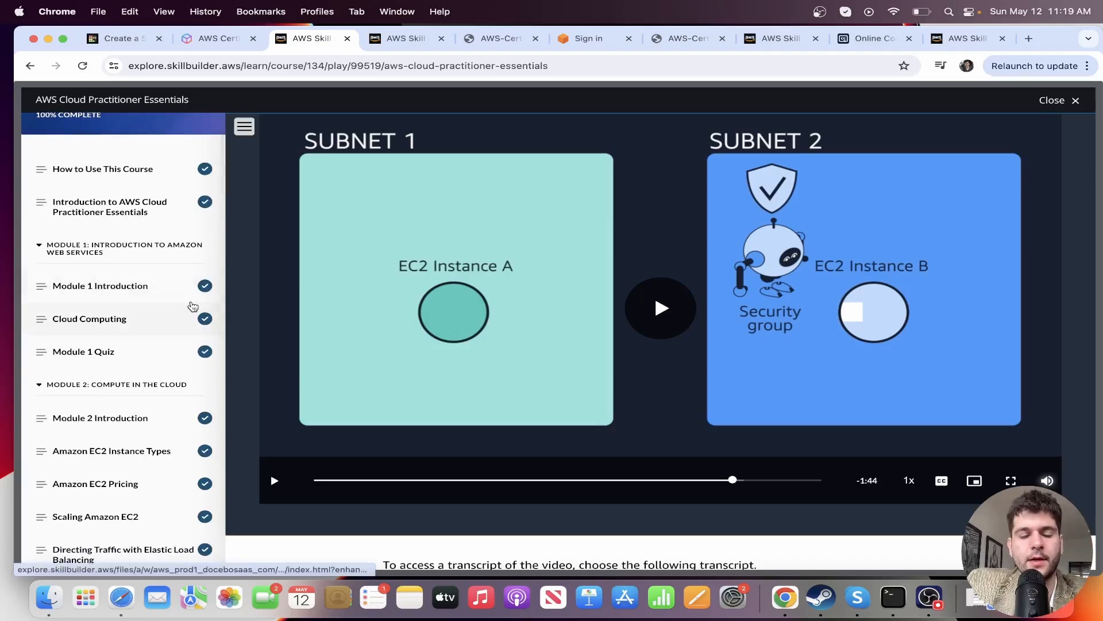
{"action": "scroll", "scroll_direction": "down", "scroll_amount": 3}
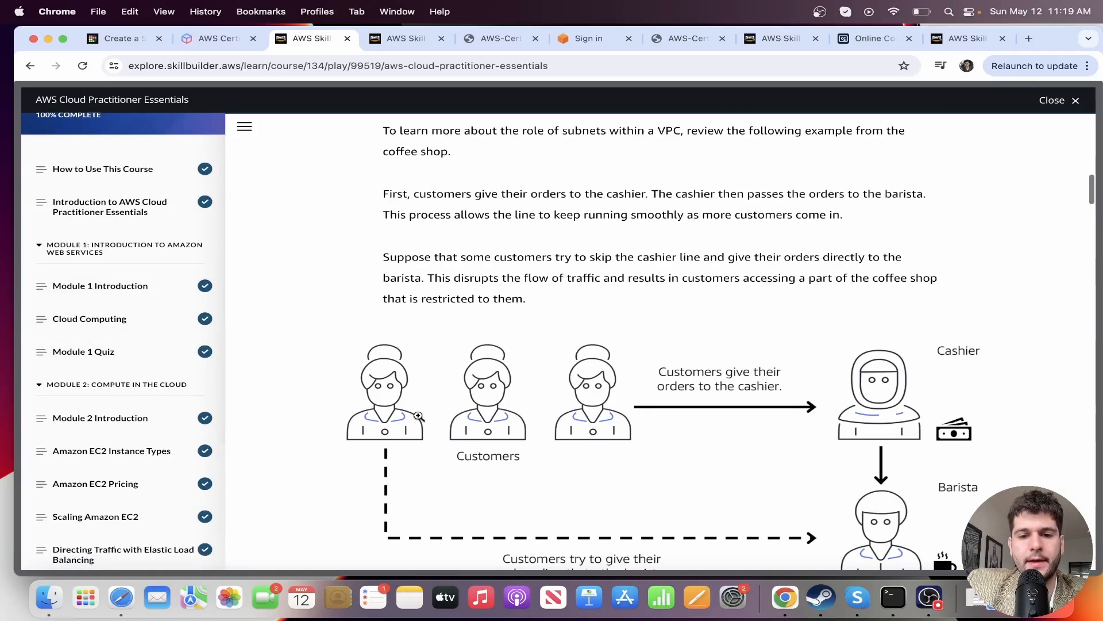
{"action": "scroll", "scroll_direction": "down", "scroll_amount": 3}
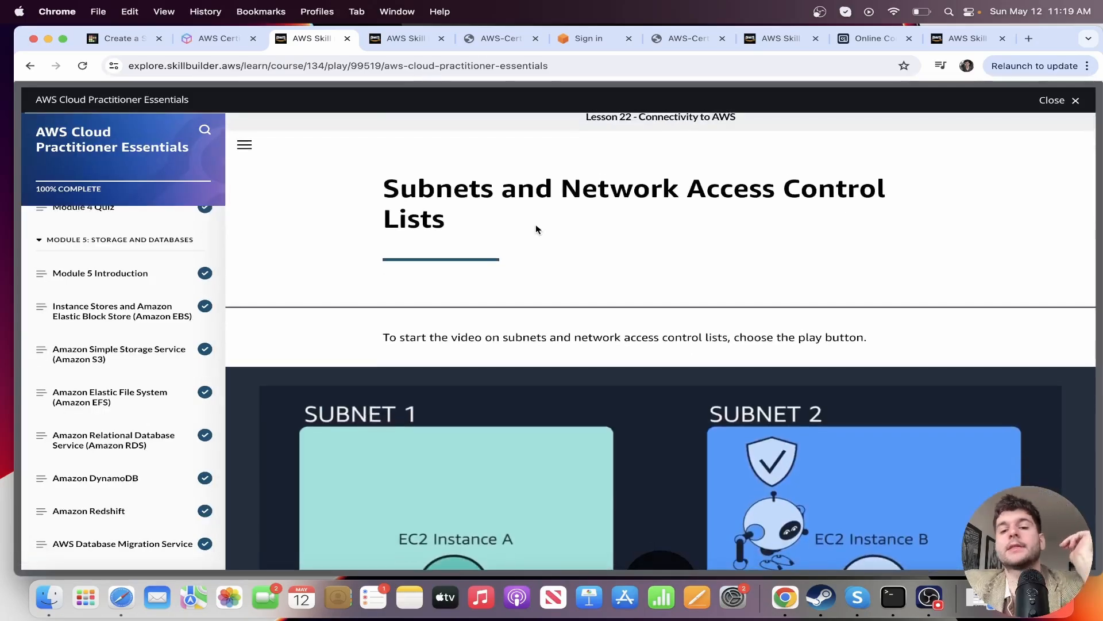
{"action": "scroll", "scroll_direction": "down", "scroll_amount": 3}
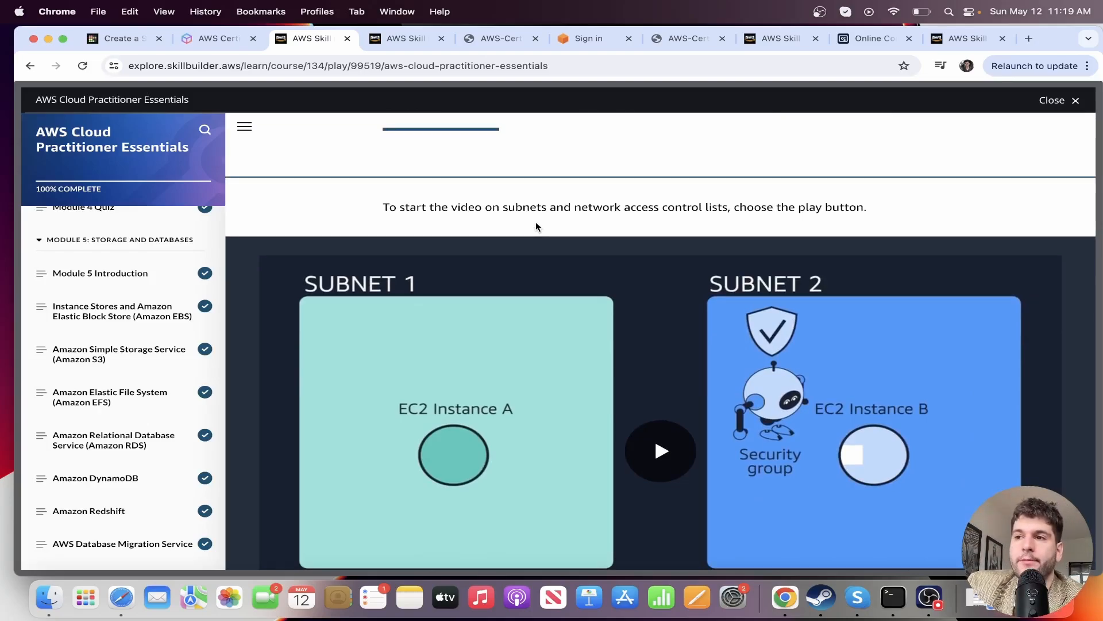
{"action": "scroll", "scroll_direction": "down", "scroll_amount": 3}
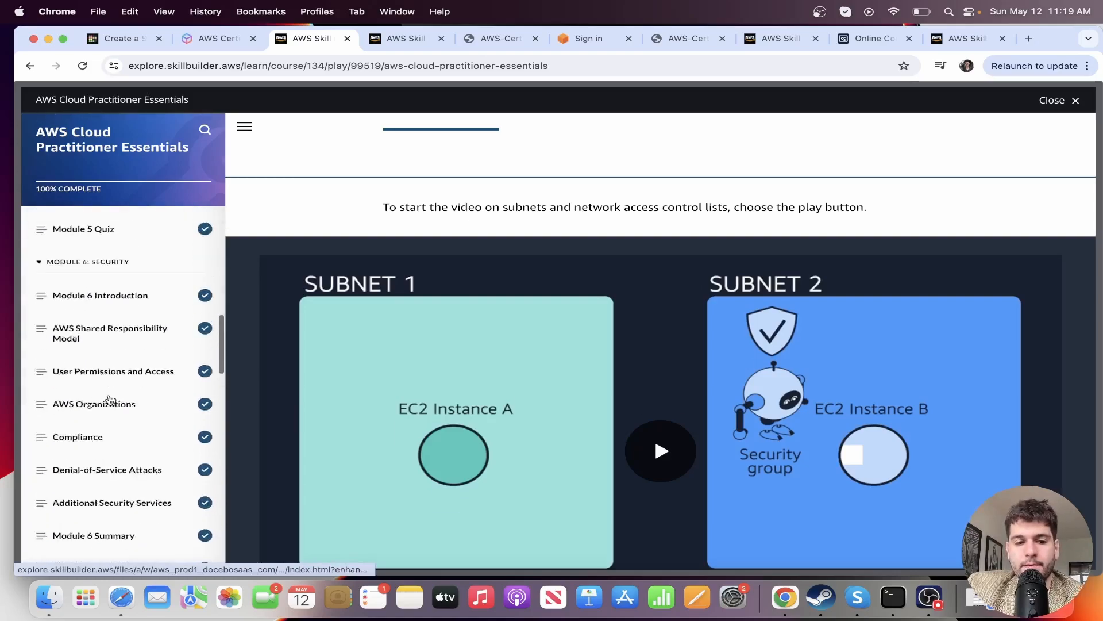
{"action": "scroll", "scroll_direction": "down", "scroll_amount": 3}
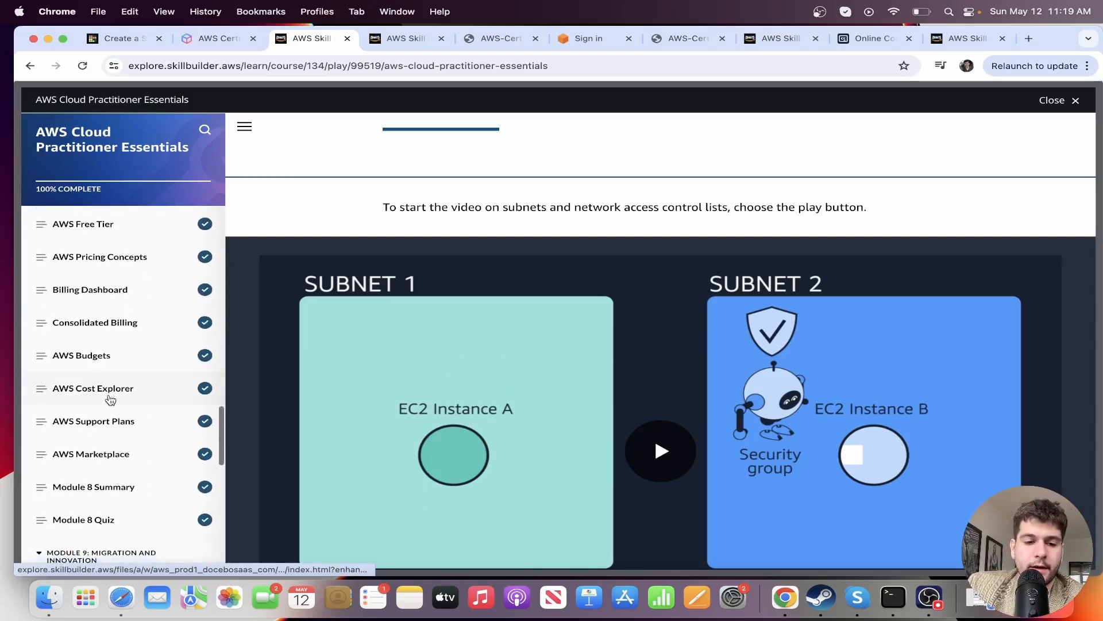
{"action": "scroll", "scroll_direction": "down", "scroll_amount": 3}
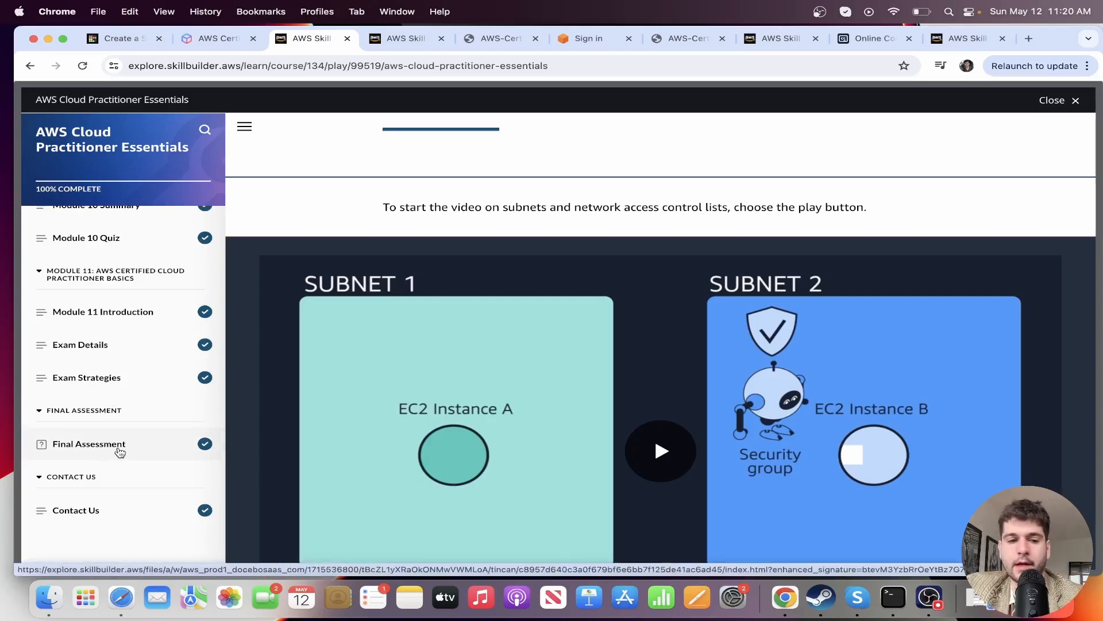
View the Final Assessment's 80% passing score and collapse the Module 1 lesson list.
{"action": "left_click", "coordinate": [89, 444]}
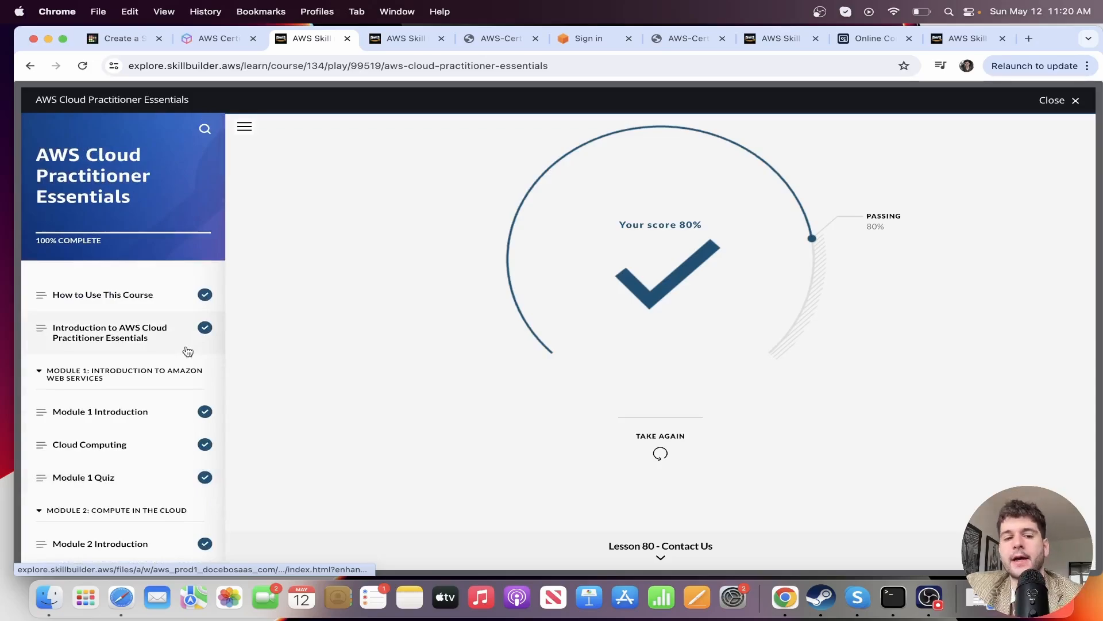
{"action": "mouse_move", "coordinate": [163, 308]}
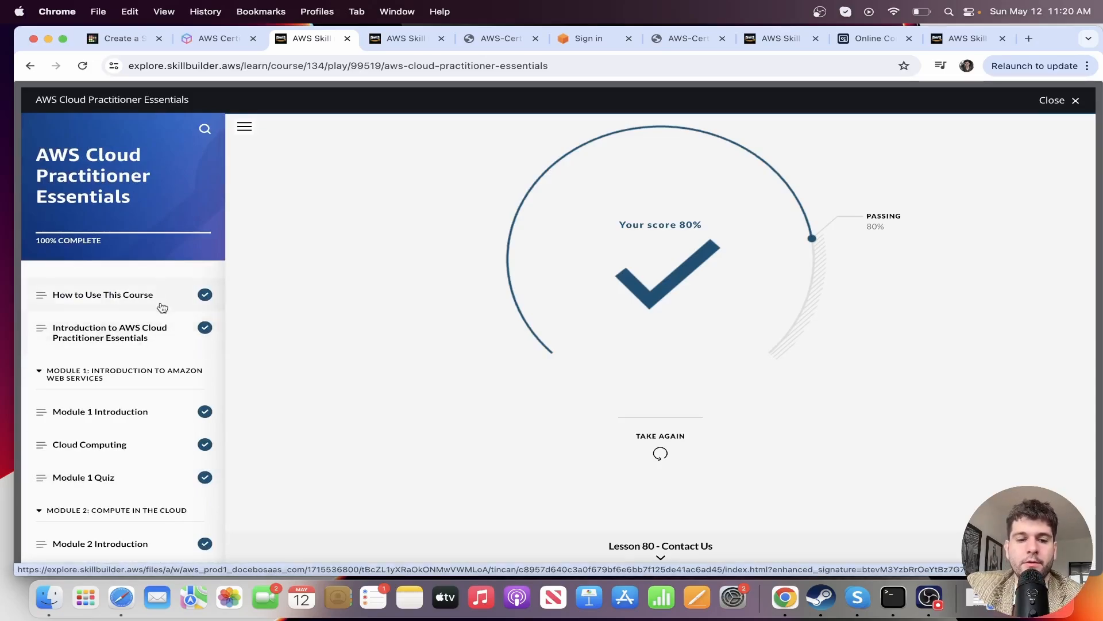
{"action": "scroll", "scroll_direction": "down", "scroll_amount": 3}
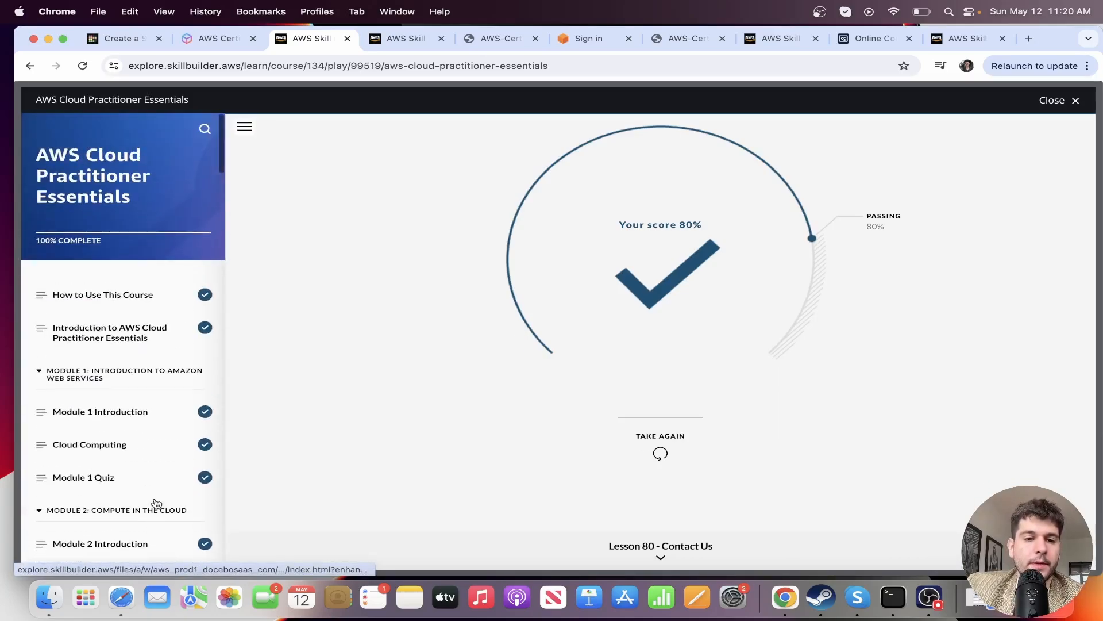
{"action": "left_click", "coordinate": [119, 374]}
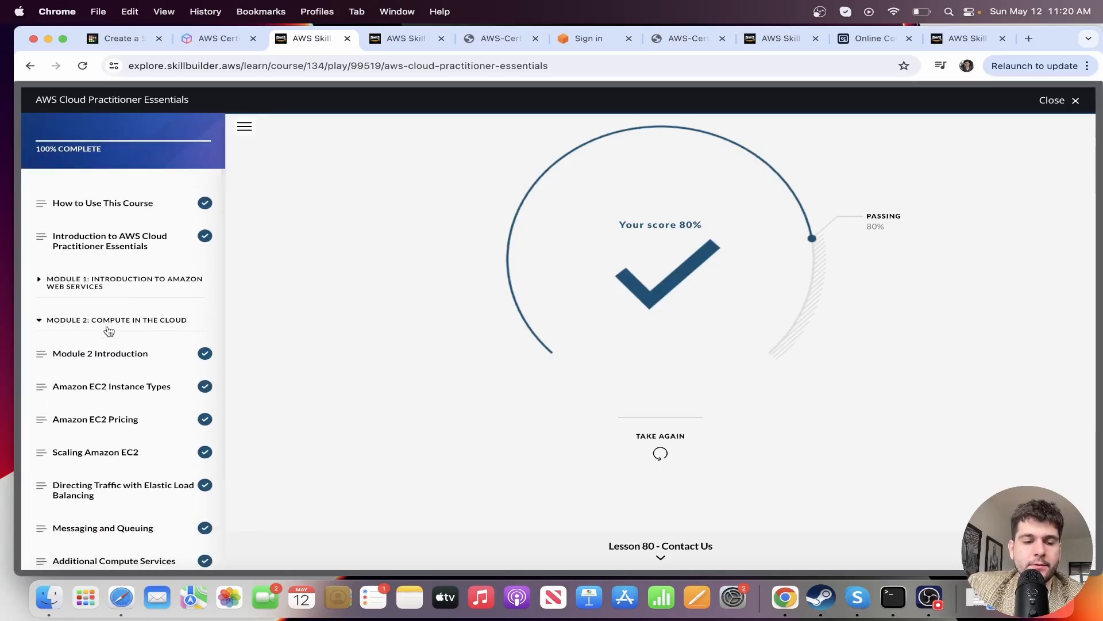
Scroll the remaining course outline, then return to the TierMaker tier list.
{"action": "scroll", "scroll_direction": "down", "scroll_amount": 3}
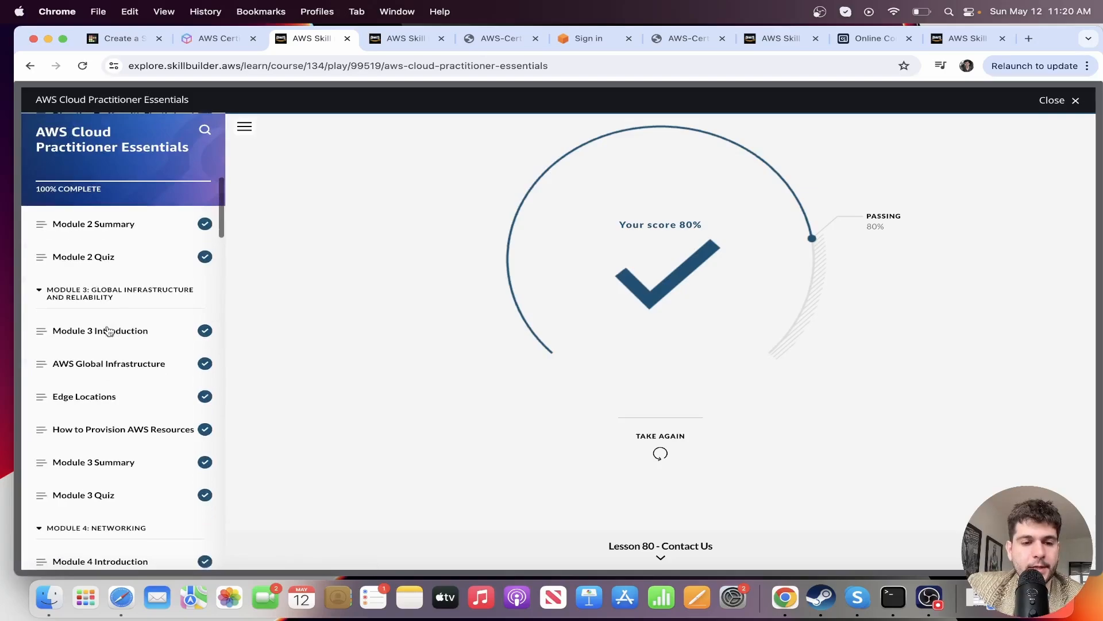
{"action": "scroll", "scroll_direction": "down", "scroll_amount": 3}
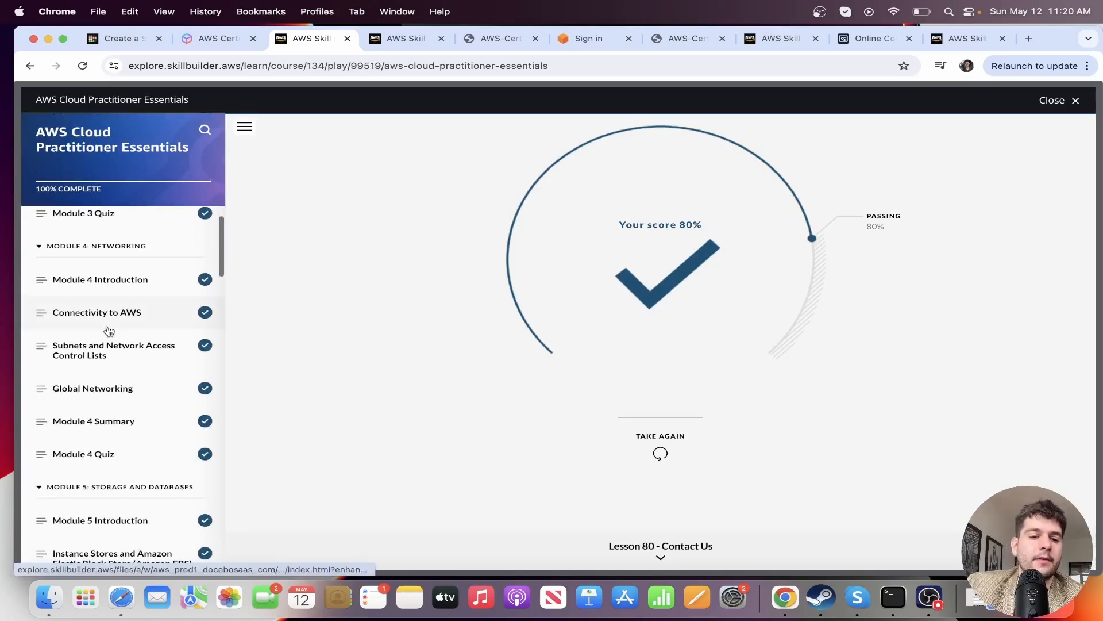
{"action": "scroll", "scroll_direction": "down", "scroll_amount": 3}
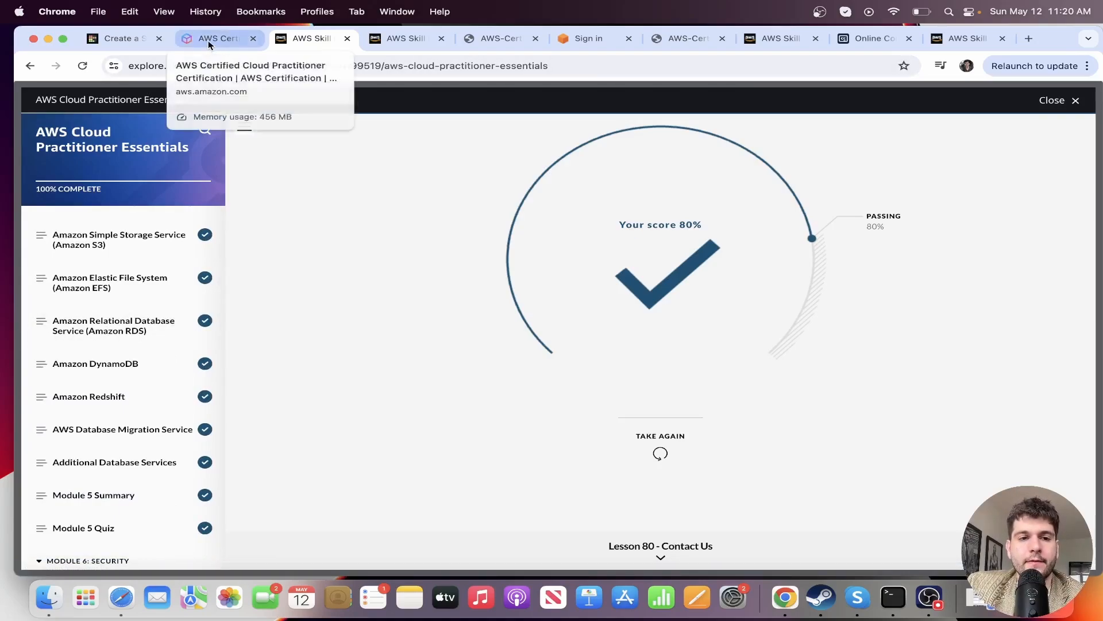
{"action": "left_click", "coordinate": [118, 39]}
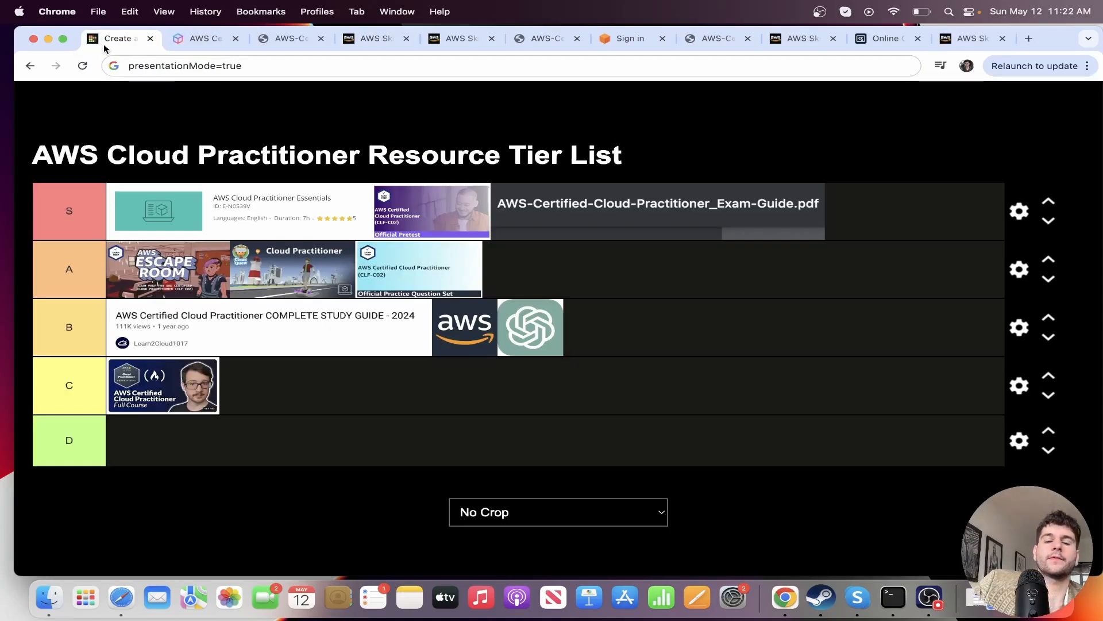